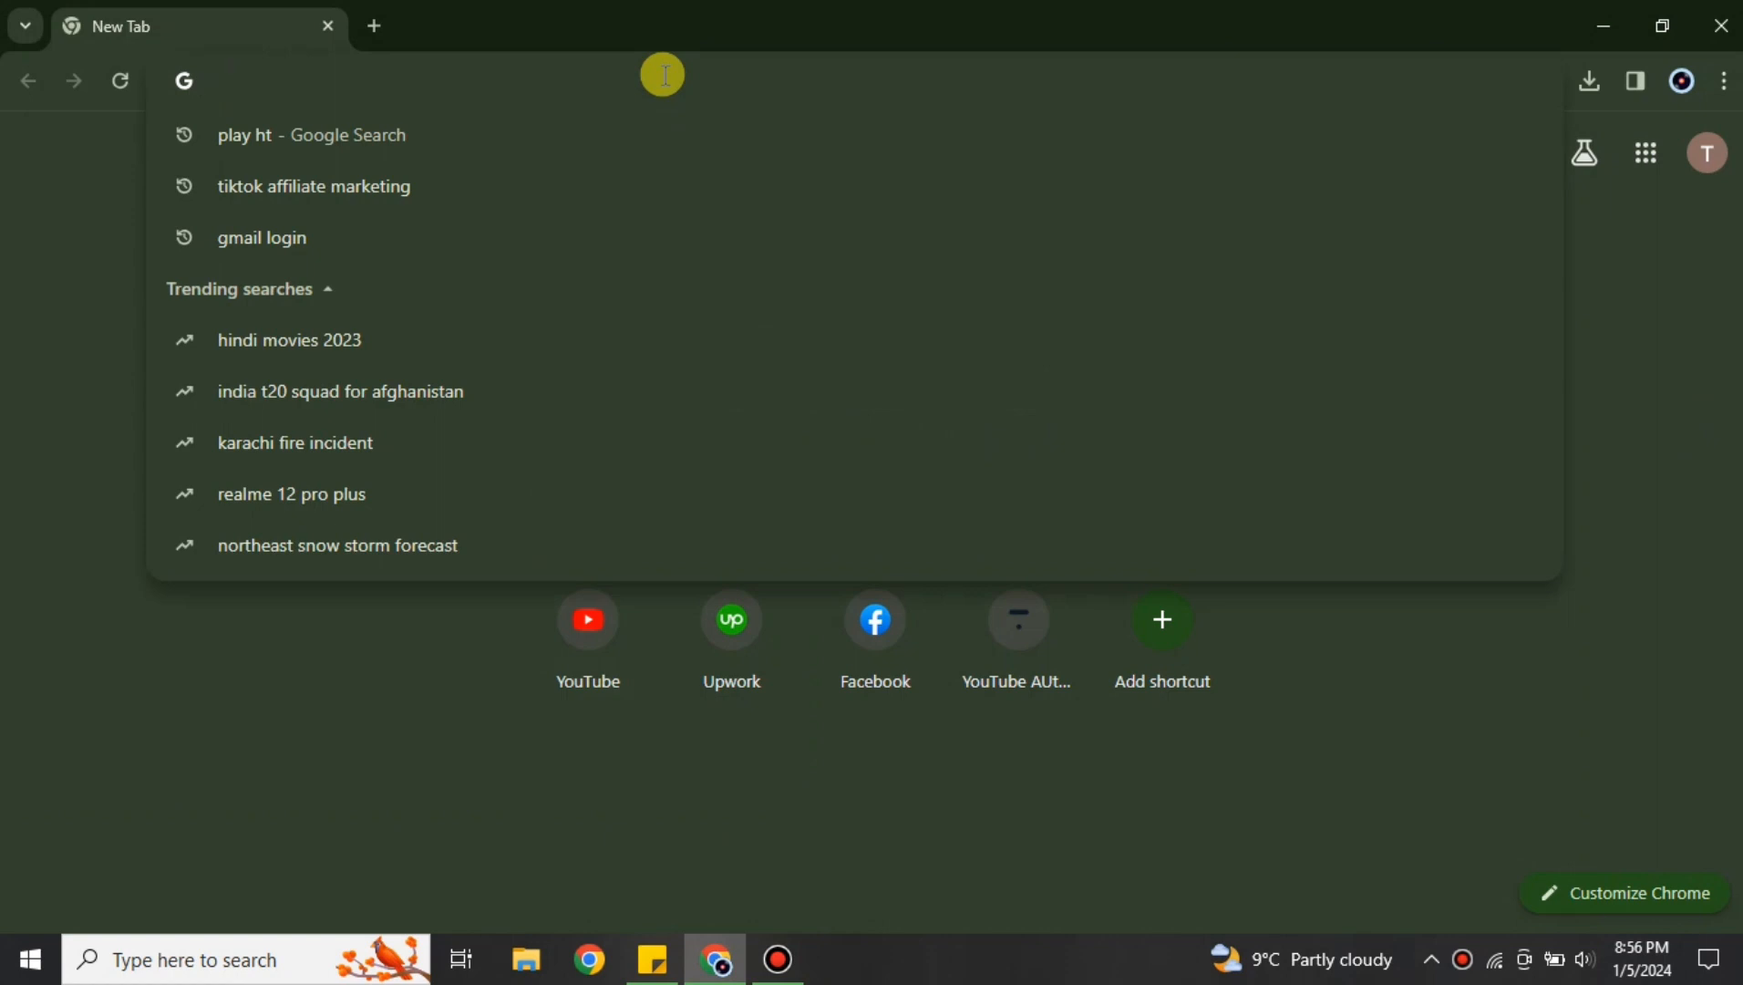
Search Google for 'play ht' from the Chrome address bar
{"action": "type", "text": "play ht"}
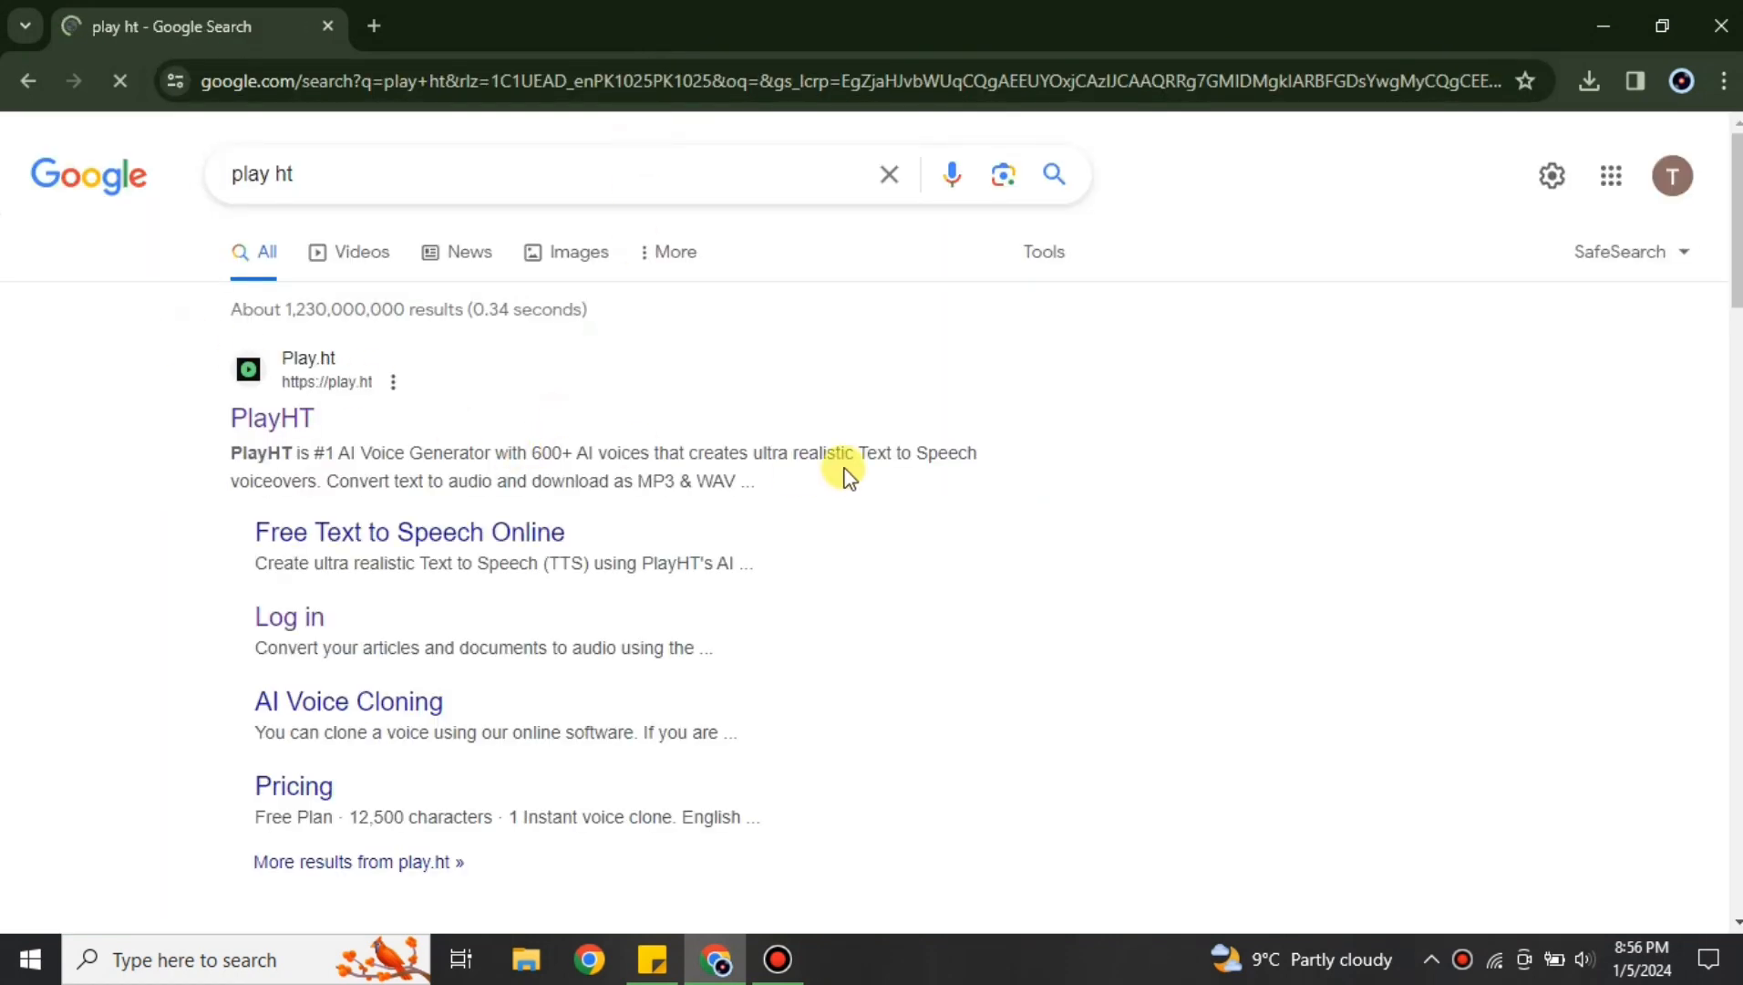
{"action": "left_click", "coordinate": [272, 417]}
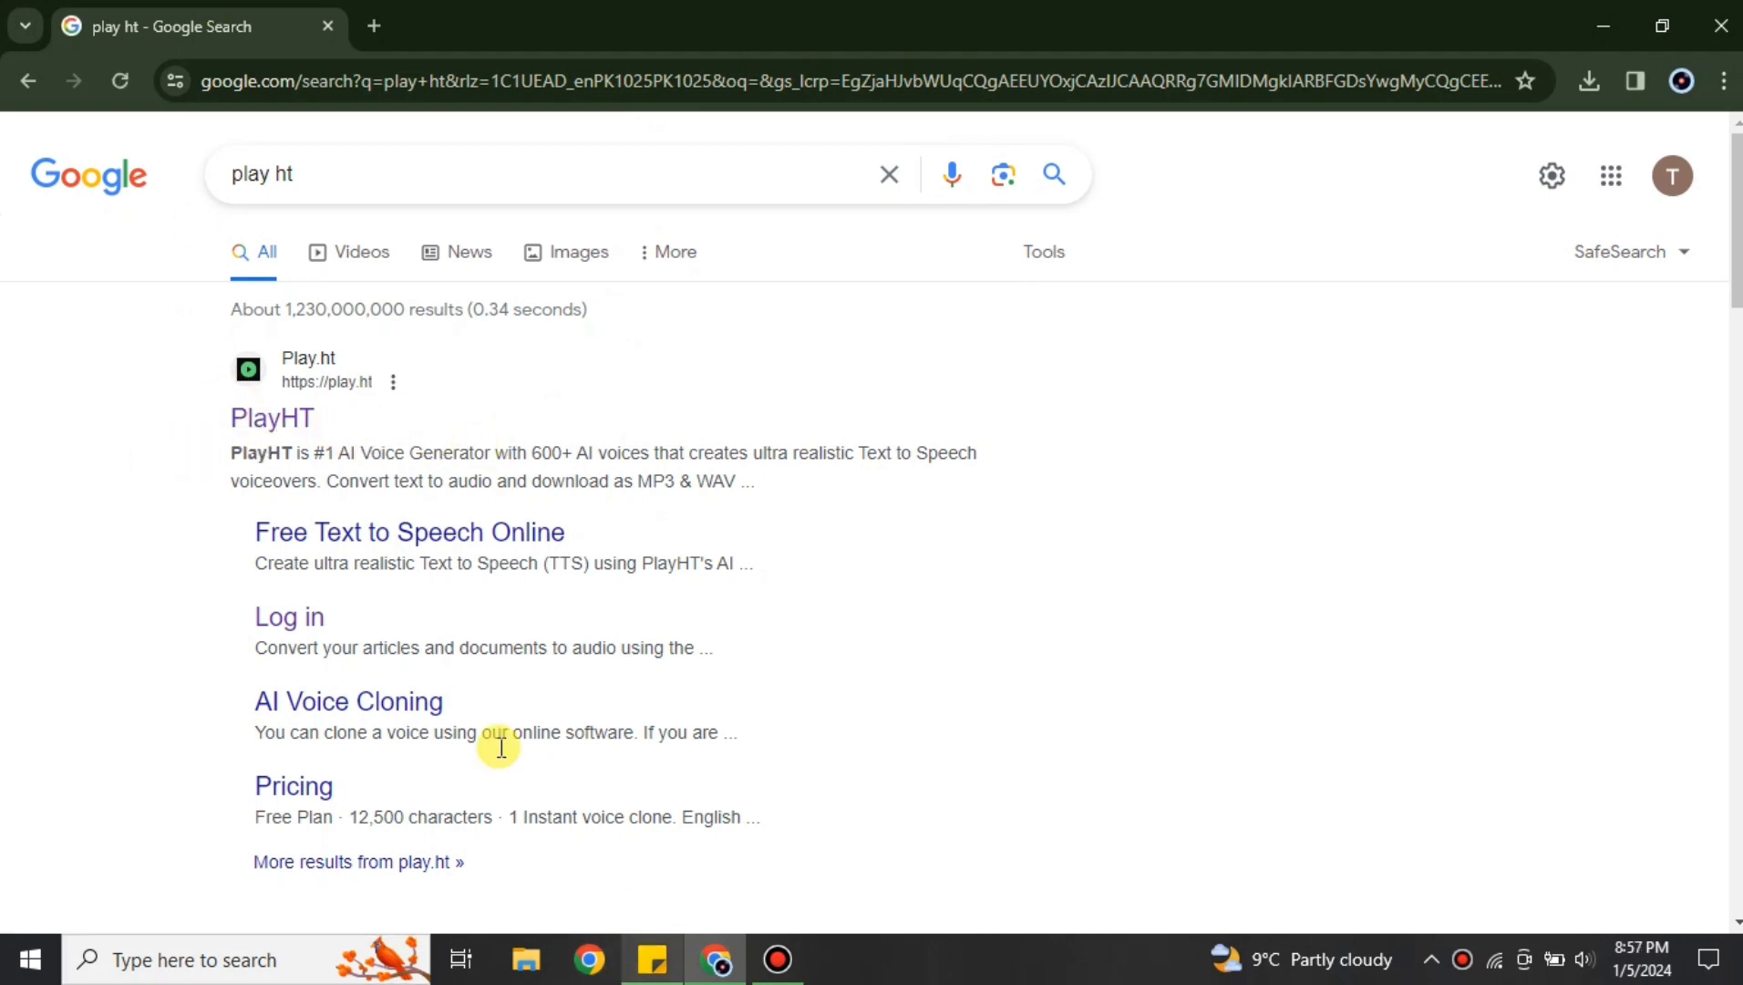
{"action": "mouse_move", "coordinate": [322, 426]}
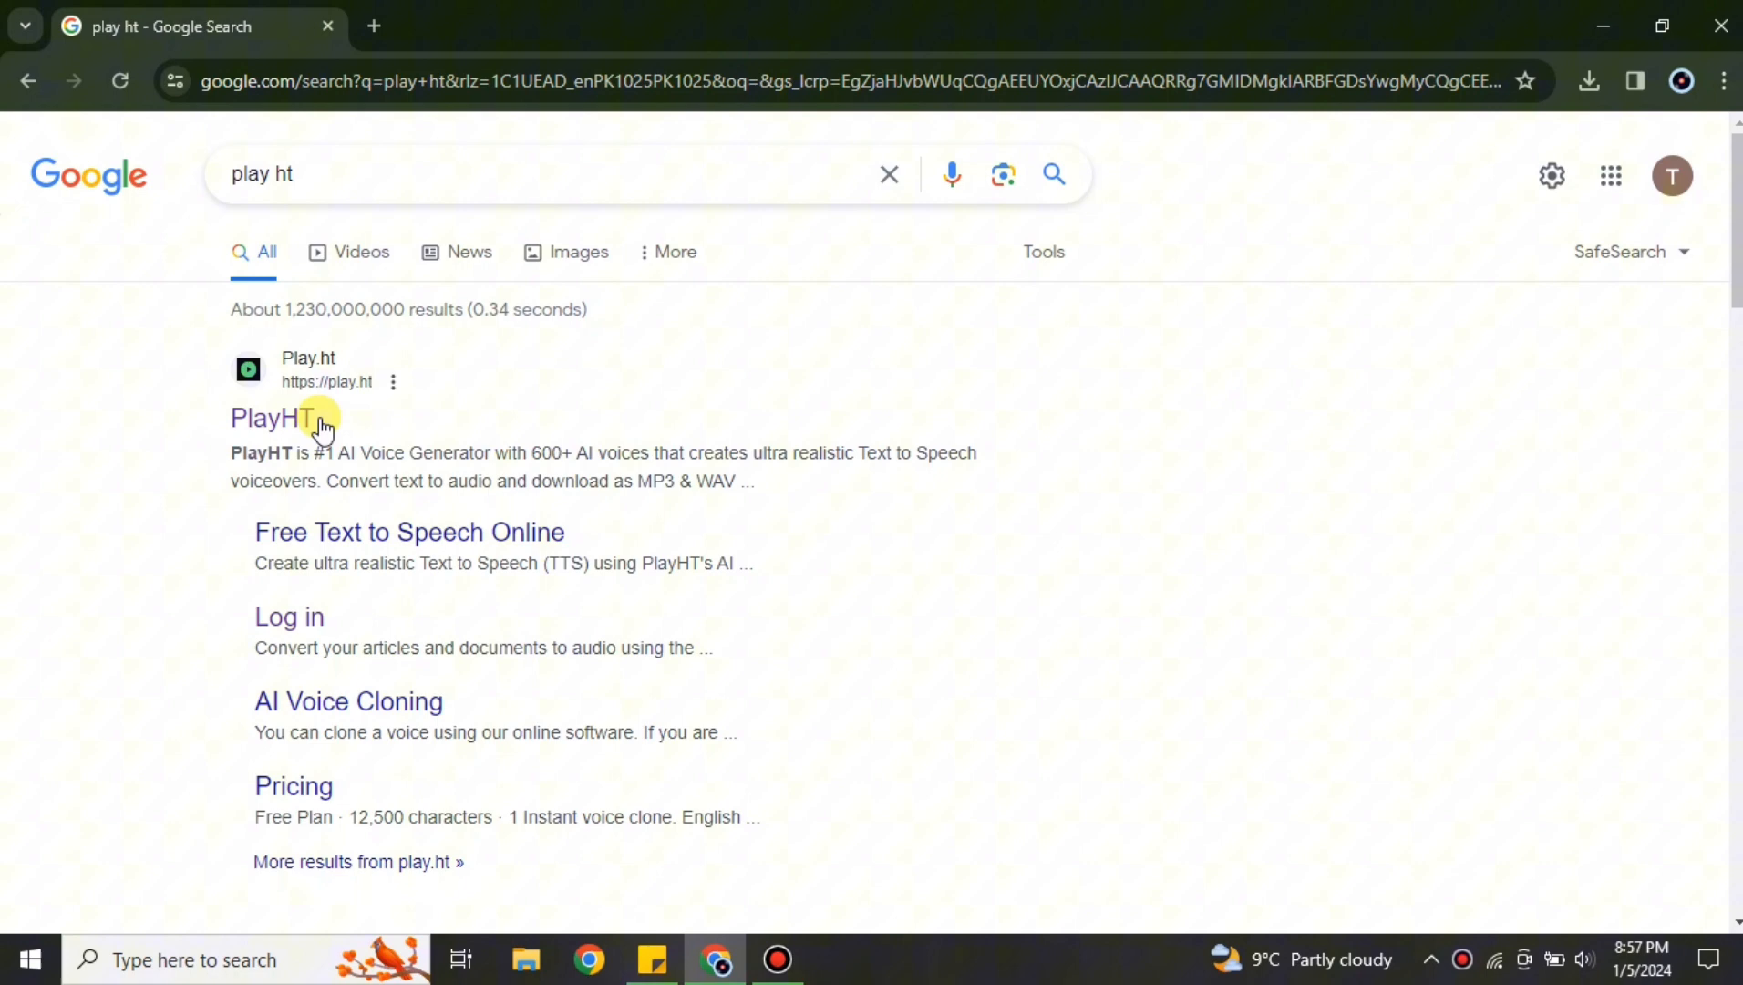
Open the PlayHT website from the search results and scroll through its homepage
{"action": "left_click", "coordinate": [269, 418]}
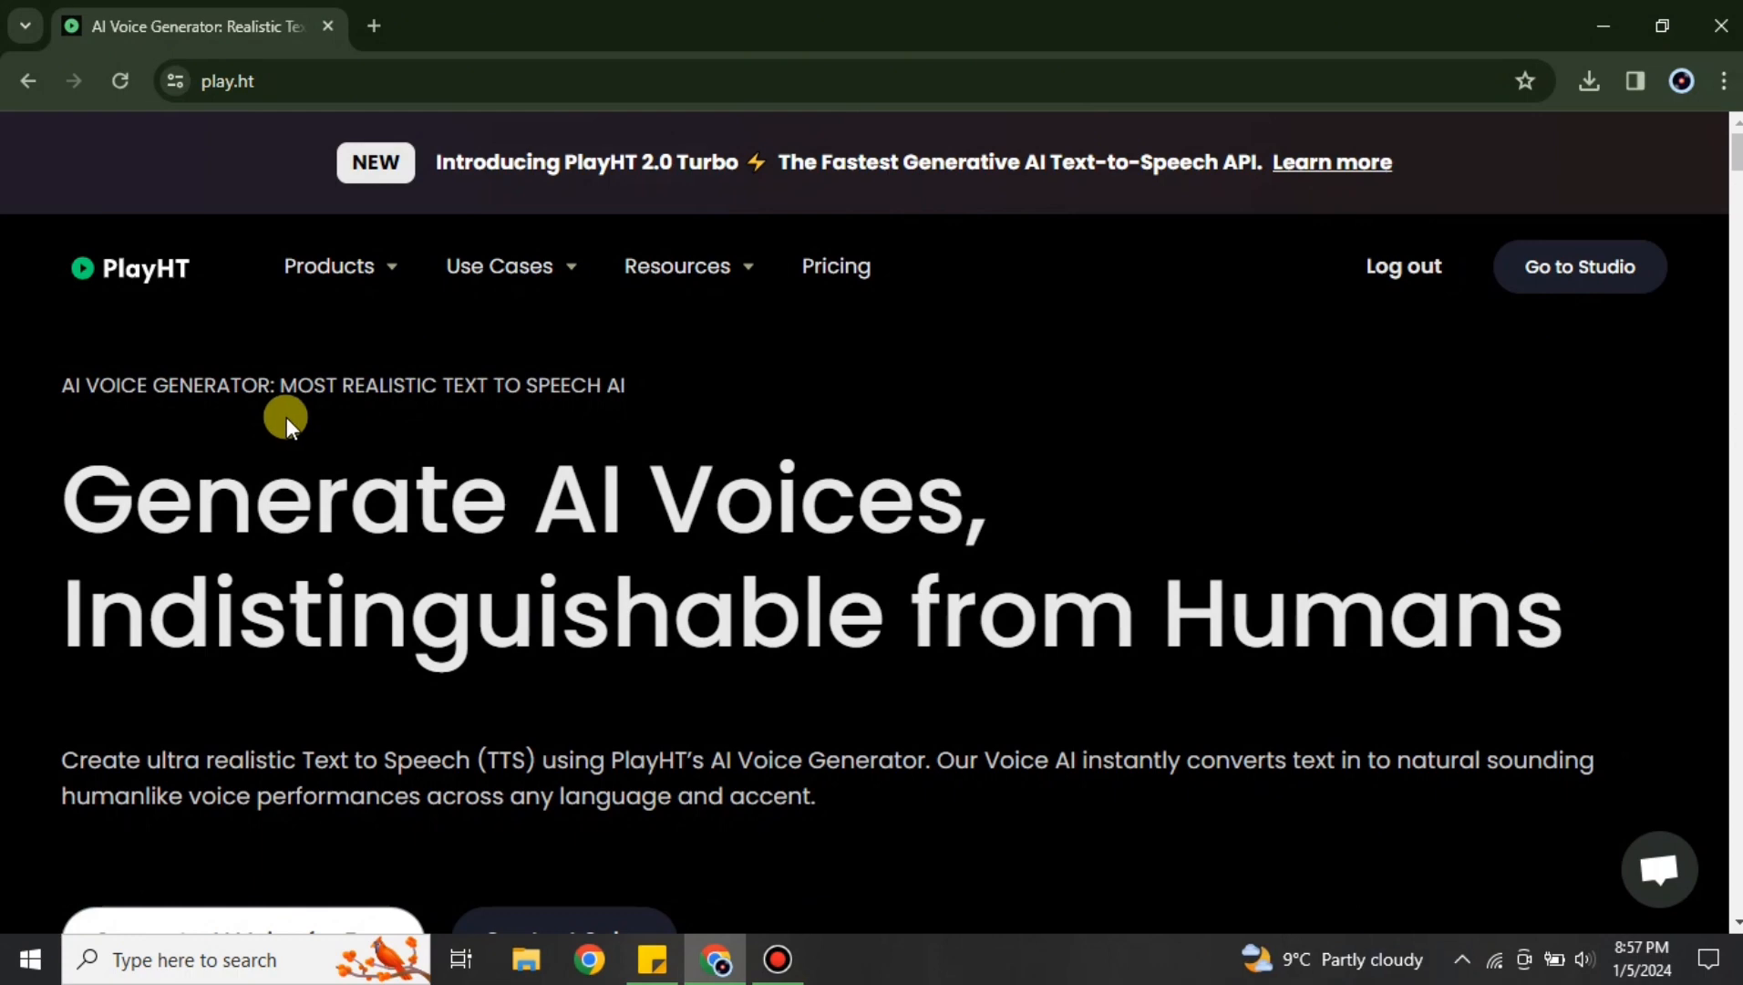
{"action": "mouse_move", "coordinate": [233, 546]}
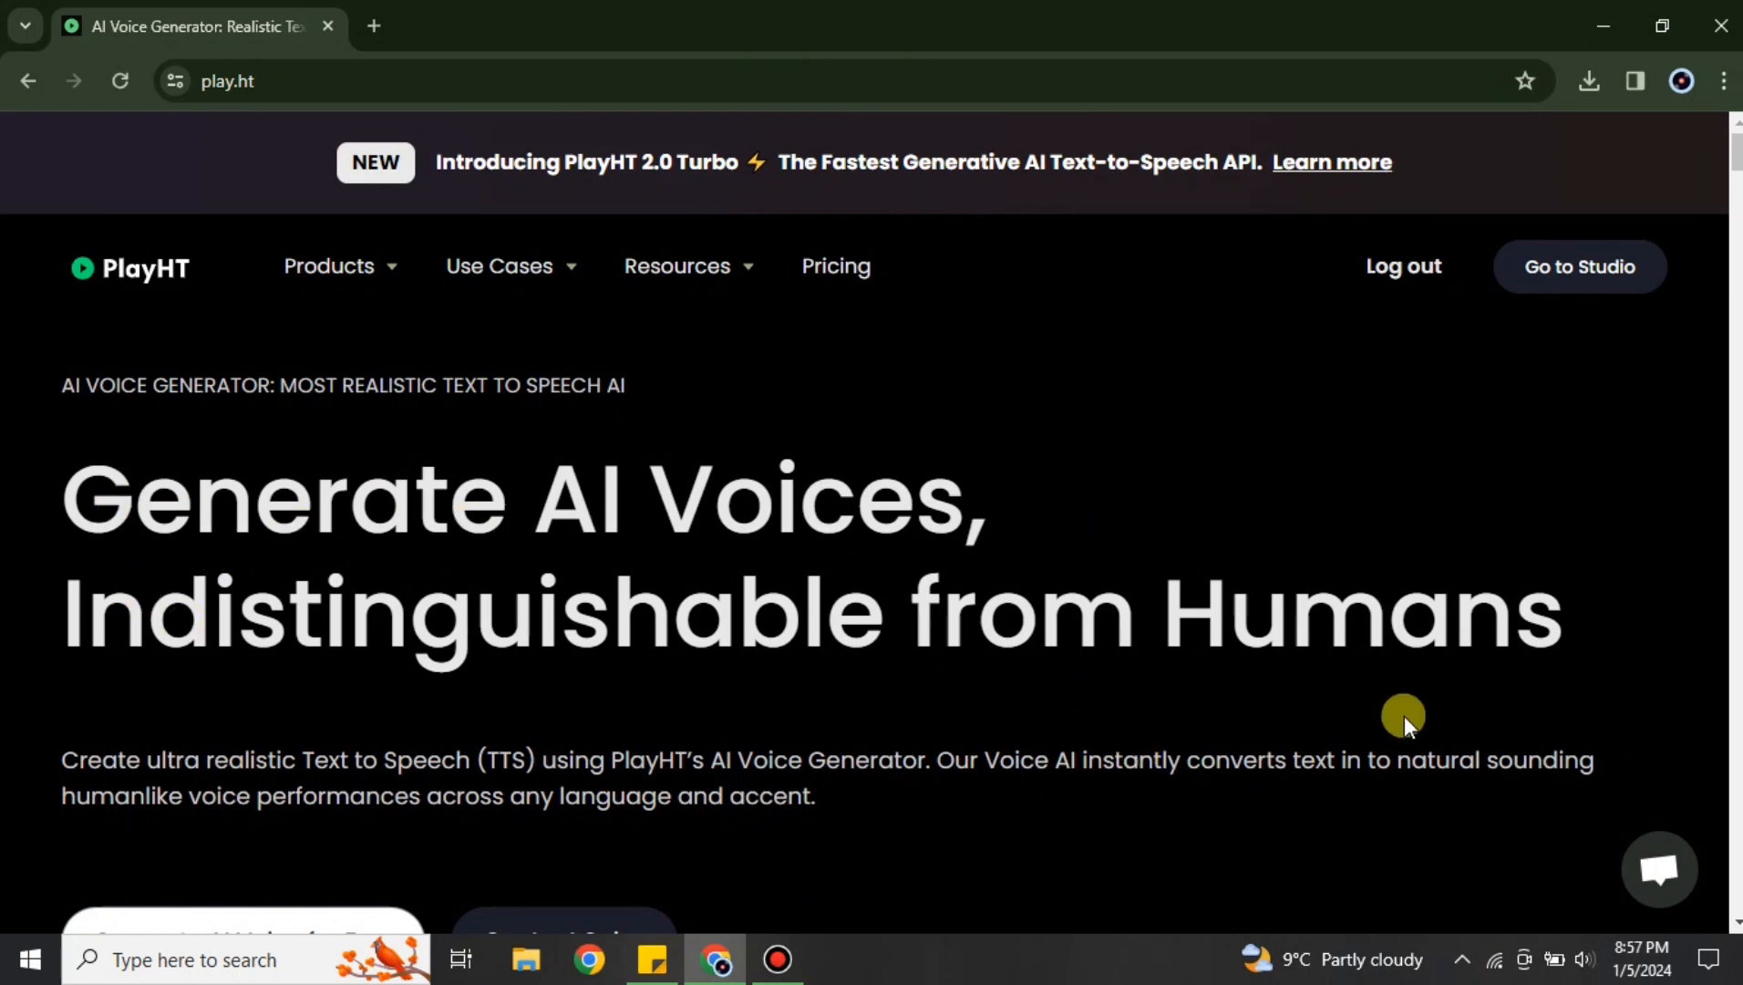
{"action": "scroll", "scroll_direction": "down", "scroll_amount": 3}
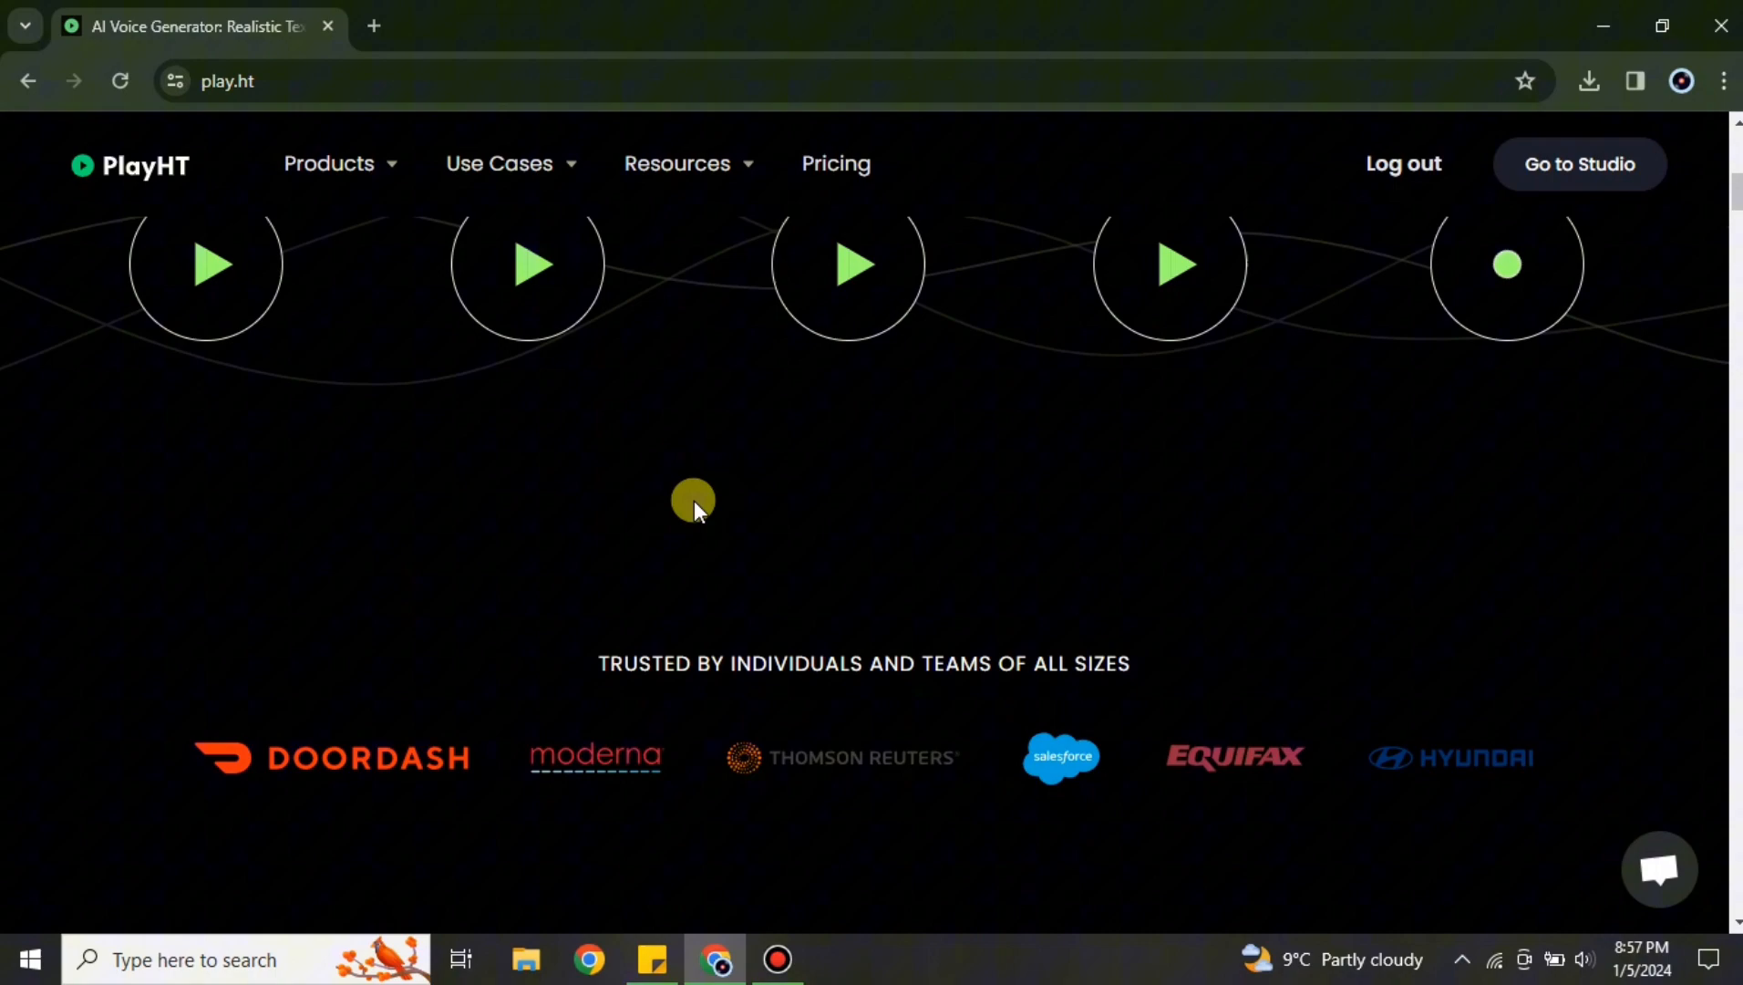
{"action": "scroll", "scroll_direction": "down", "scroll_amount": 3}
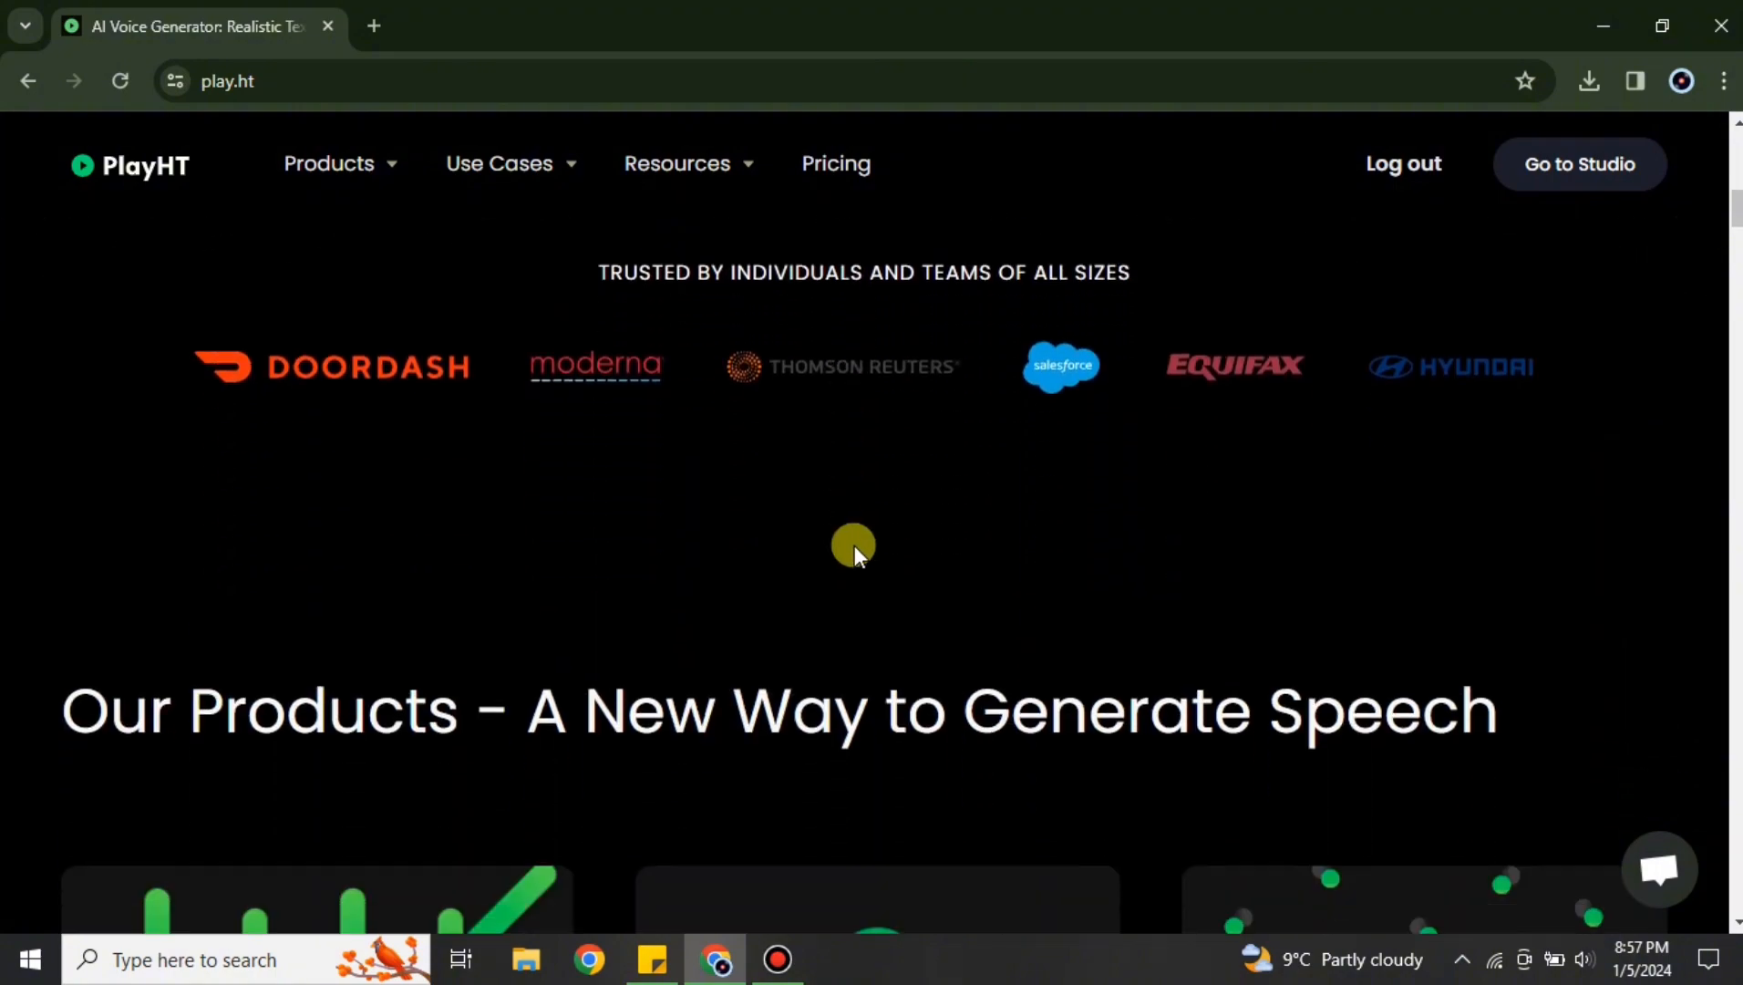
{"action": "scroll", "scroll_direction": "down", "scroll_amount": 3}
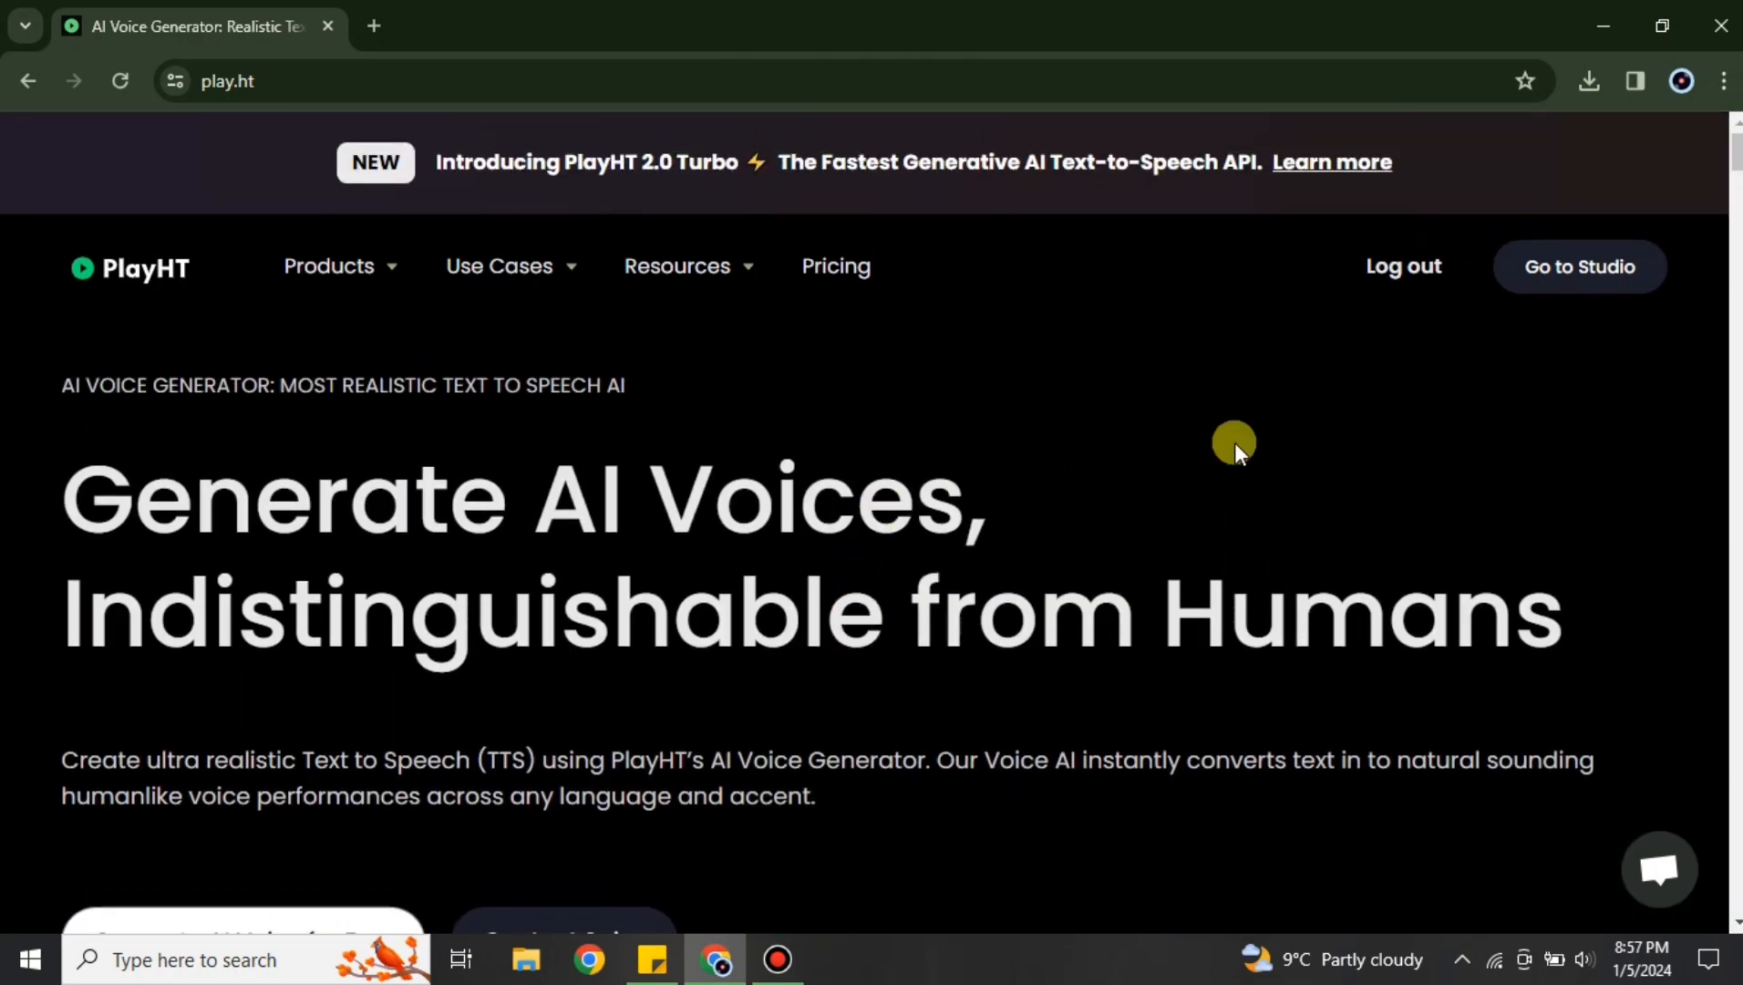
{"action": "mouse_move", "coordinate": [1579, 267]}
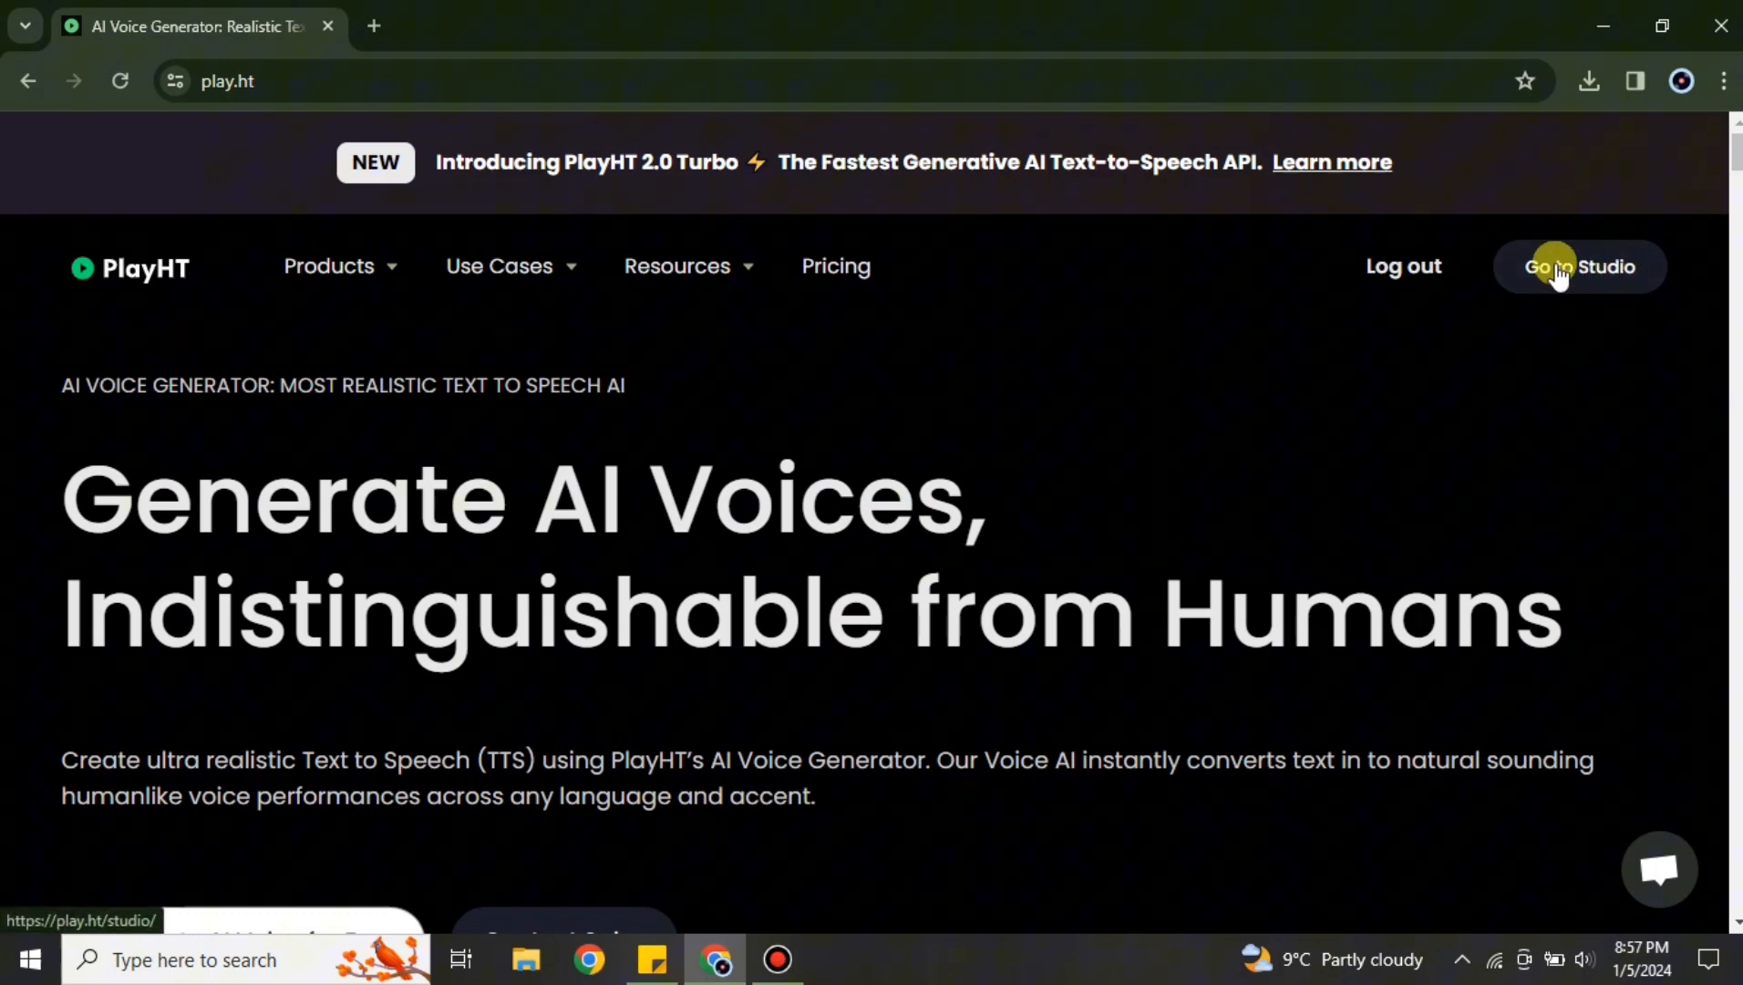
Enter PlayHT Studio and select Voice Cloning in the left sidebar
{"action": "left_click", "coordinate": [1577, 268]}
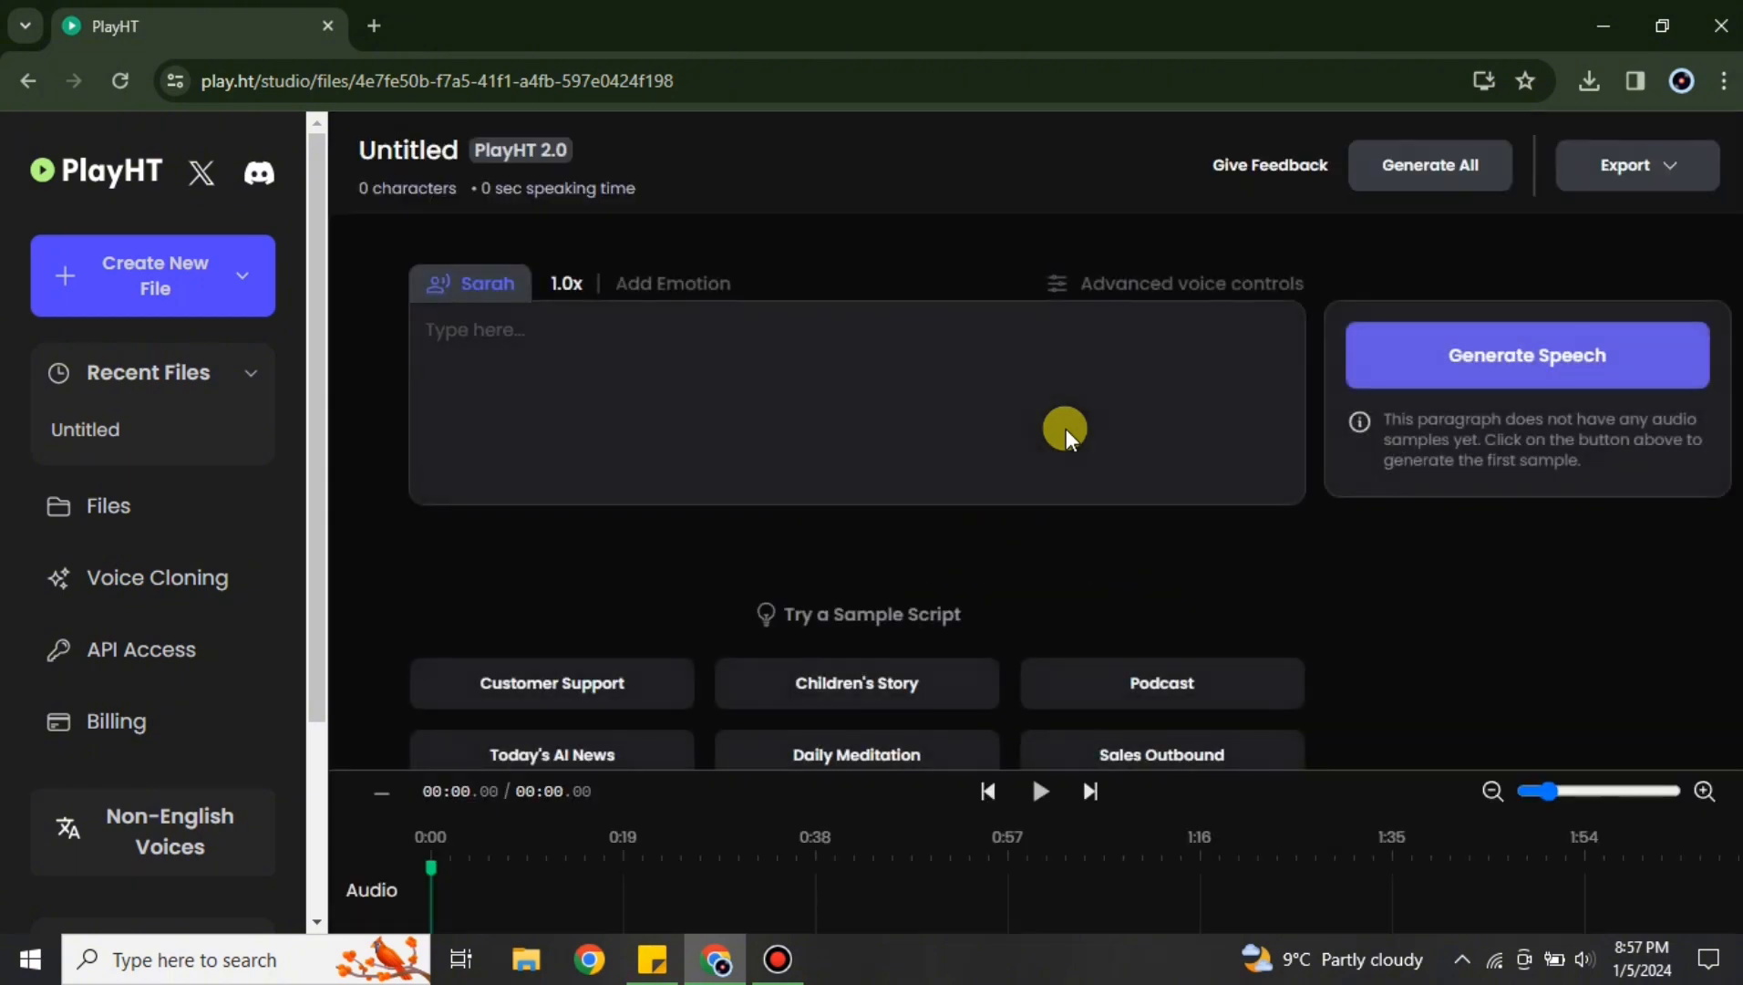
{"action": "mouse_move", "coordinate": [1101, 420]}
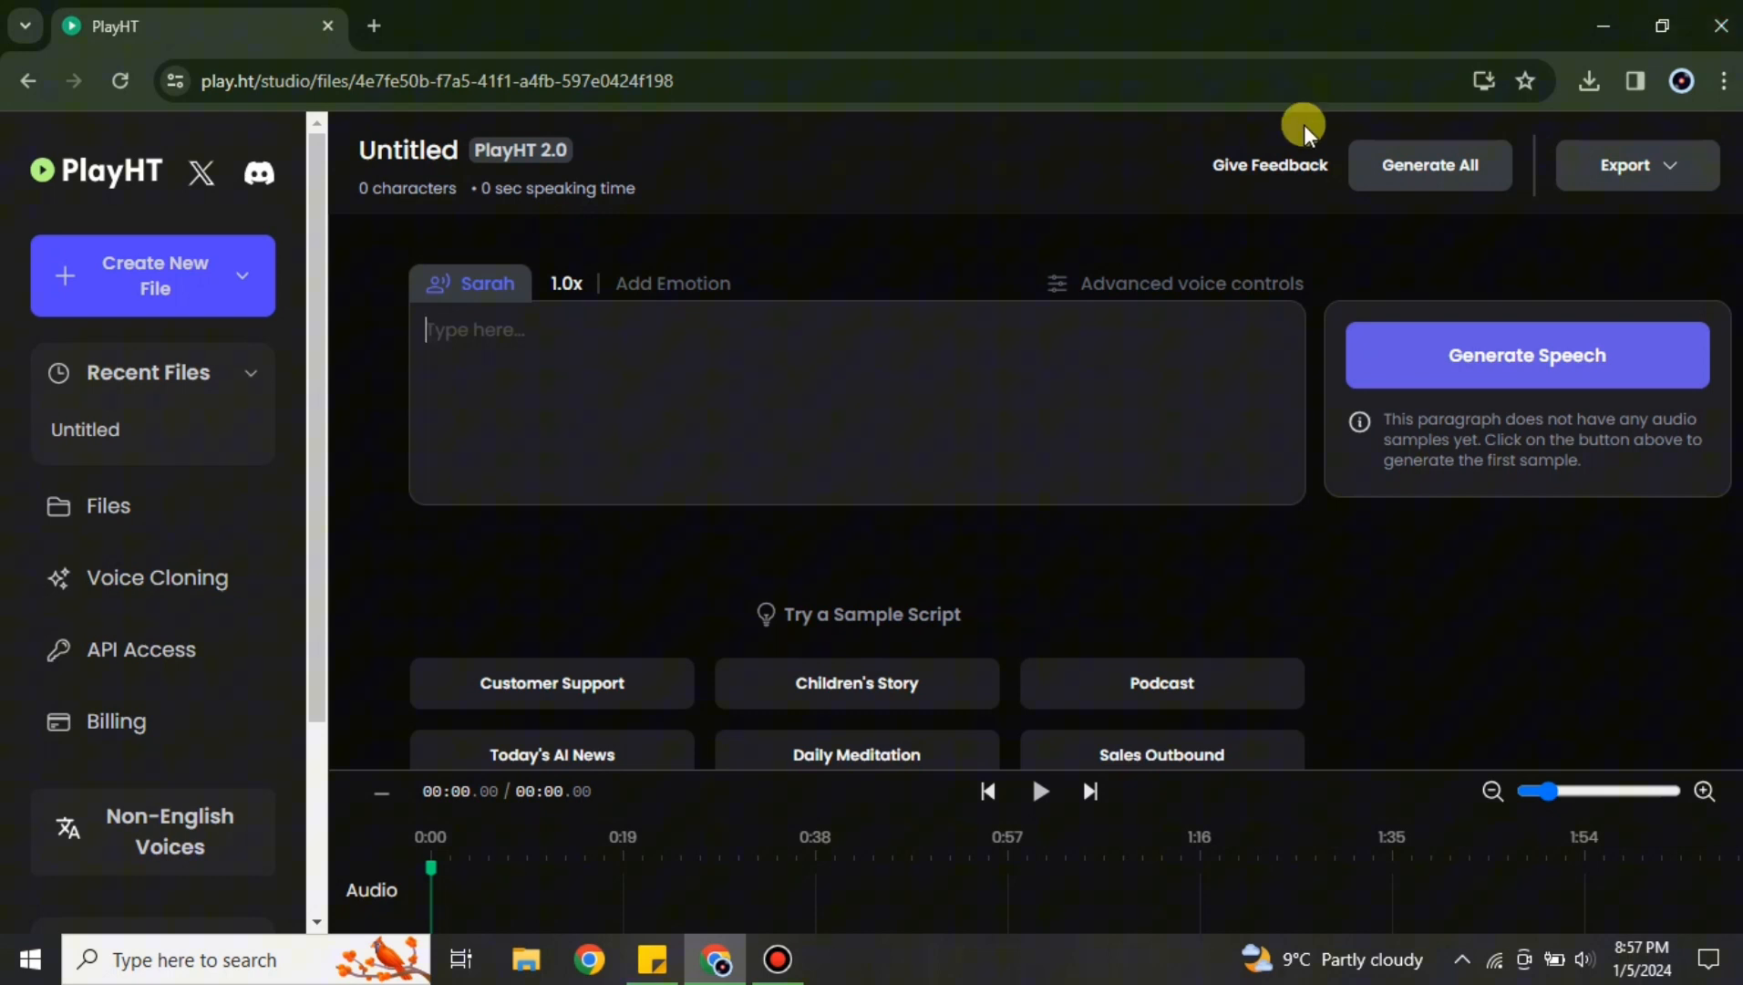
{"action": "mouse_move", "coordinate": [916, 461]}
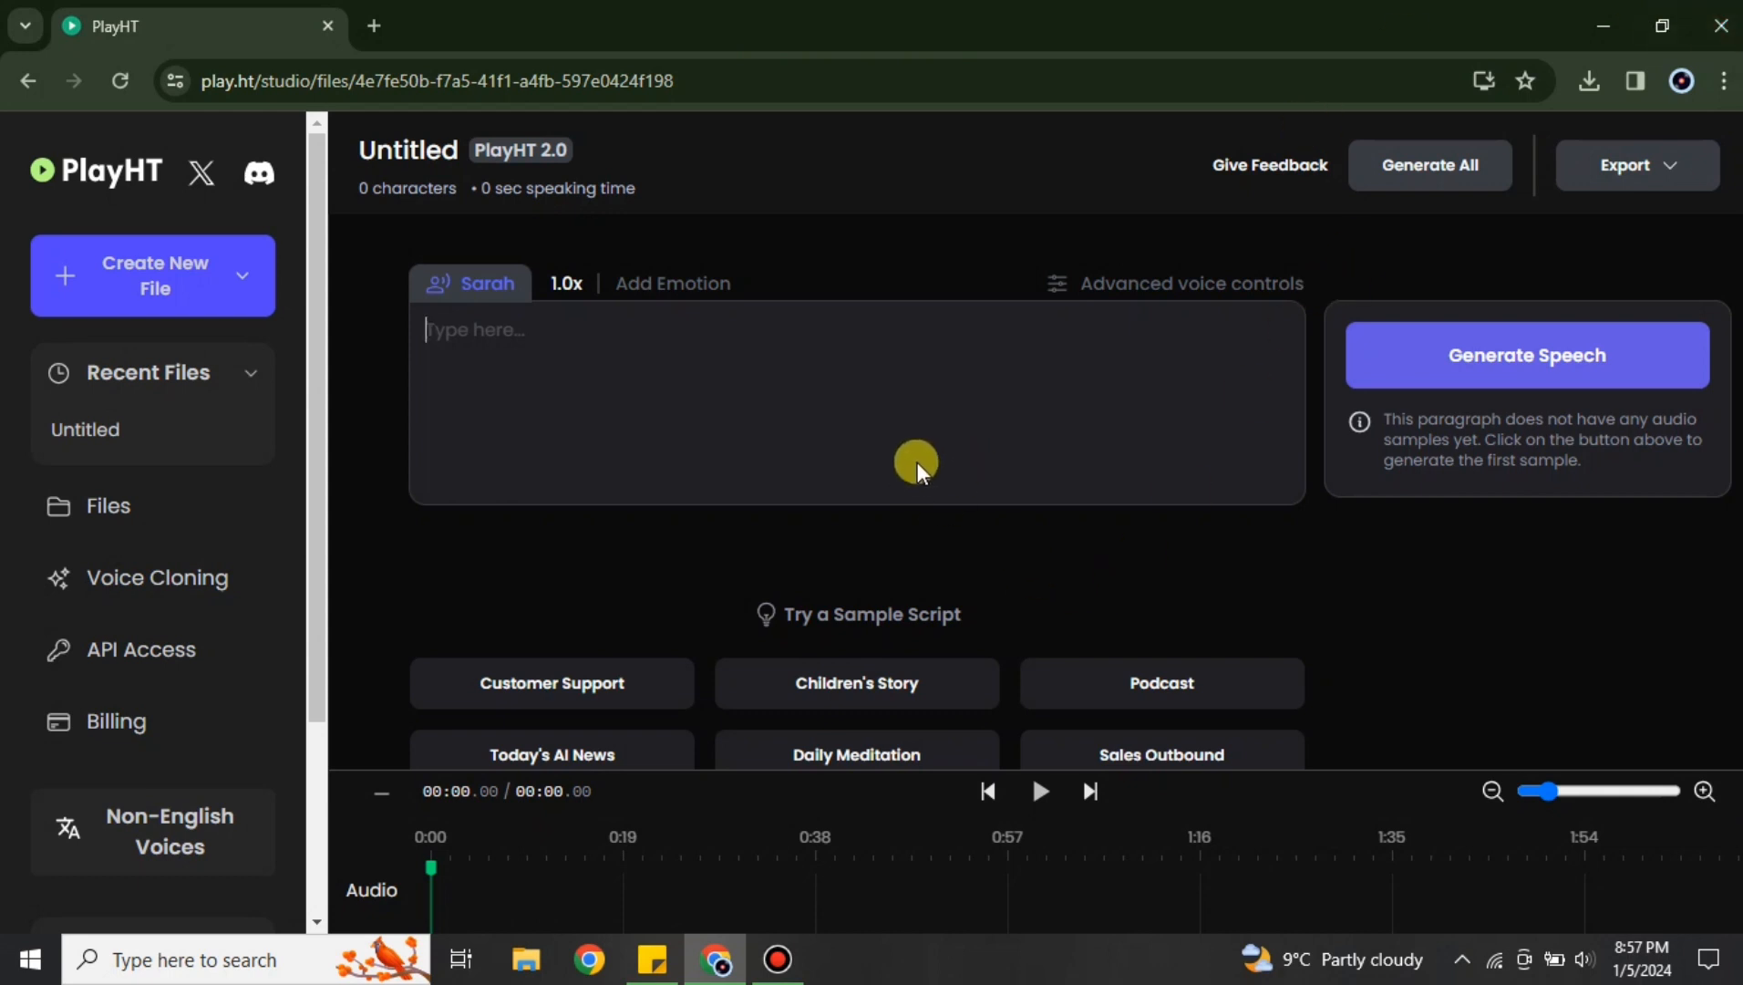
{"action": "mouse_move", "coordinate": [909, 267]}
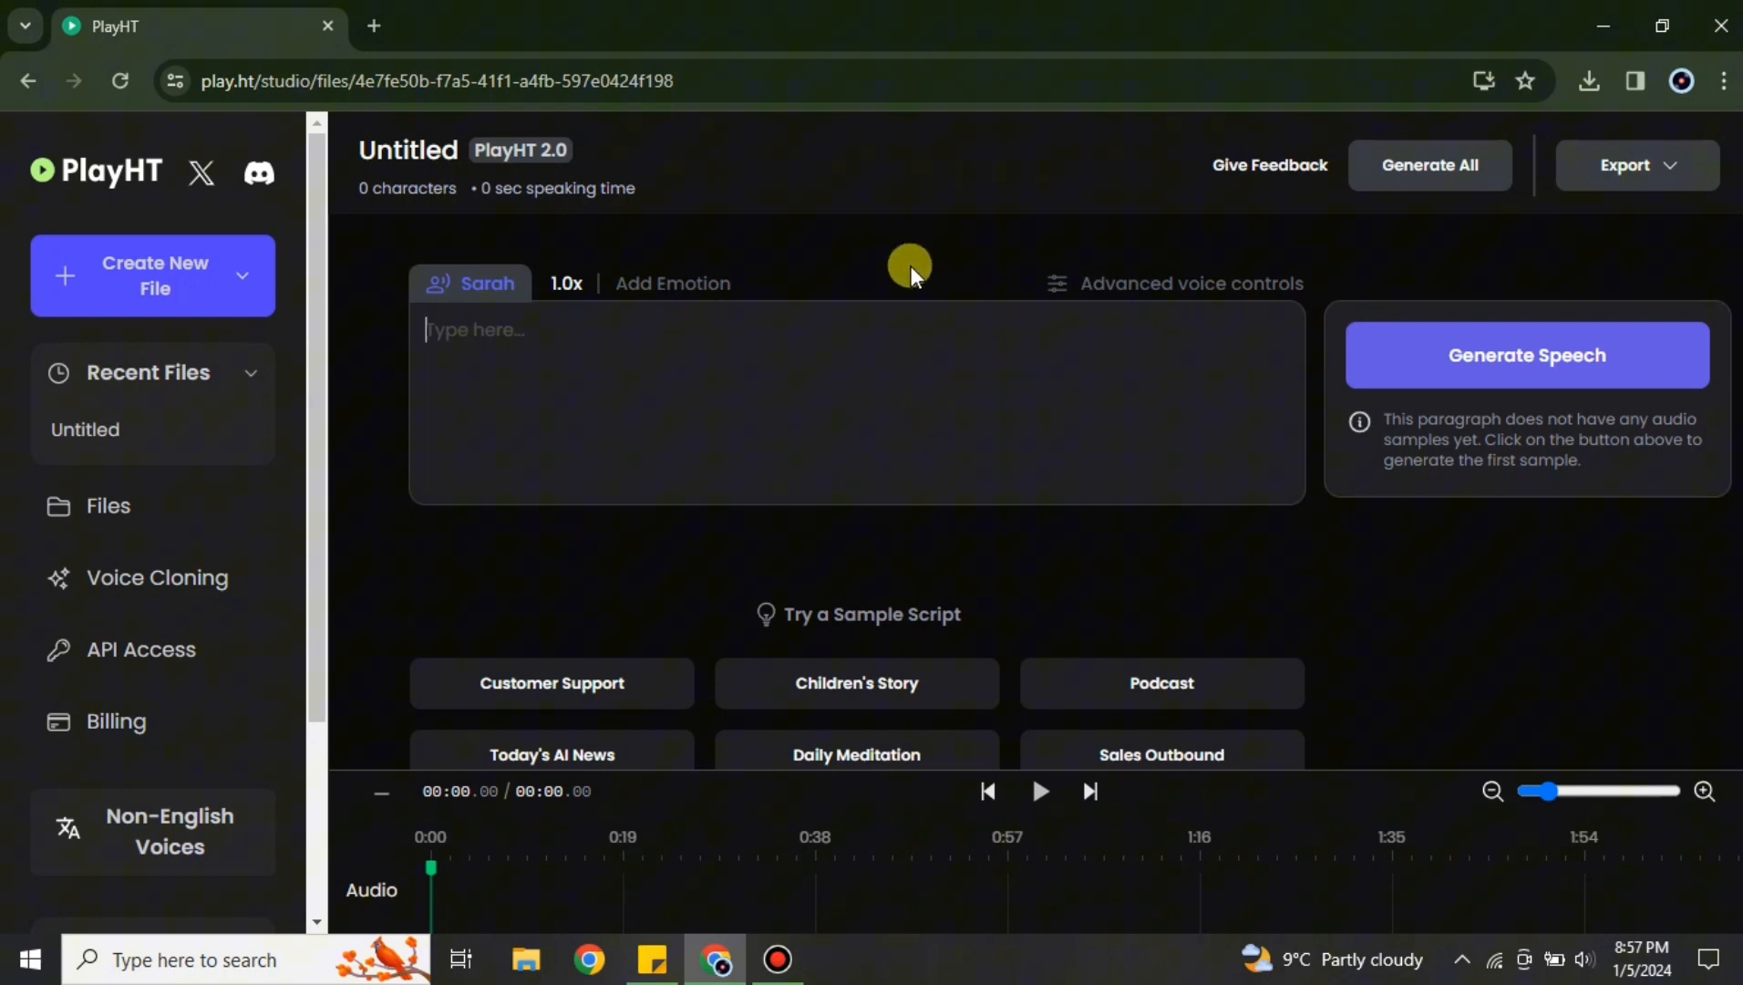
{"action": "mouse_move", "coordinate": [260, 604]}
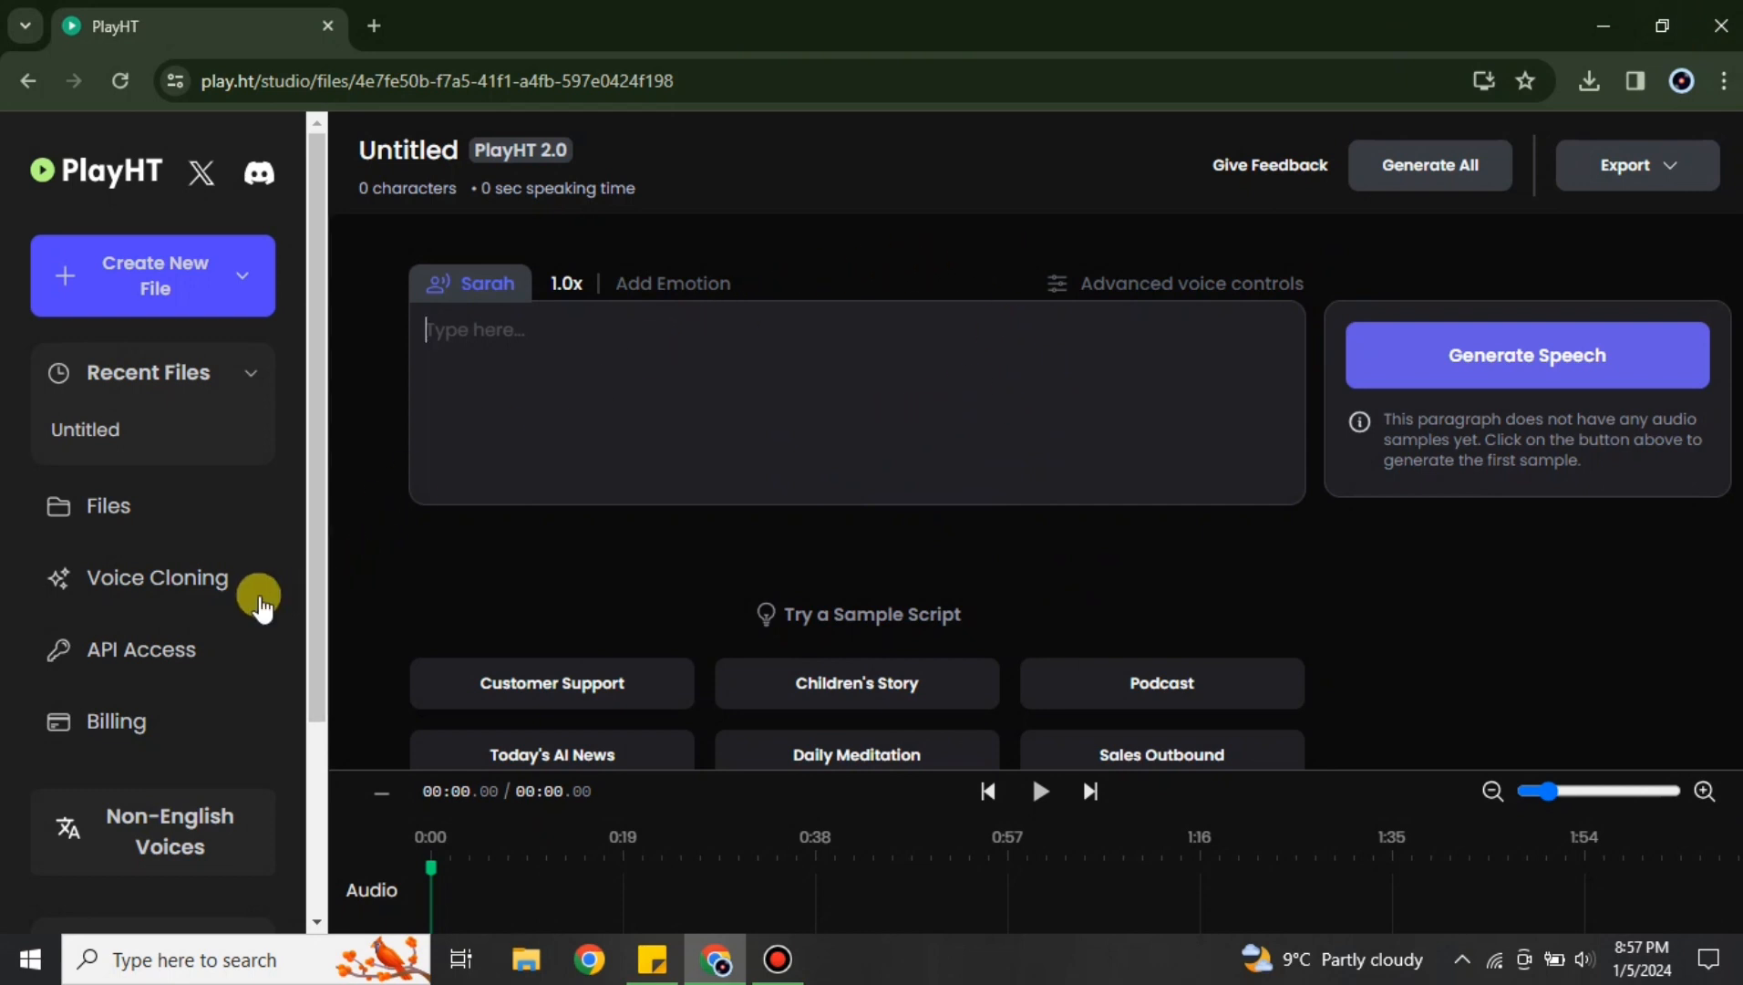
{"action": "left_click", "coordinate": [156, 577]}
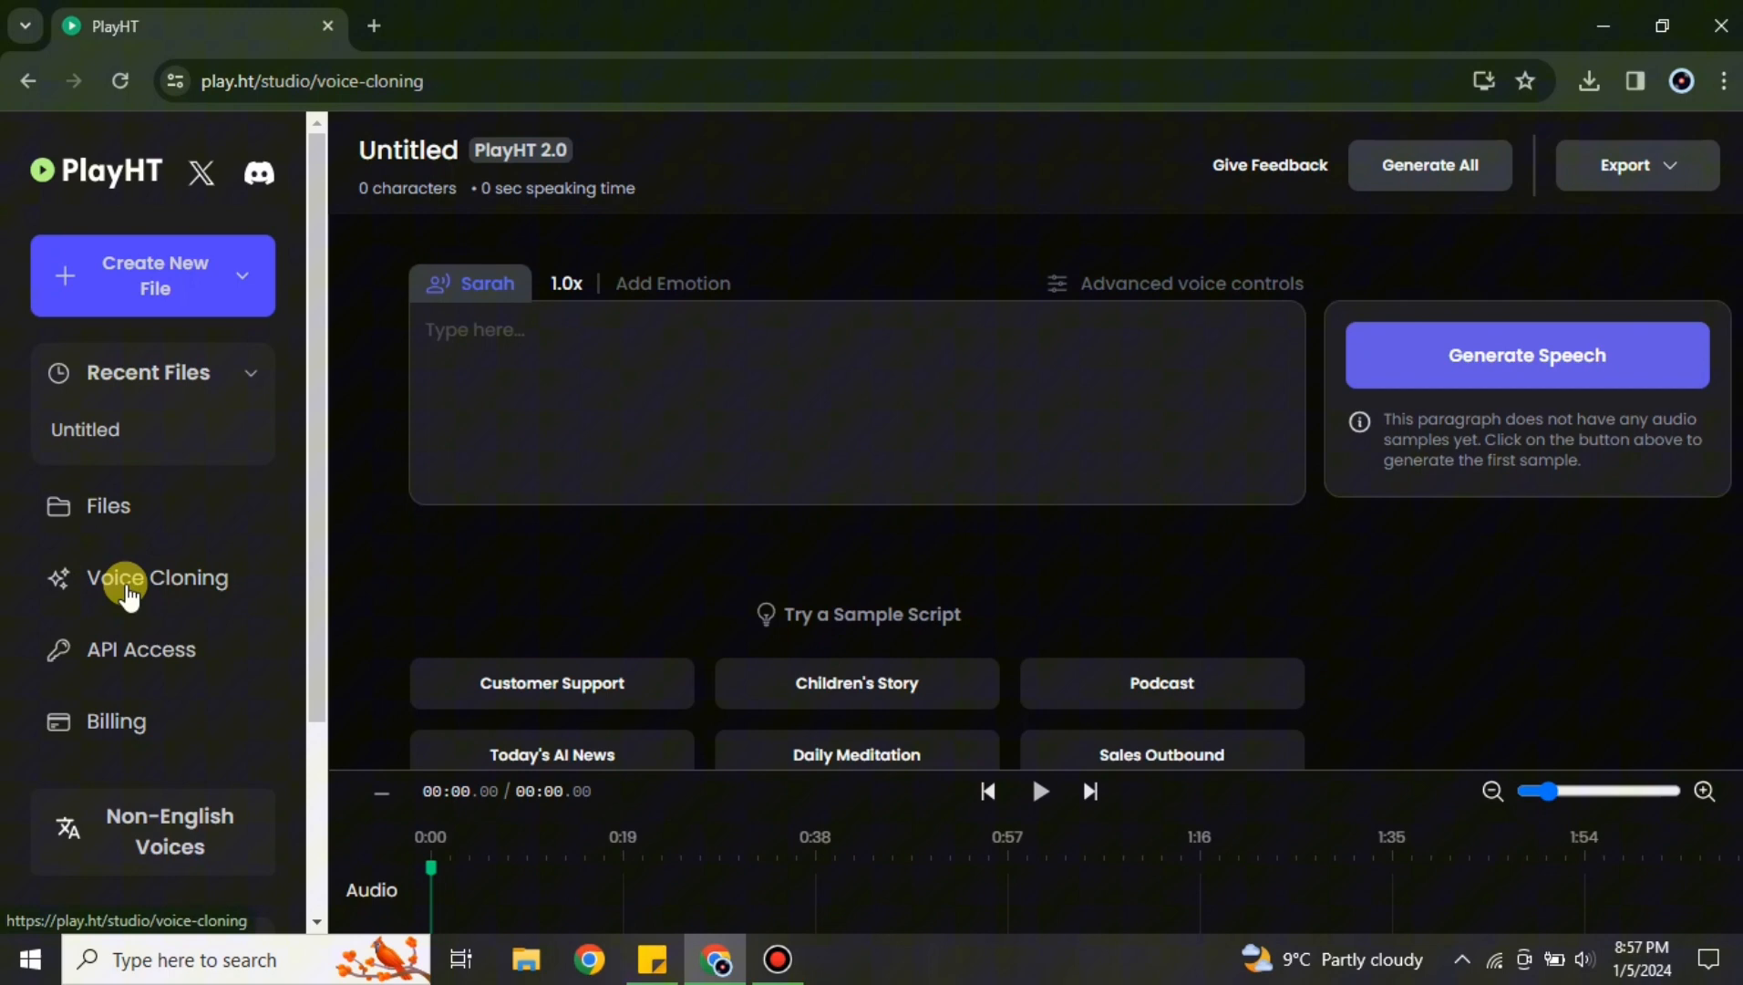
Start a new voice clone from the Voice Cloning page
{"action": "left_click", "coordinate": [158, 577]}
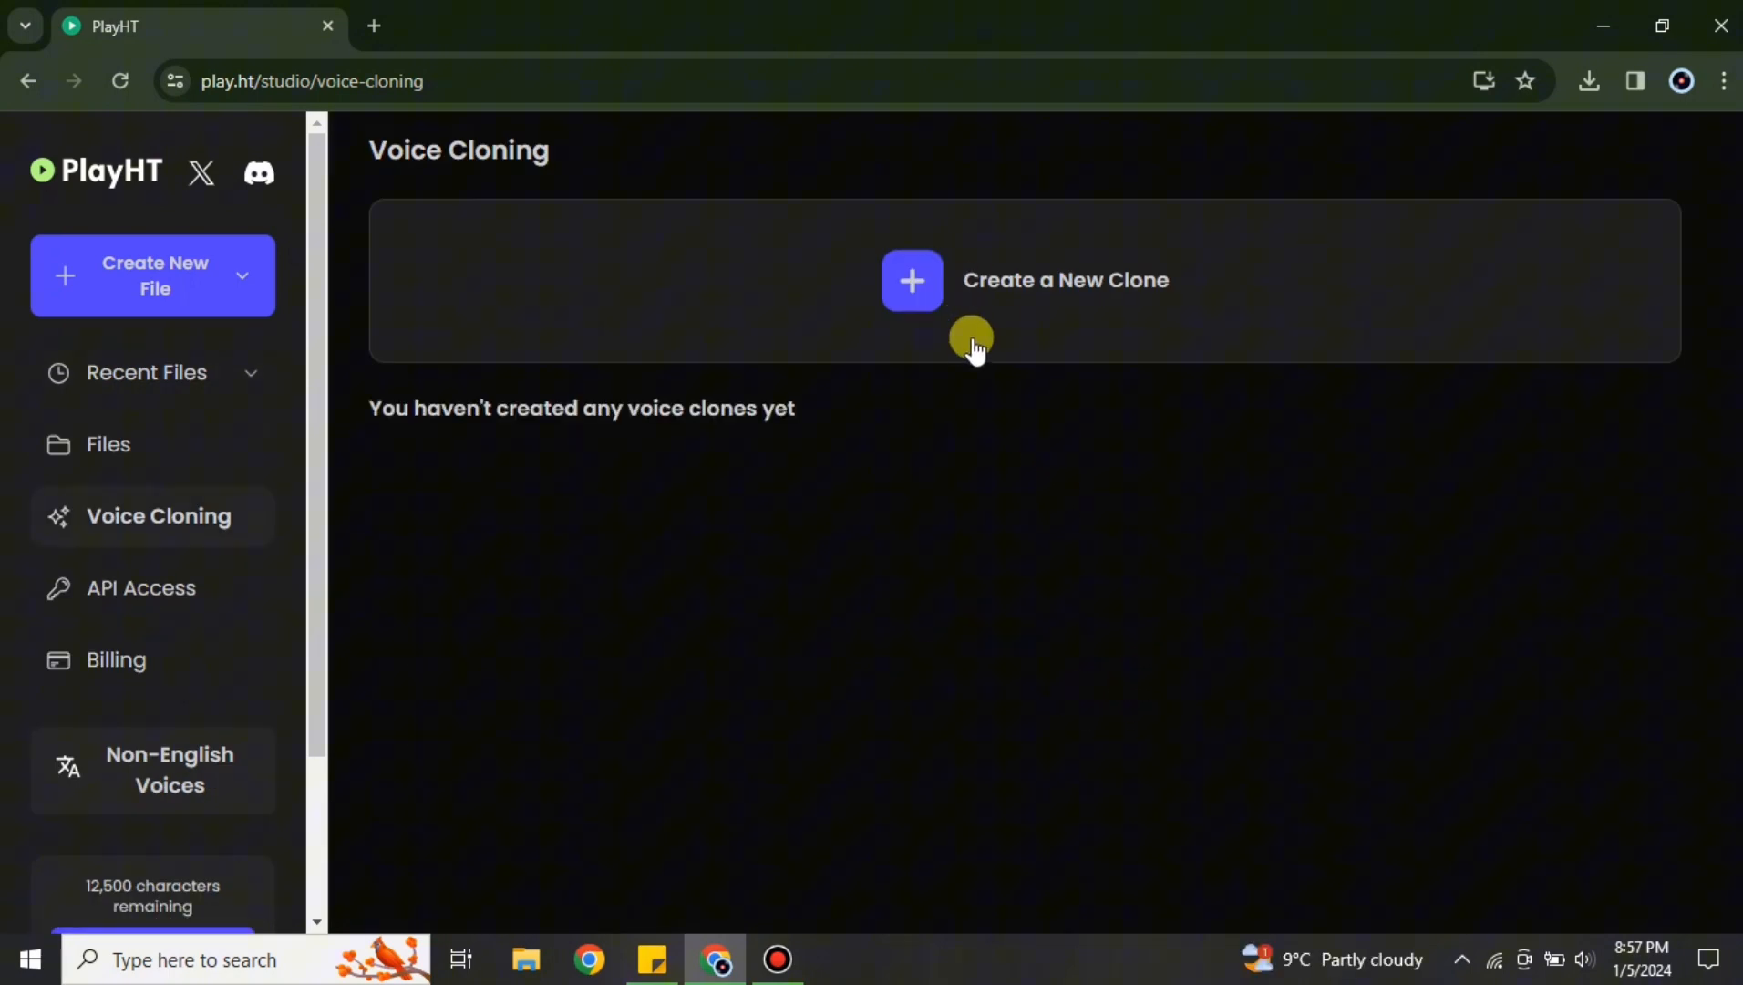
{"action": "mouse_move", "coordinate": [607, 446]}
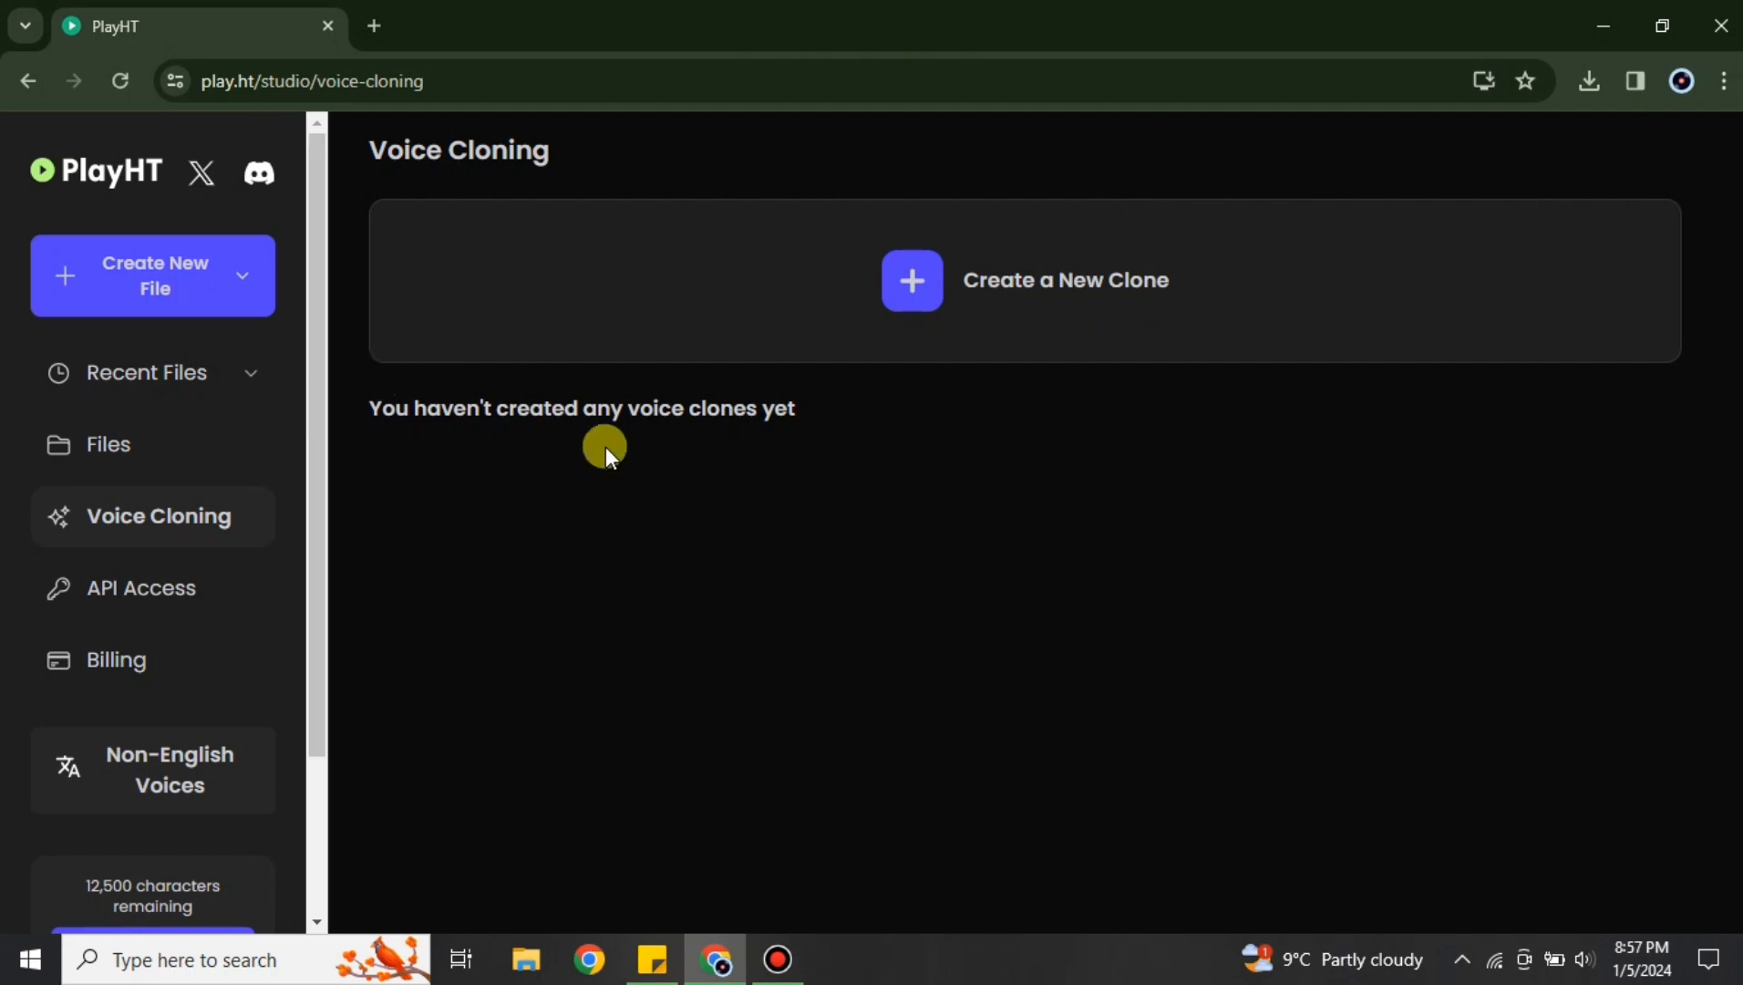
{"action": "mouse_move", "coordinate": [1369, 463]}
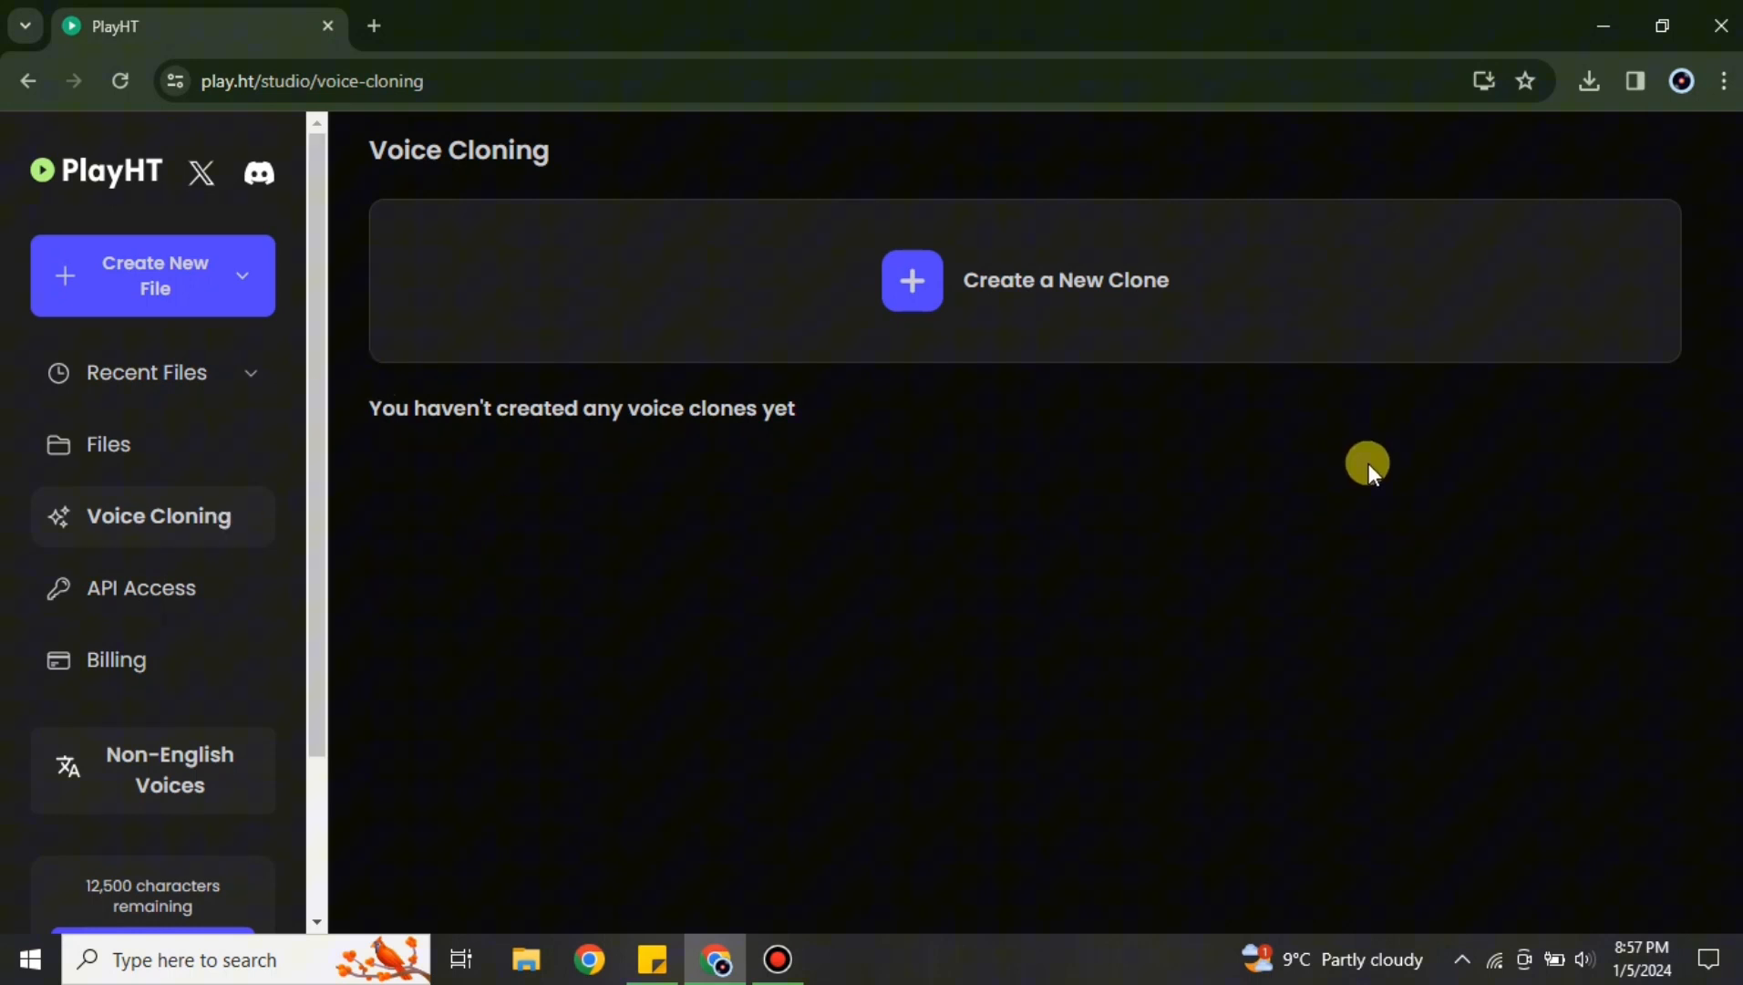
{"action": "mouse_move", "coordinate": [1169, 322]}
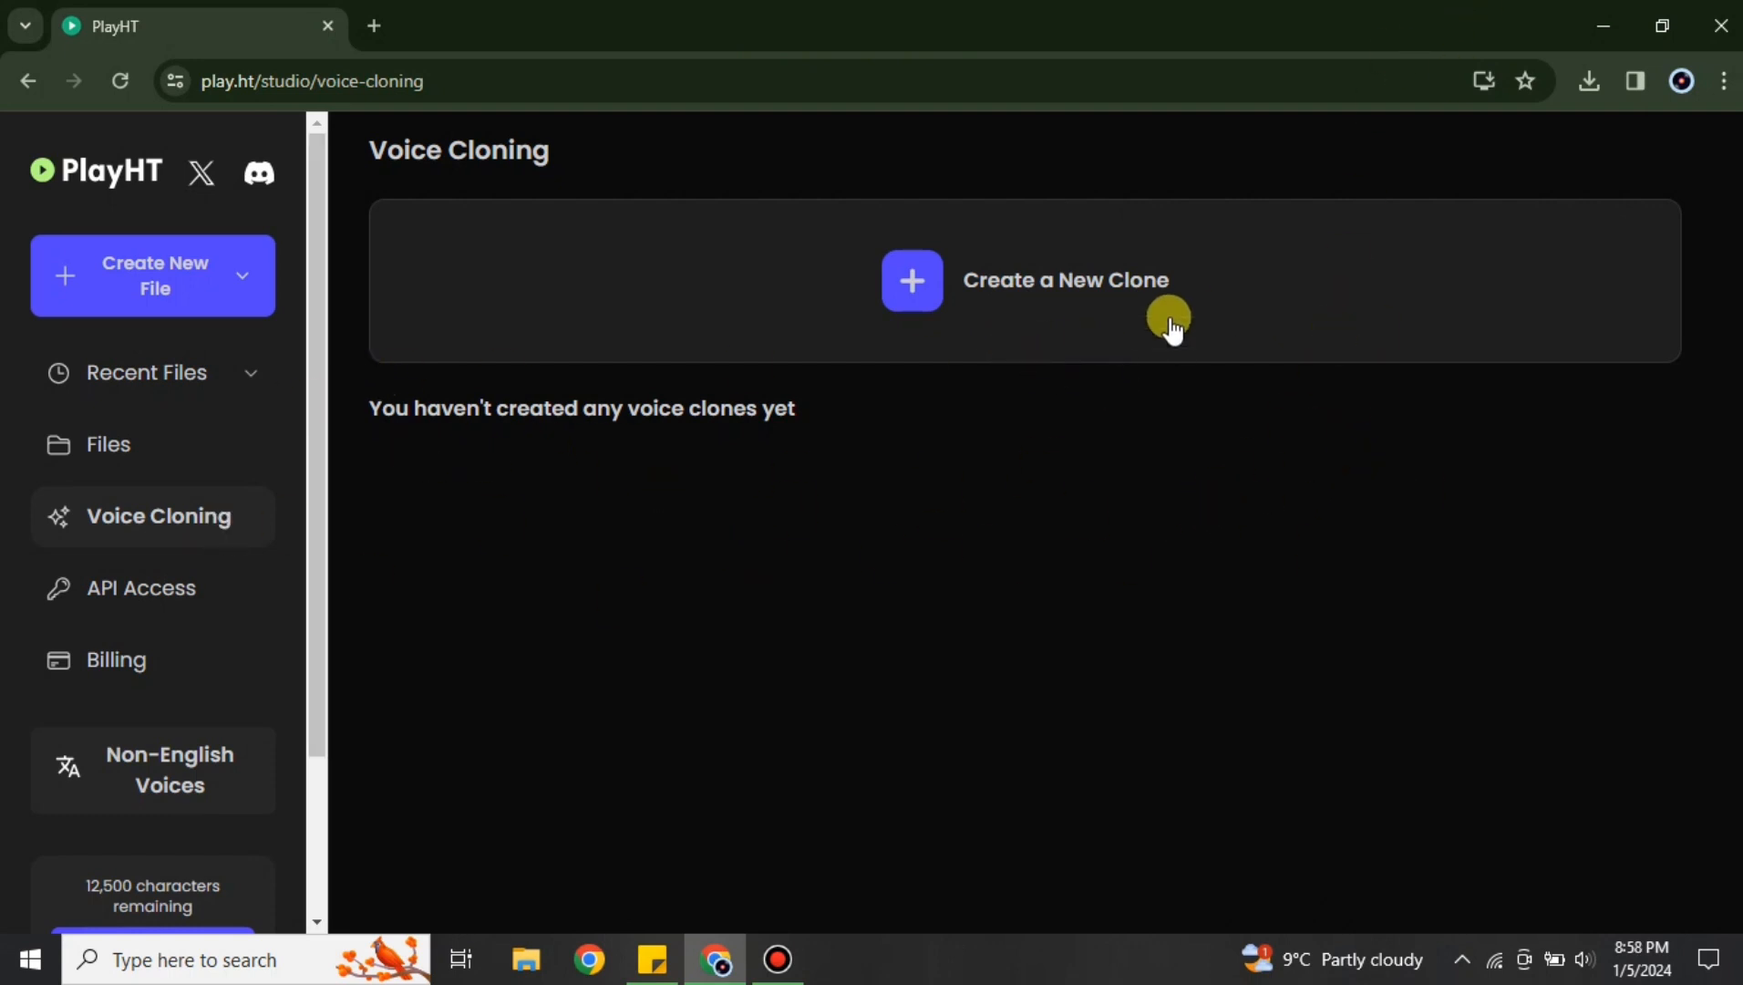
{"action": "mouse_move", "coordinate": [939, 284]}
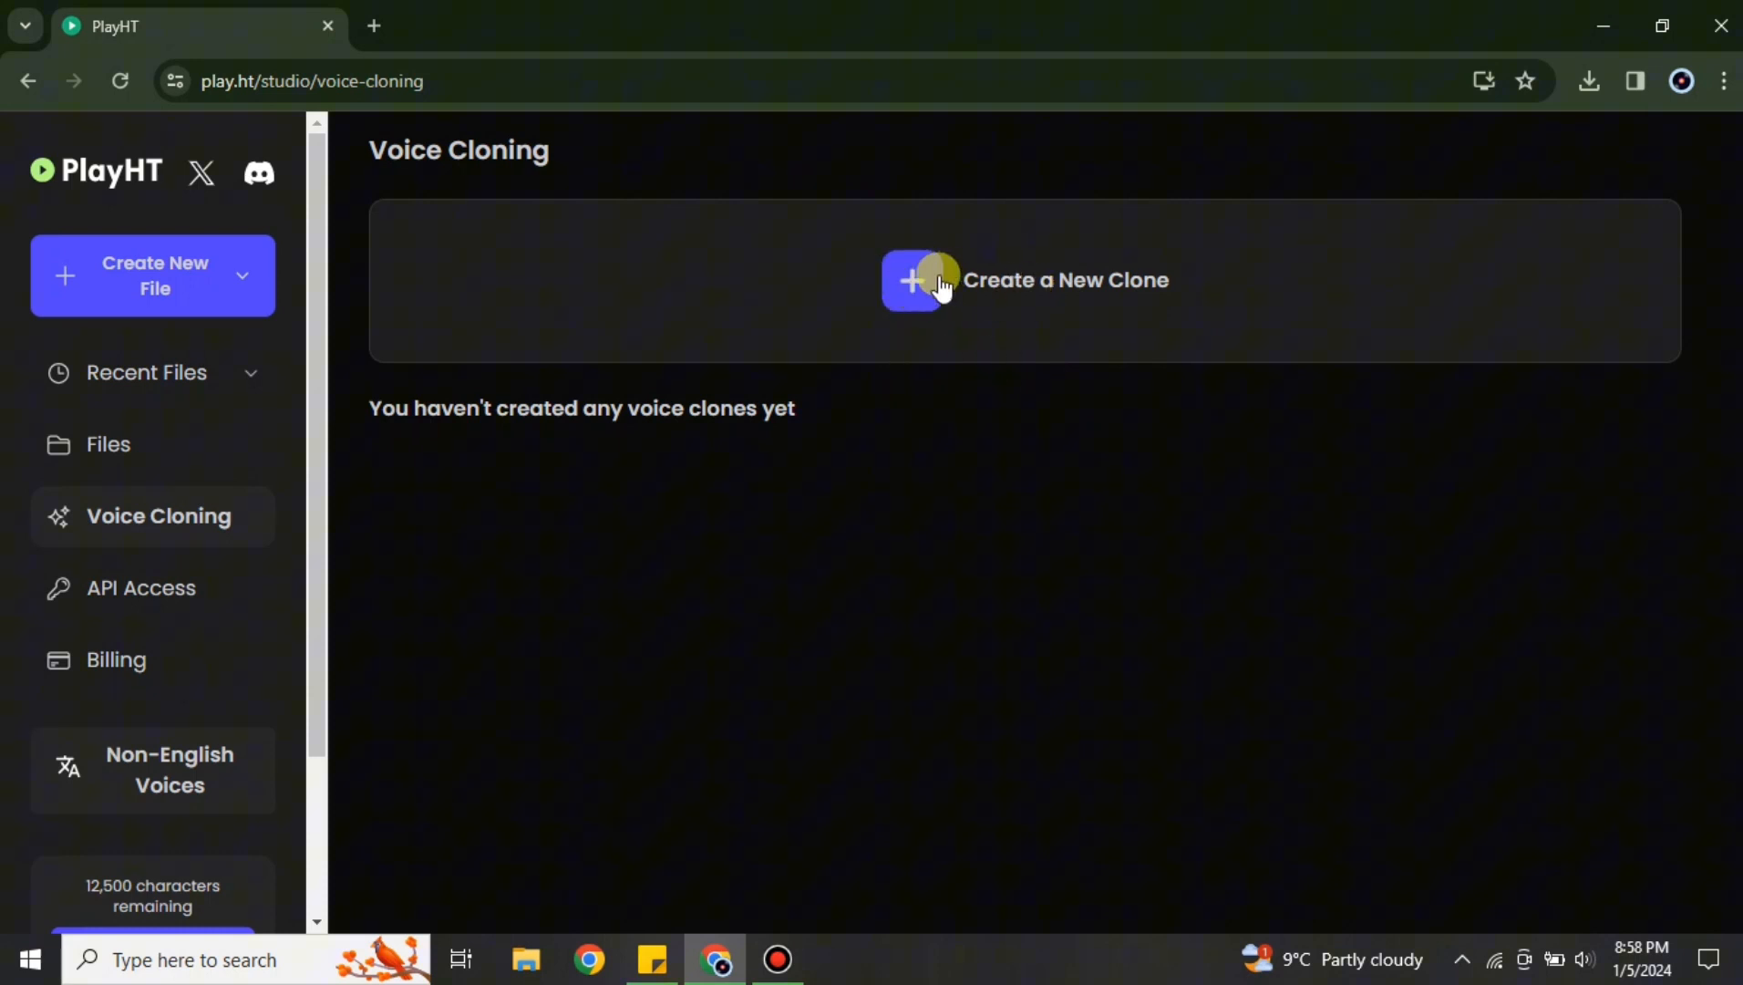
{"action": "left_click", "coordinate": [1024, 279]}
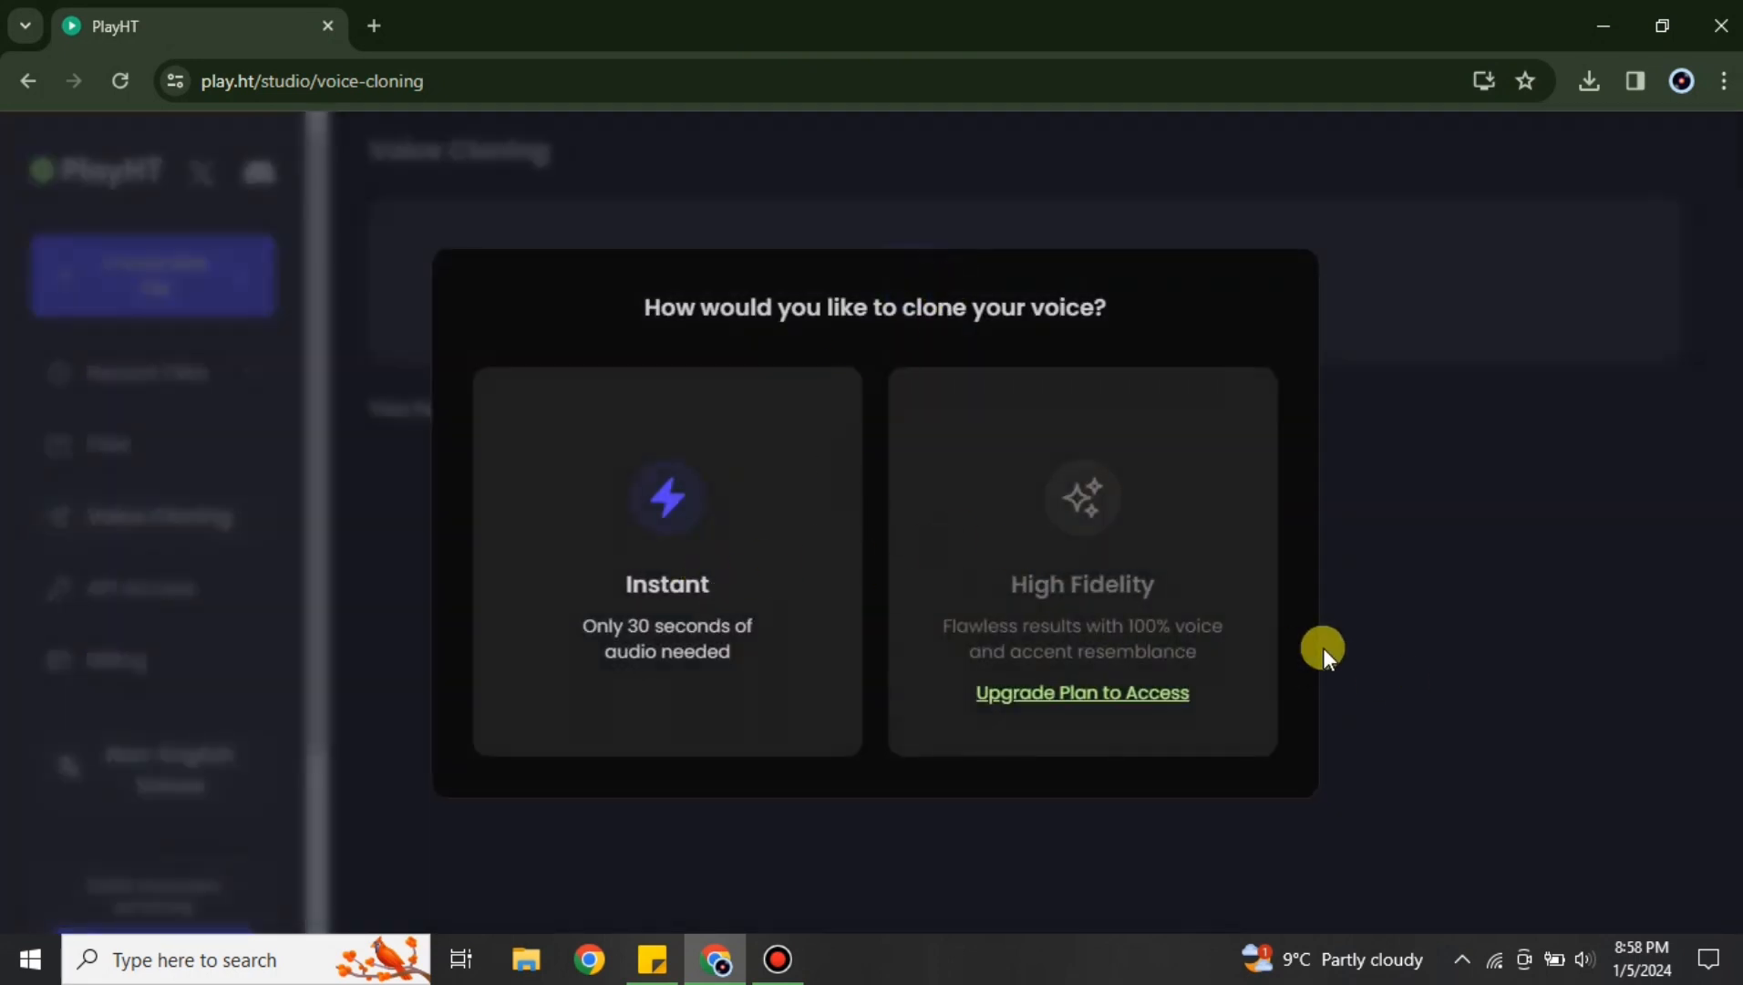
{"action": "mouse_move", "coordinate": [614, 656]}
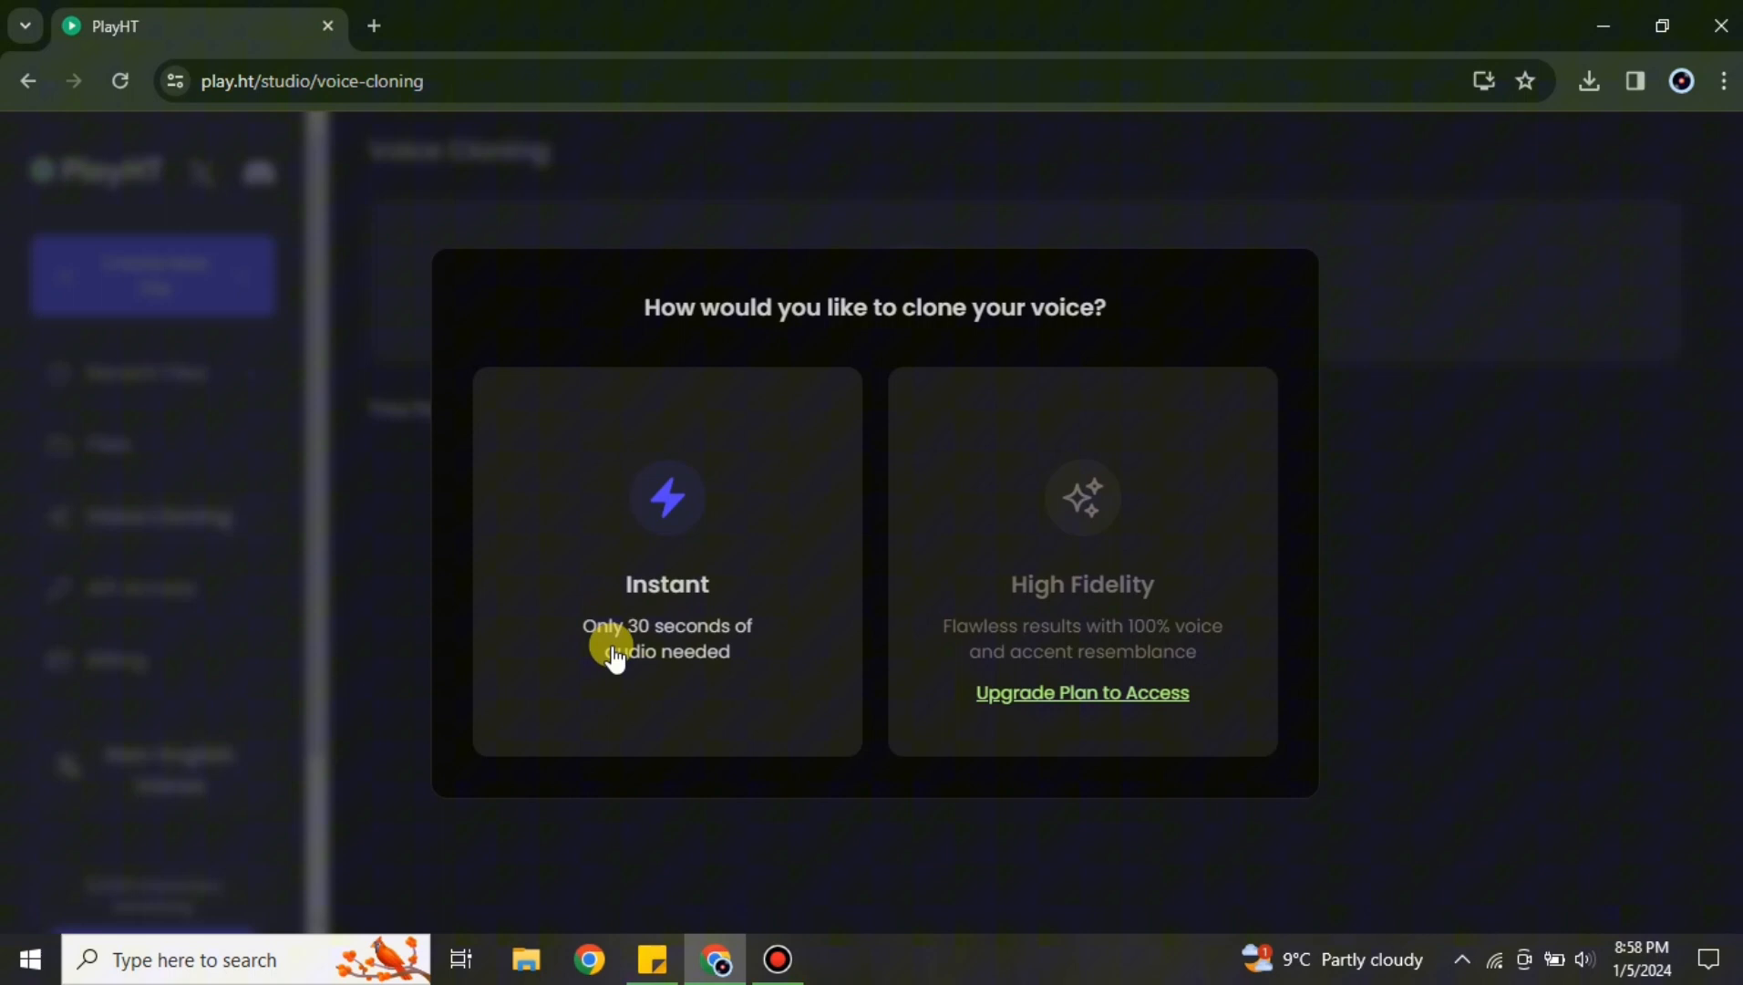
{"action": "mouse_move", "coordinate": [928, 609]}
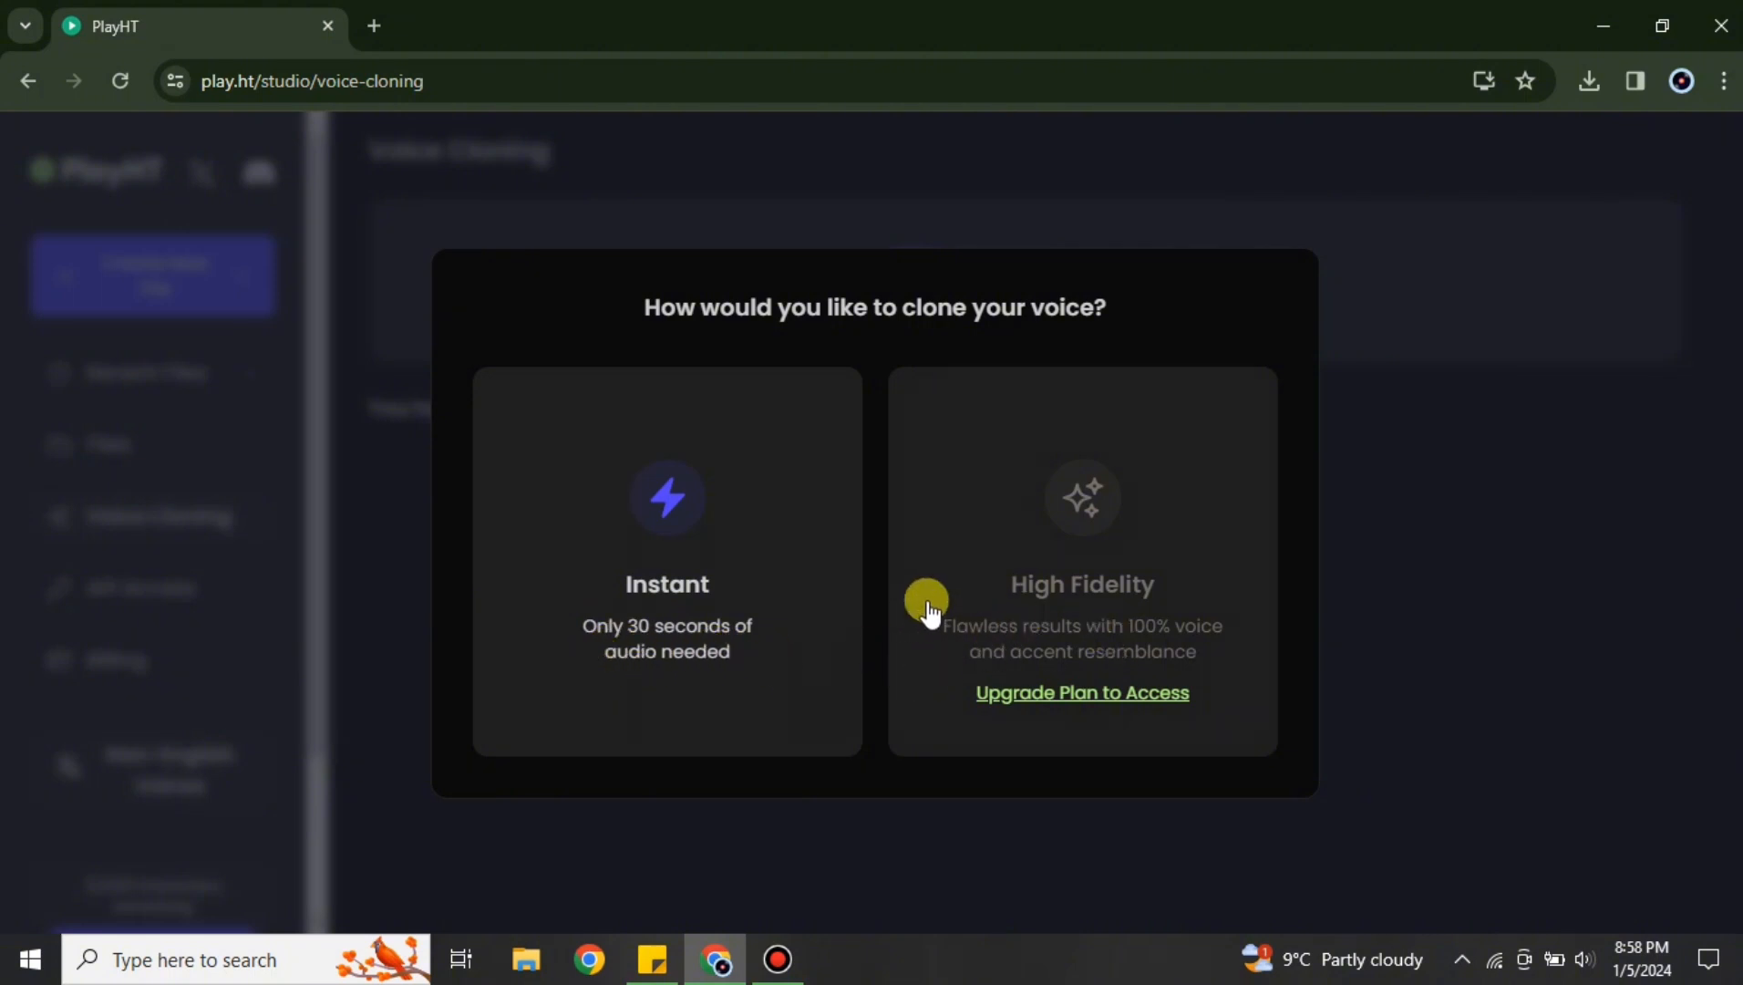
{"action": "mouse_move", "coordinate": [988, 498]}
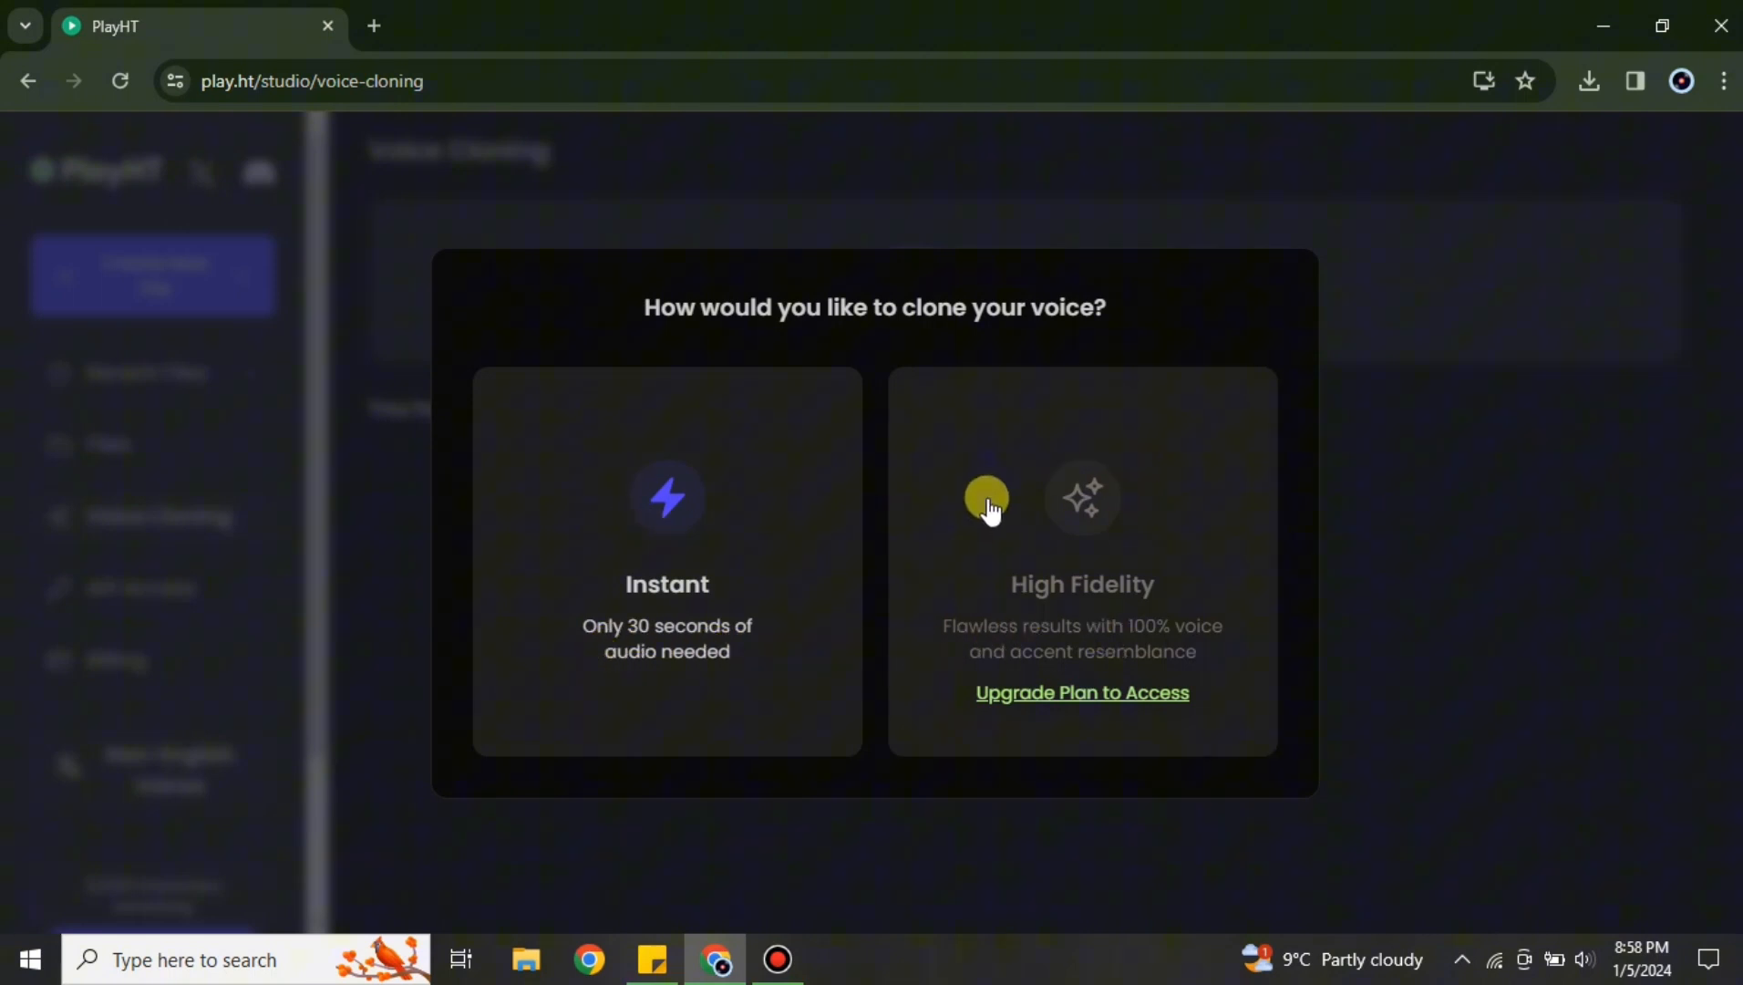
{"action": "mouse_move", "coordinate": [525, 531]}
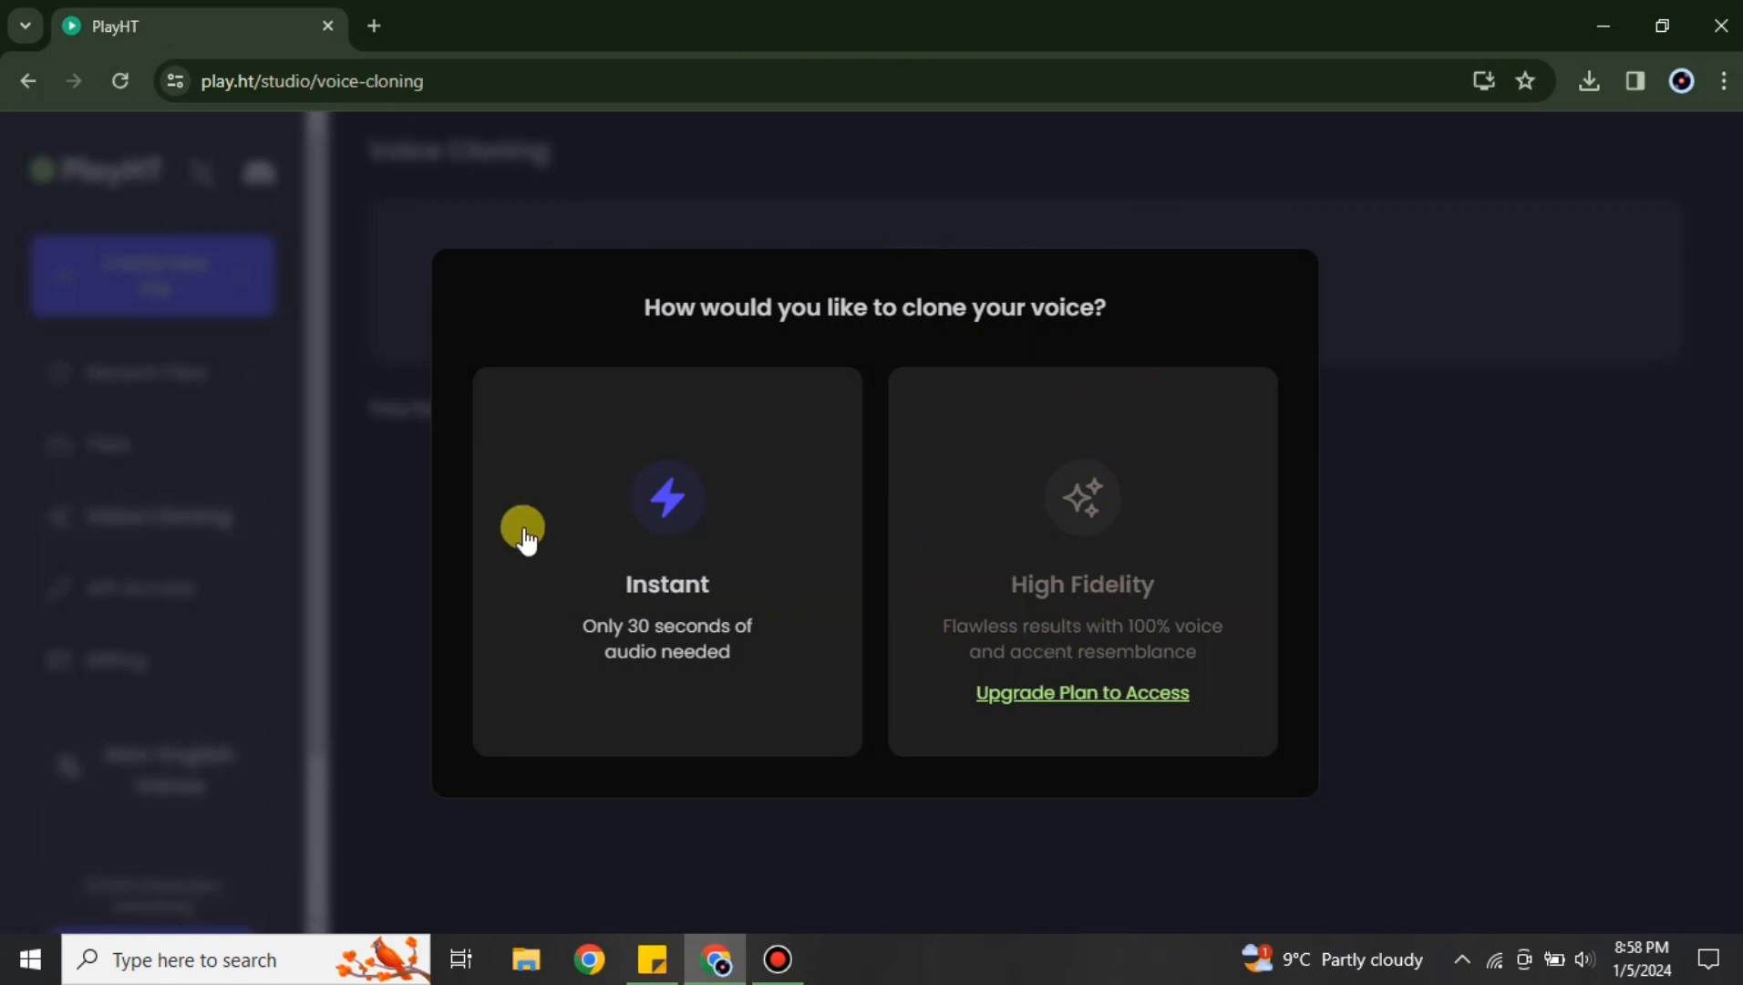
{"action": "mouse_move", "coordinate": [1191, 803]}
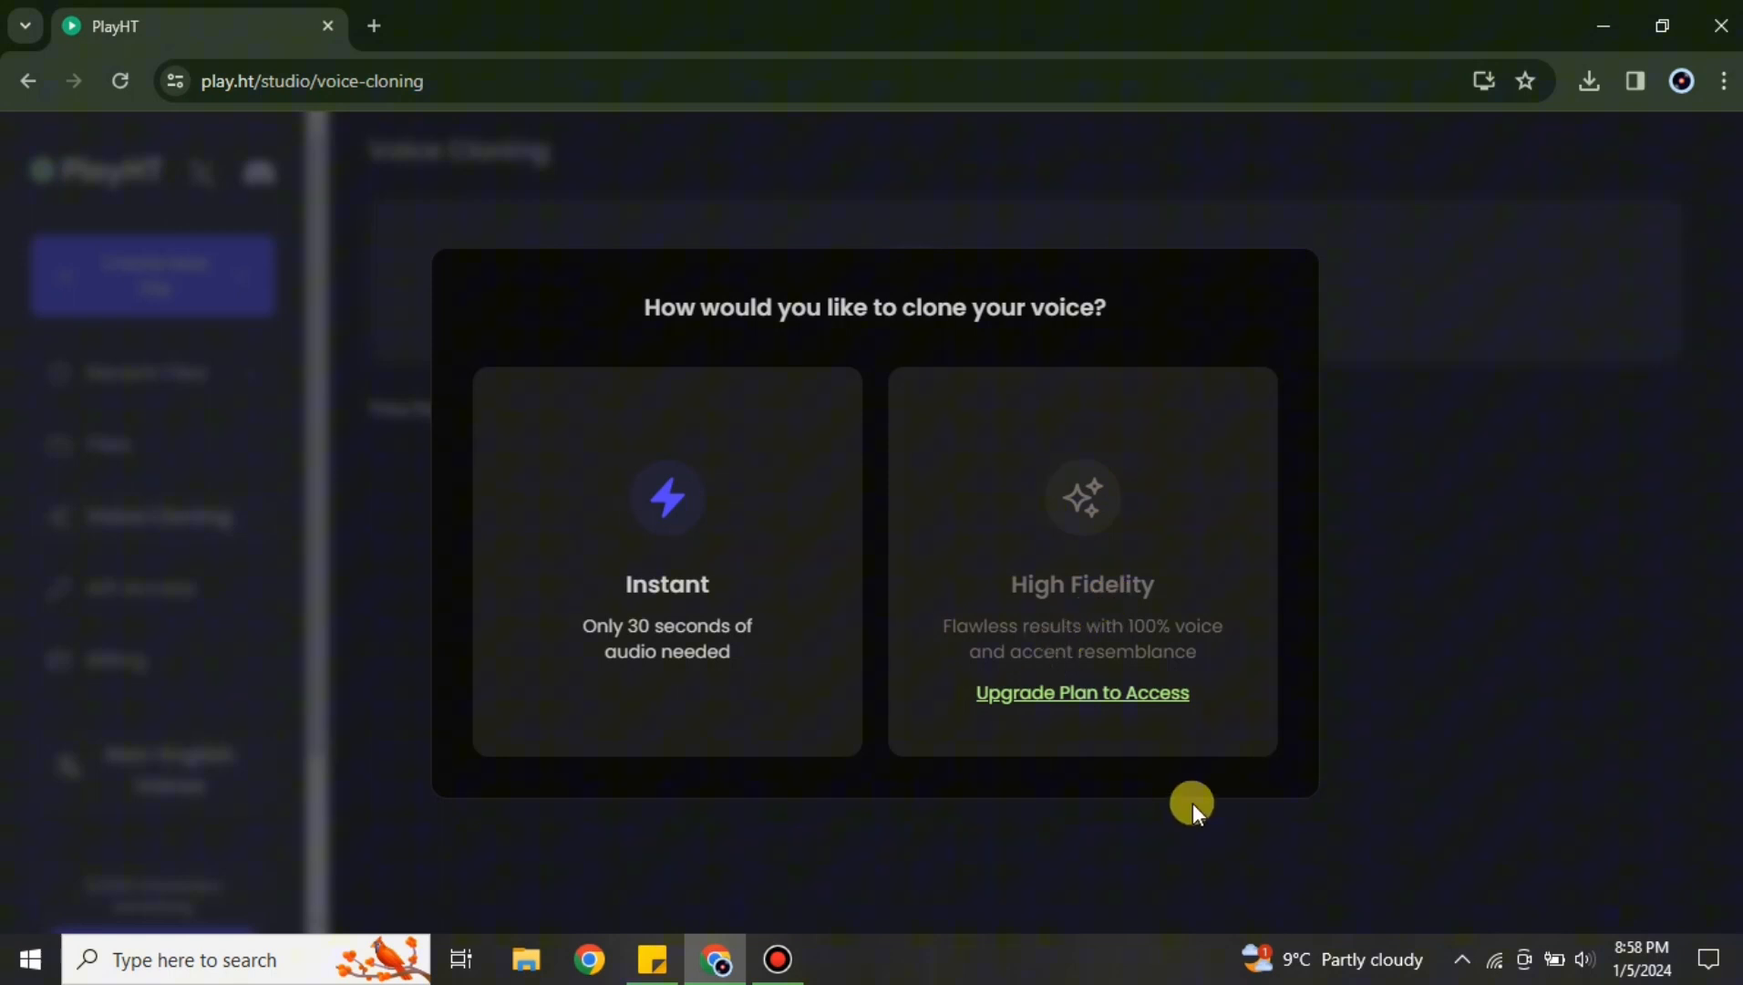
{"action": "mouse_move", "coordinate": [1129, 692]}
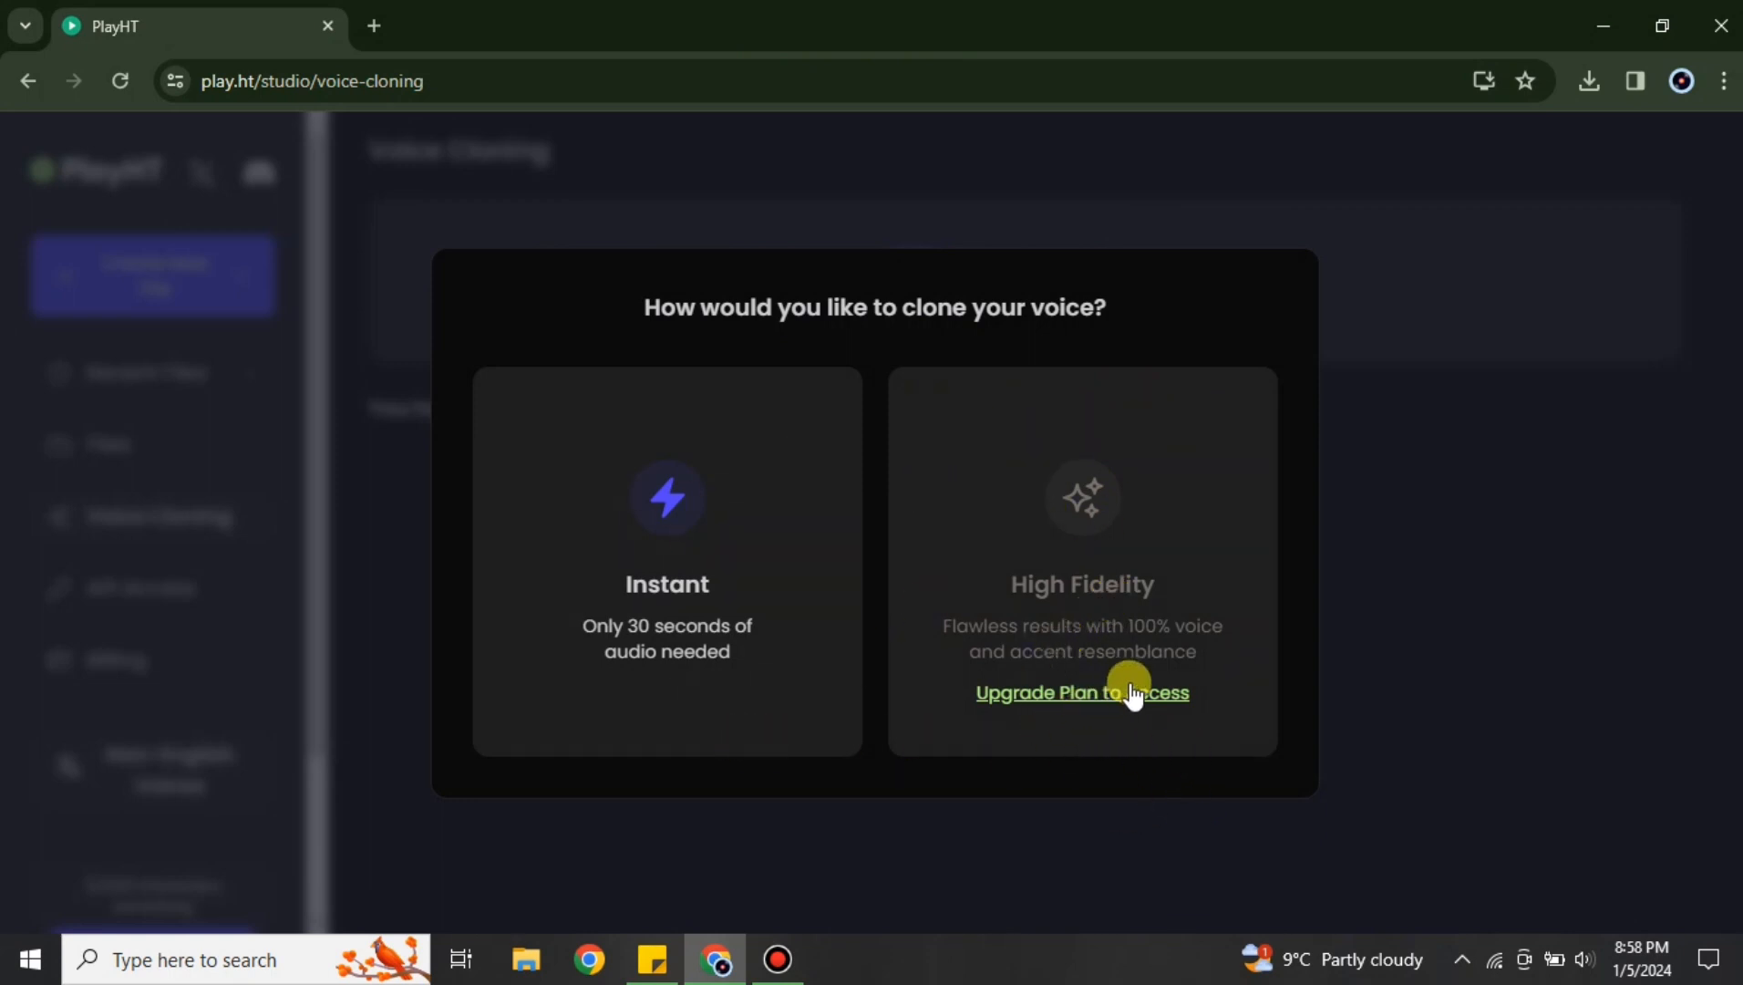
{"action": "left_click", "coordinate": [1080, 692]}
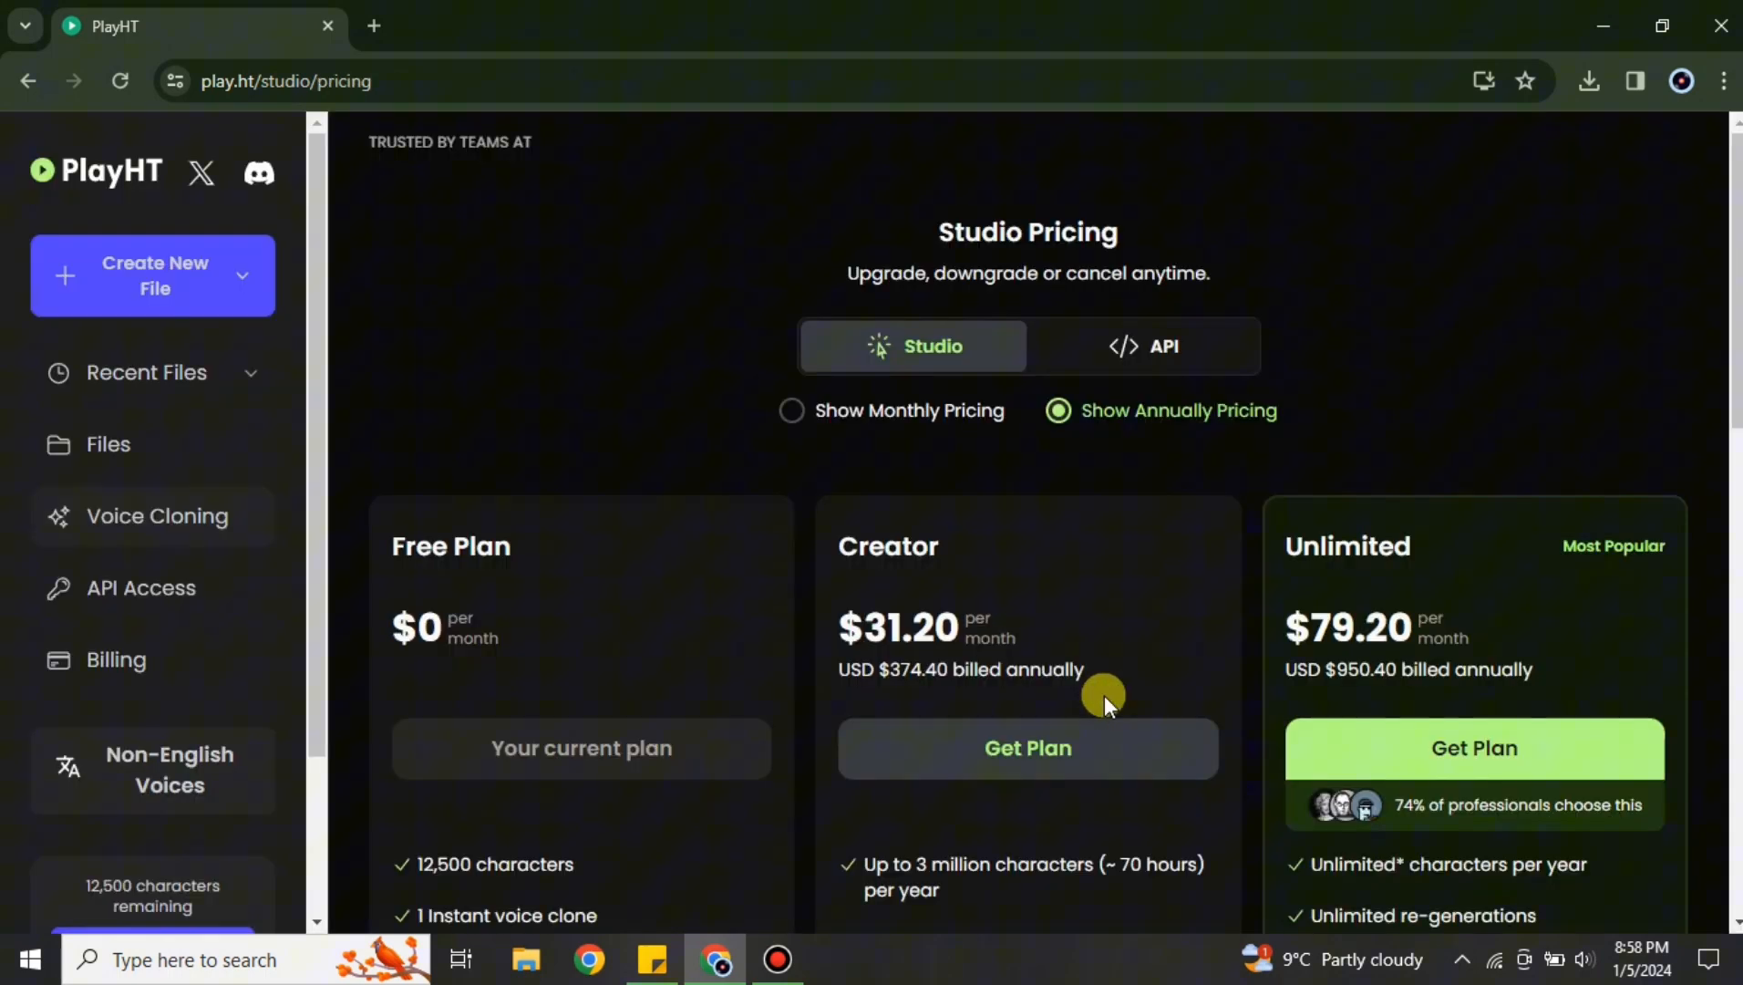
{"action": "scroll", "scroll_direction": "down", "scroll_amount": 3}
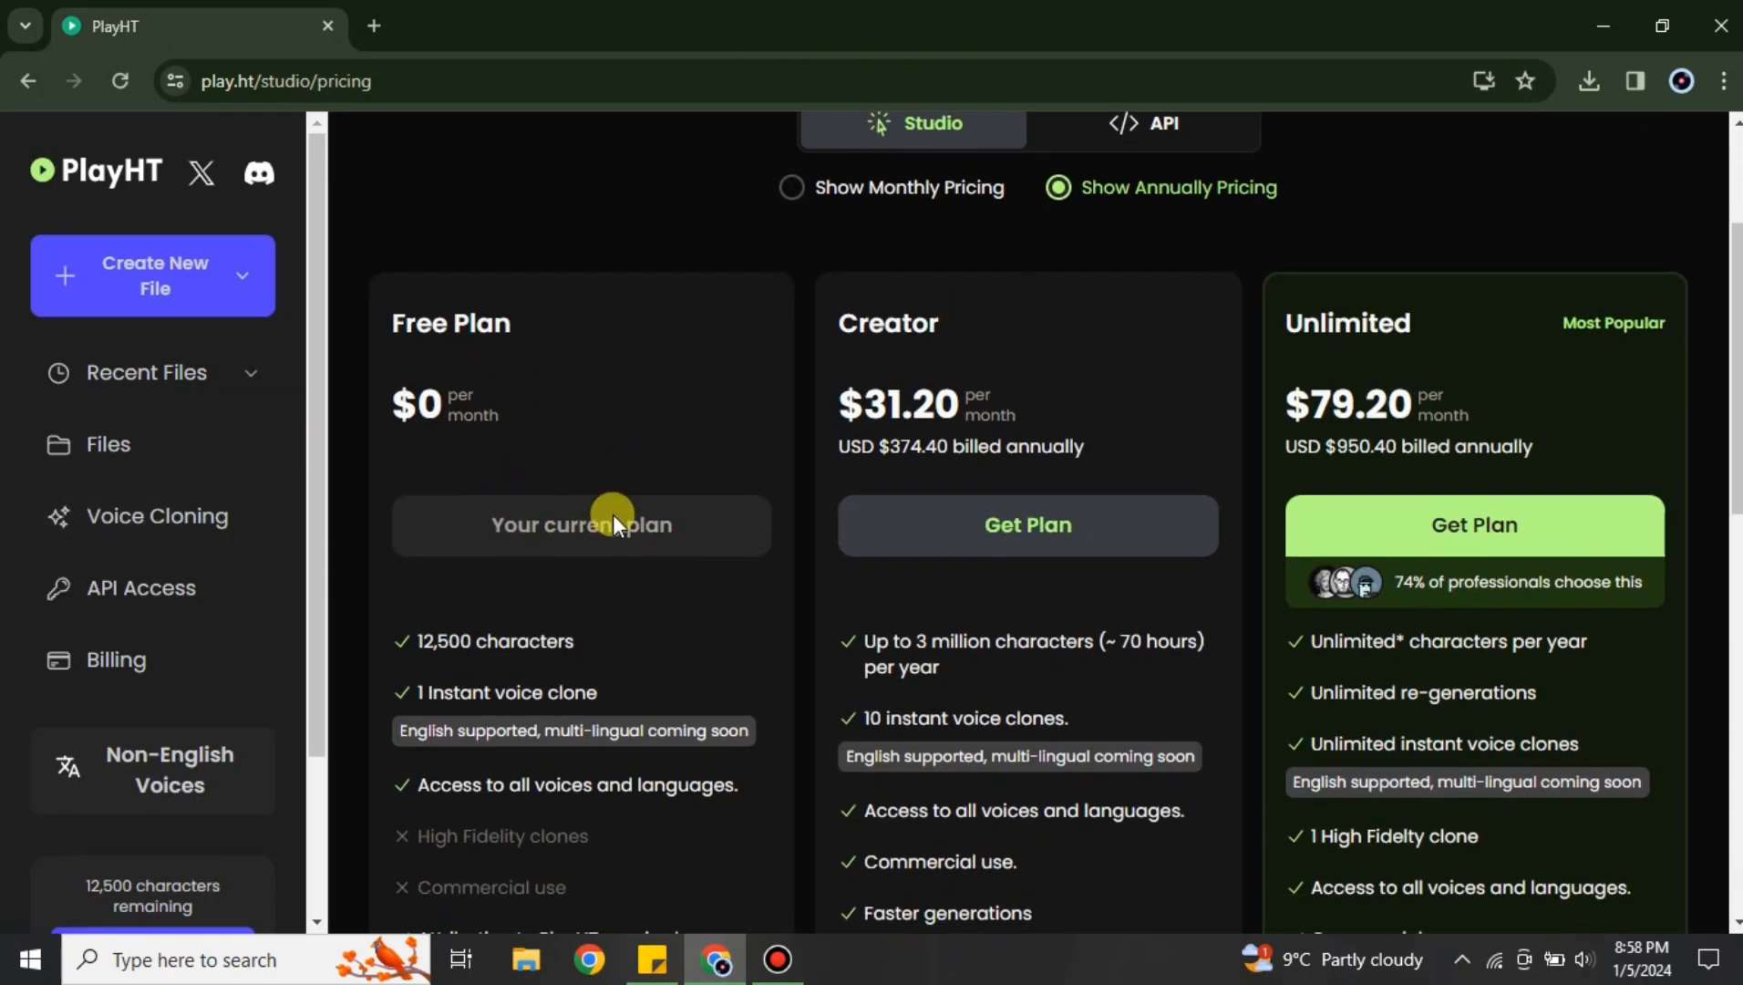
{"action": "scroll", "scroll_direction": "down", "scroll_amount": 3}
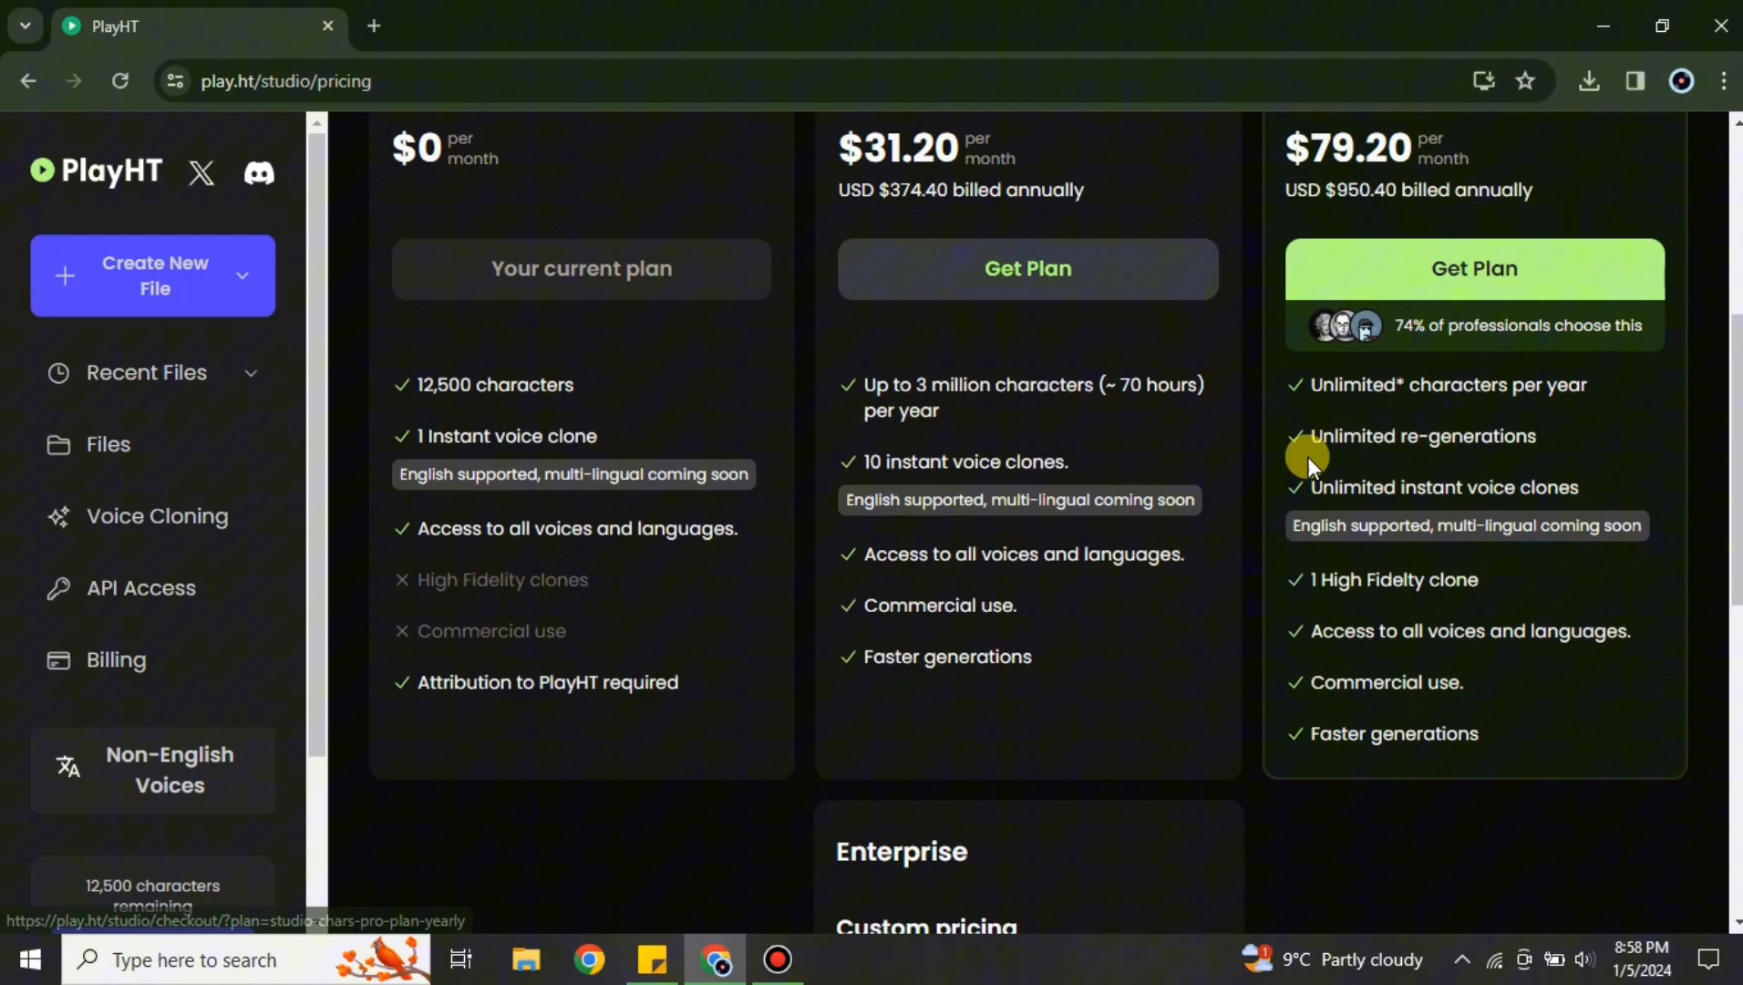
{"action": "scroll", "scroll_direction": "down", "scroll_amount": 3}
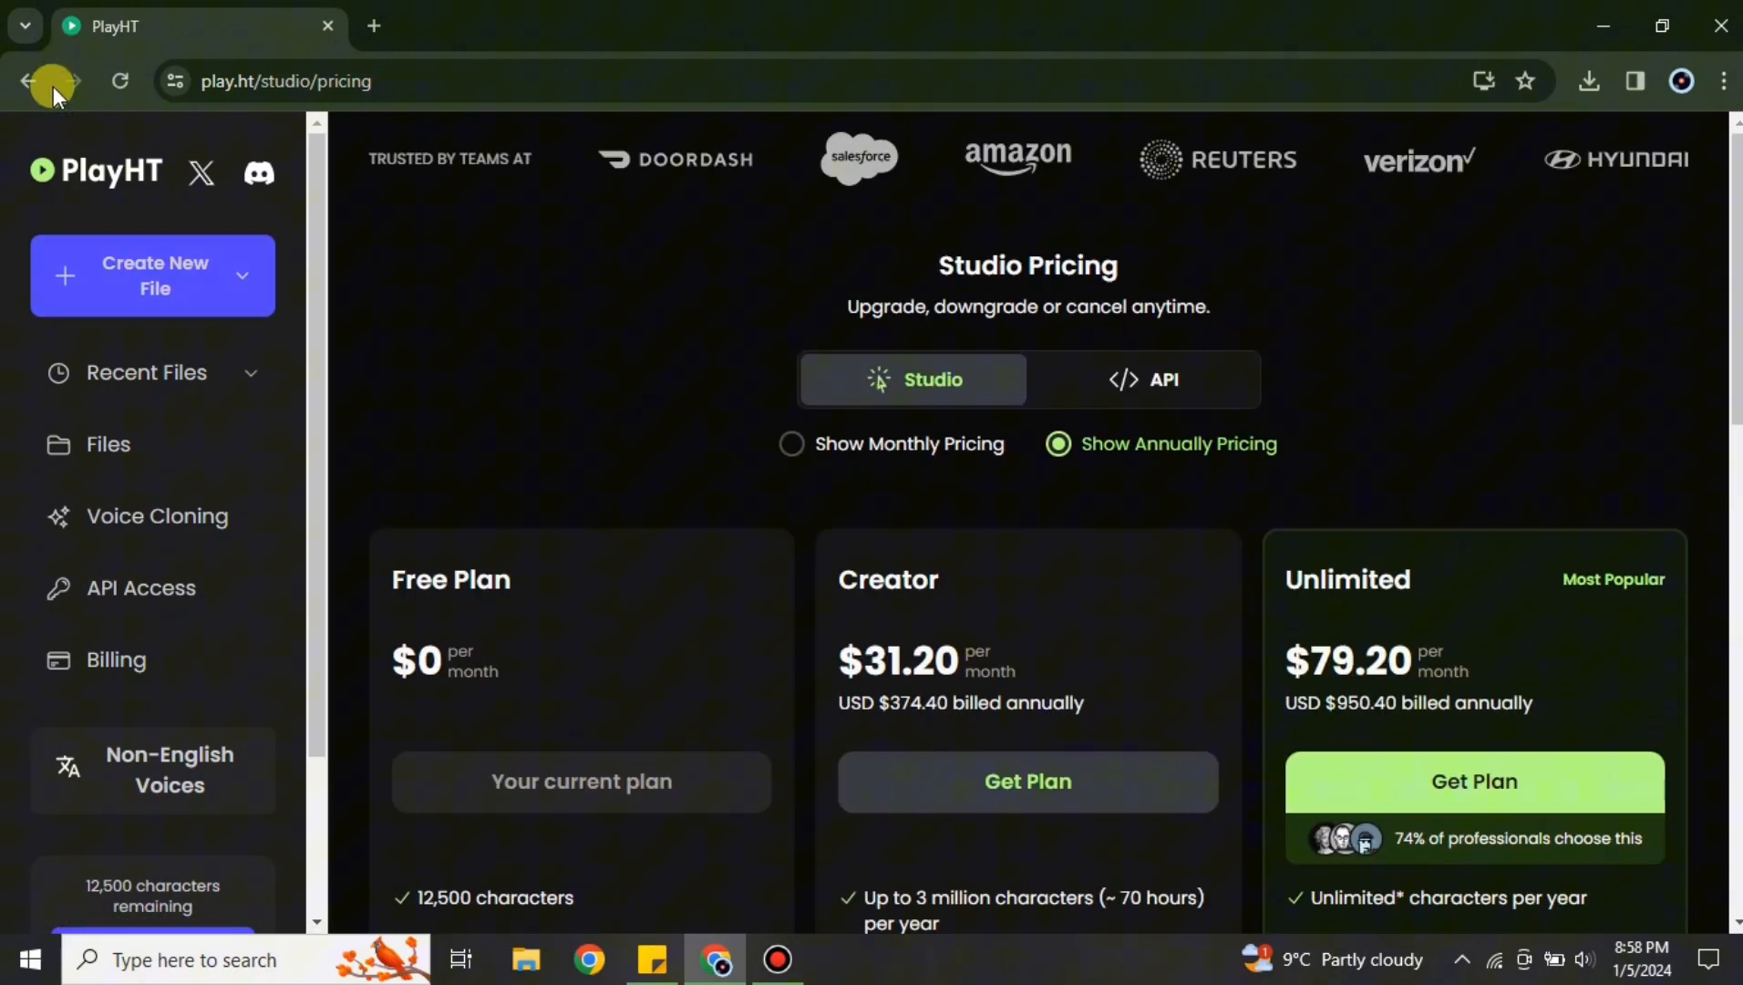
{"action": "left_click", "coordinate": [156, 516]}
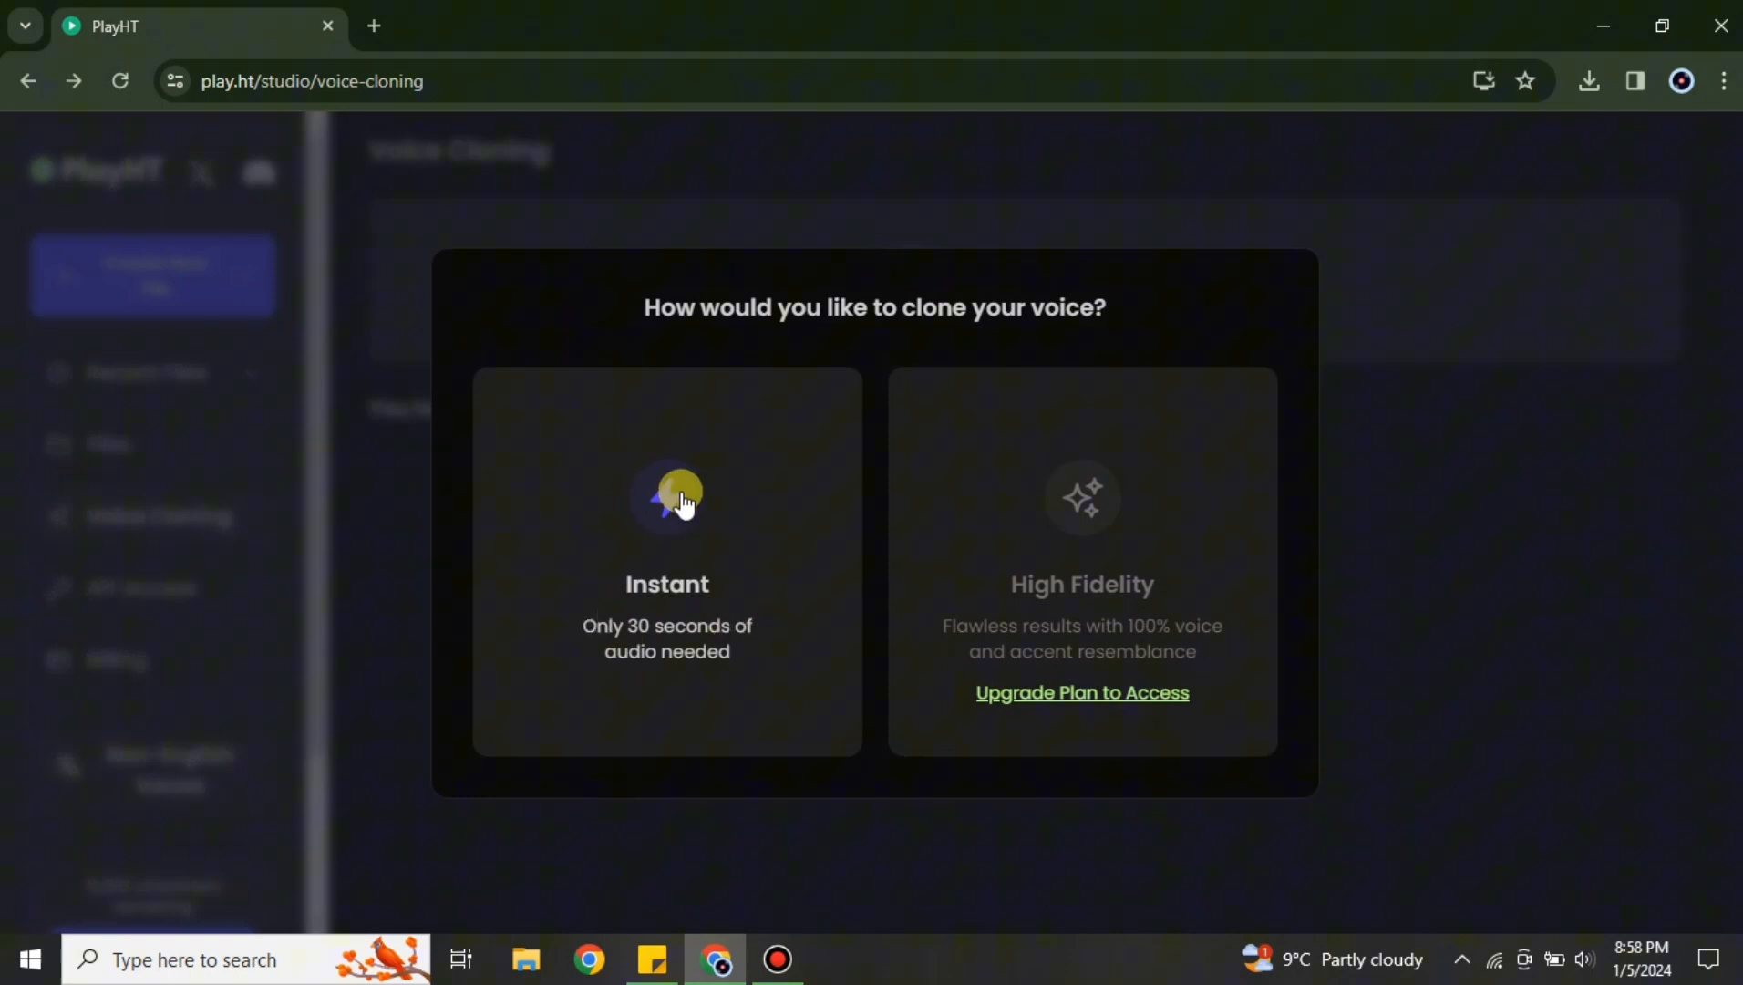
Choose Instant cloning and name the voice 'MY First Voice Cloning', keeping gender Male
{"action": "left_click", "coordinate": [665, 501]}
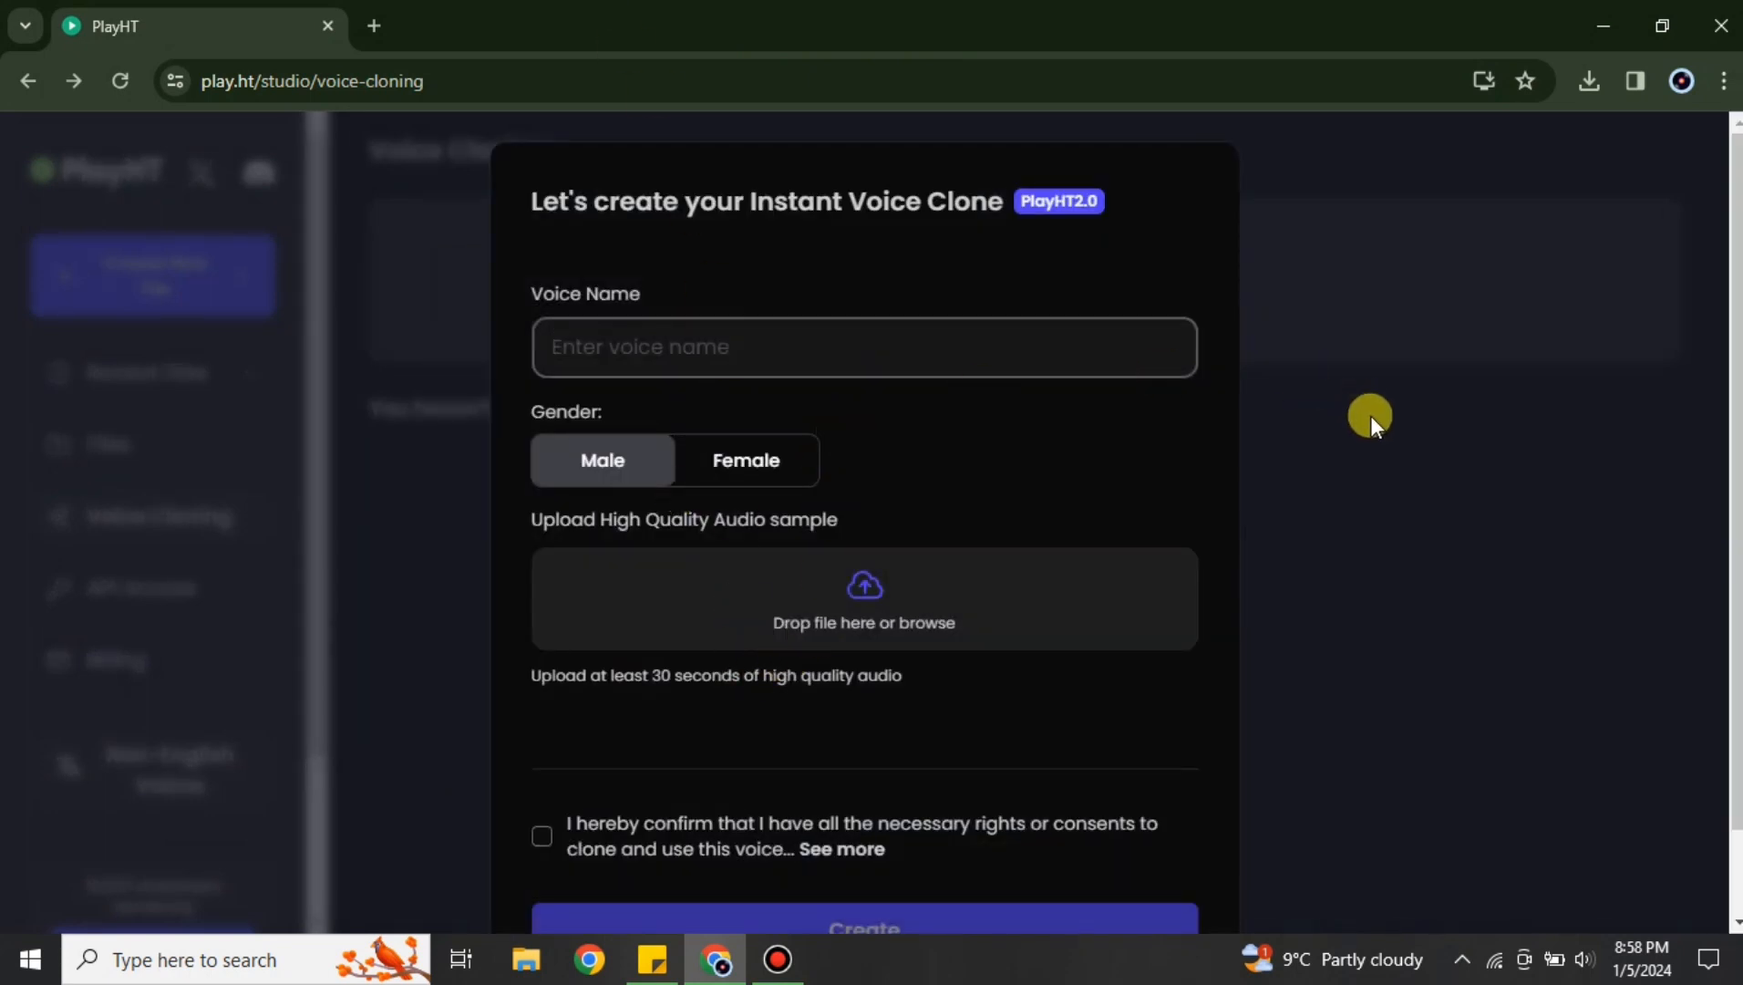
{"action": "mouse_move", "coordinate": [913, 382]}
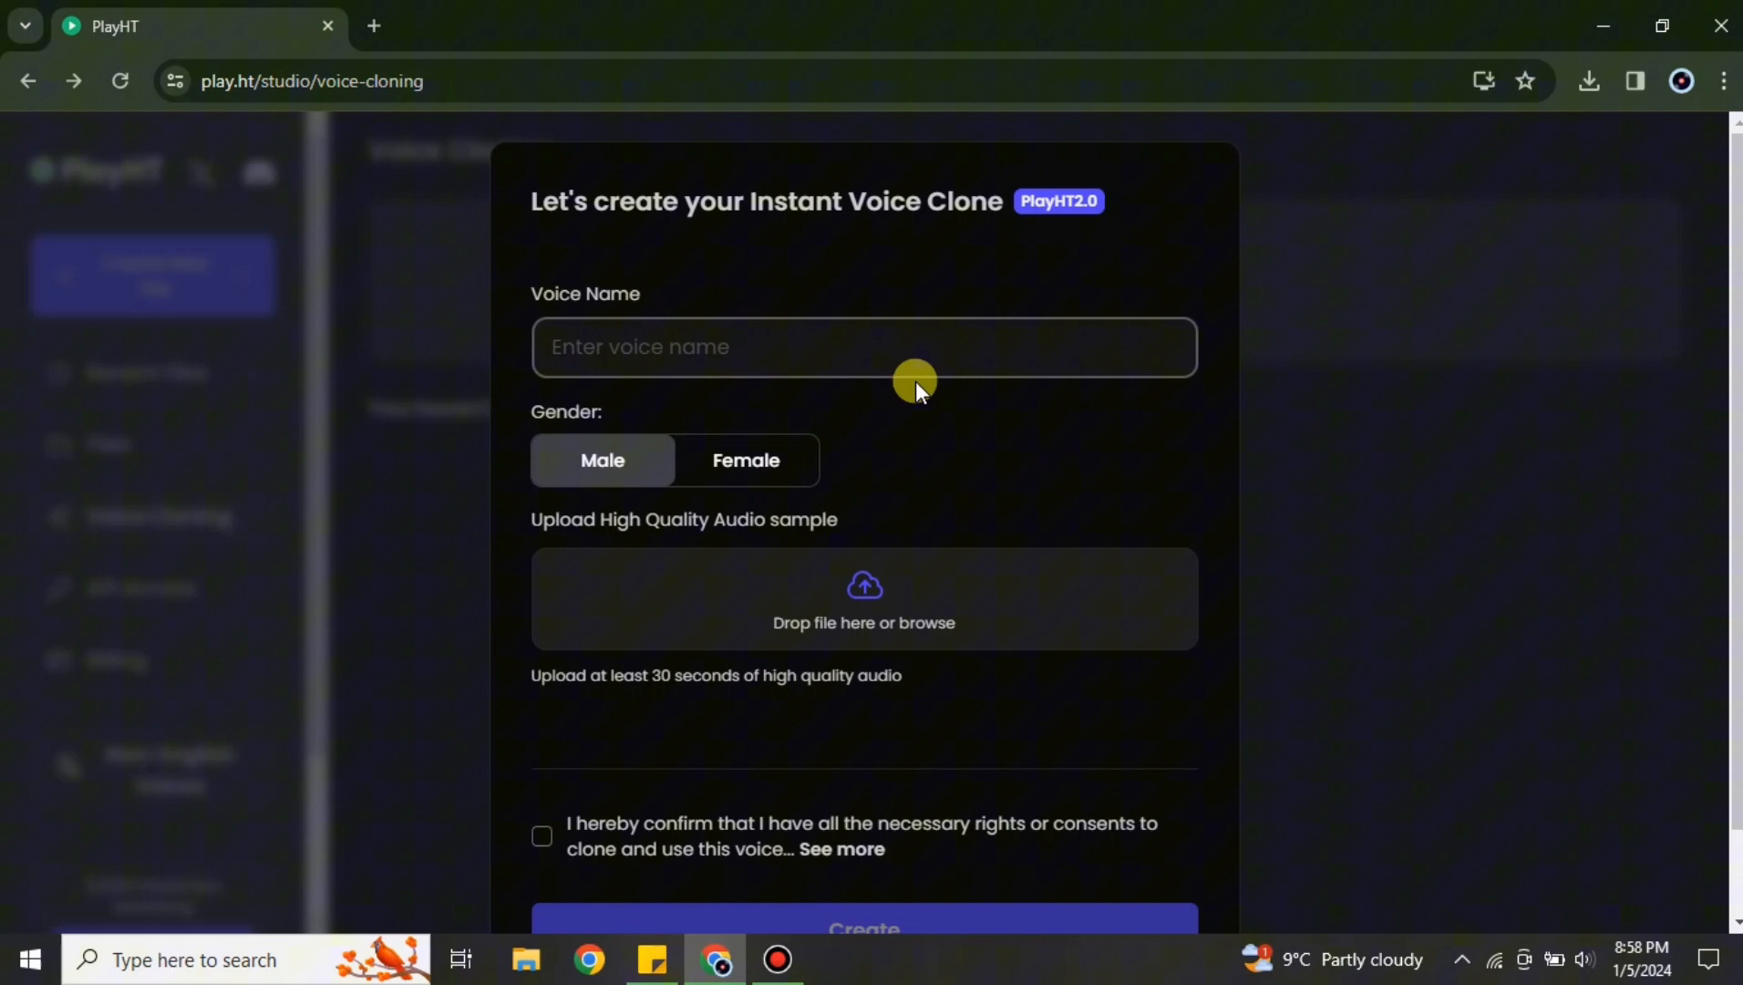
{"action": "type", "text": "MY"}
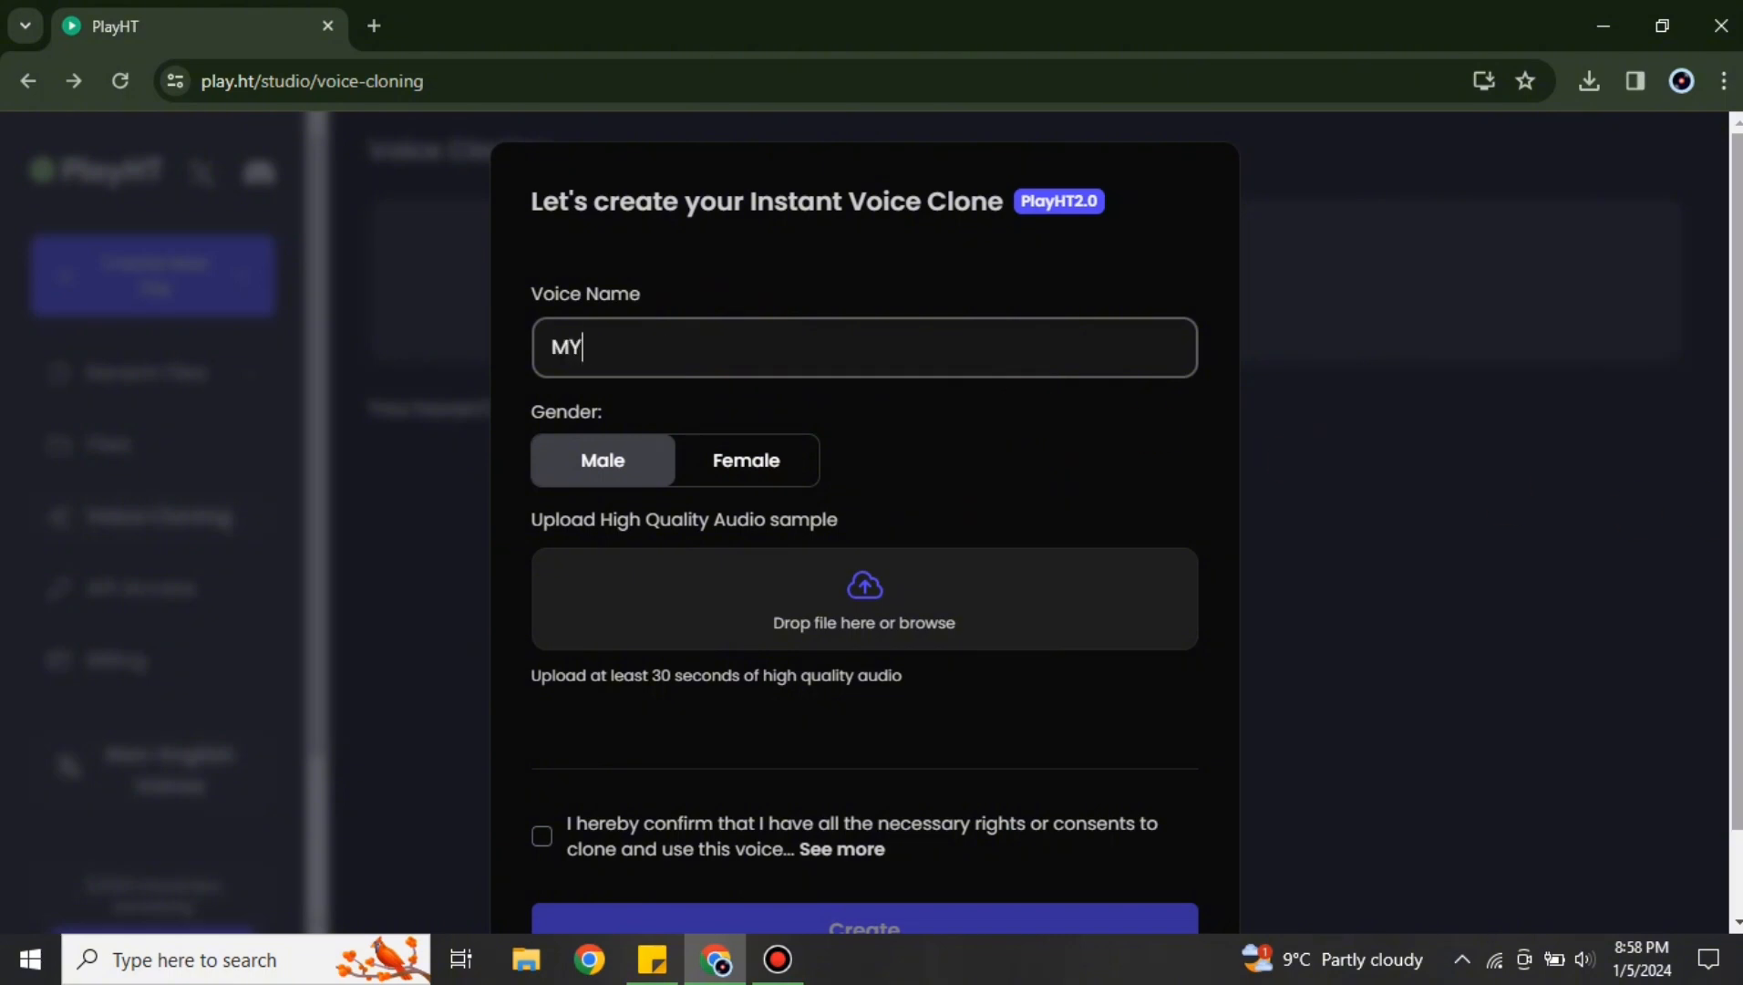
{"action": "type", "text": "First"}
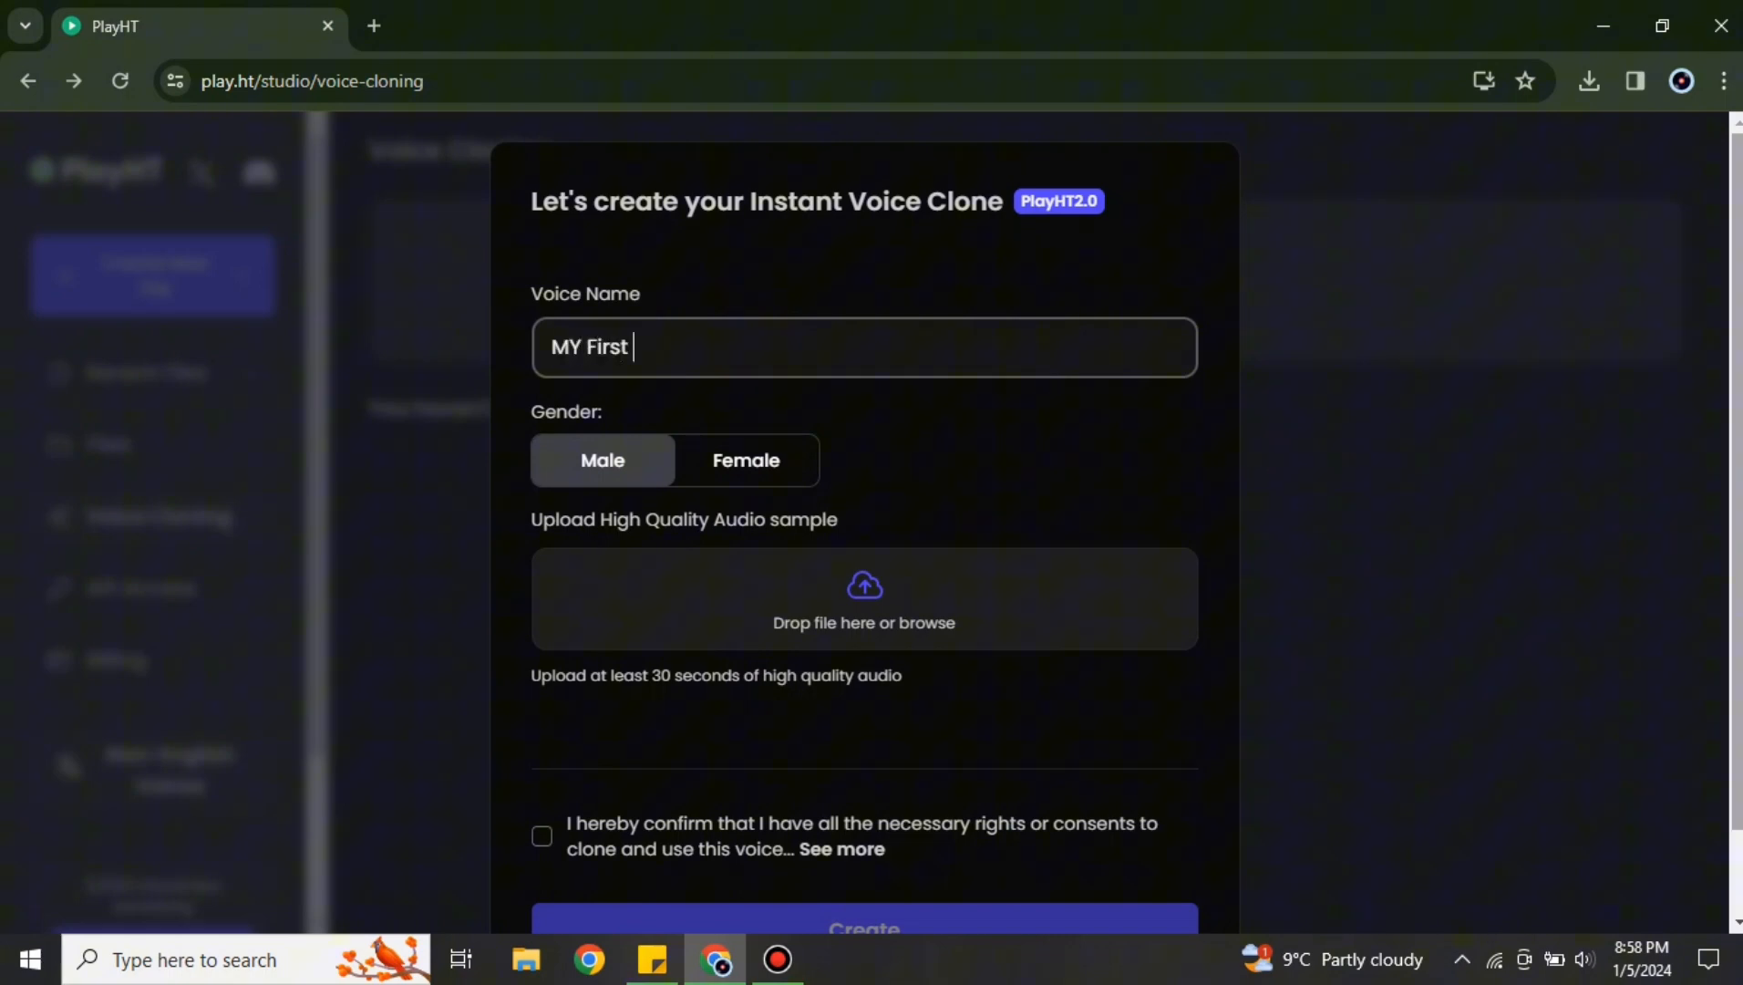
{"action": "type", "text": "Voice"}
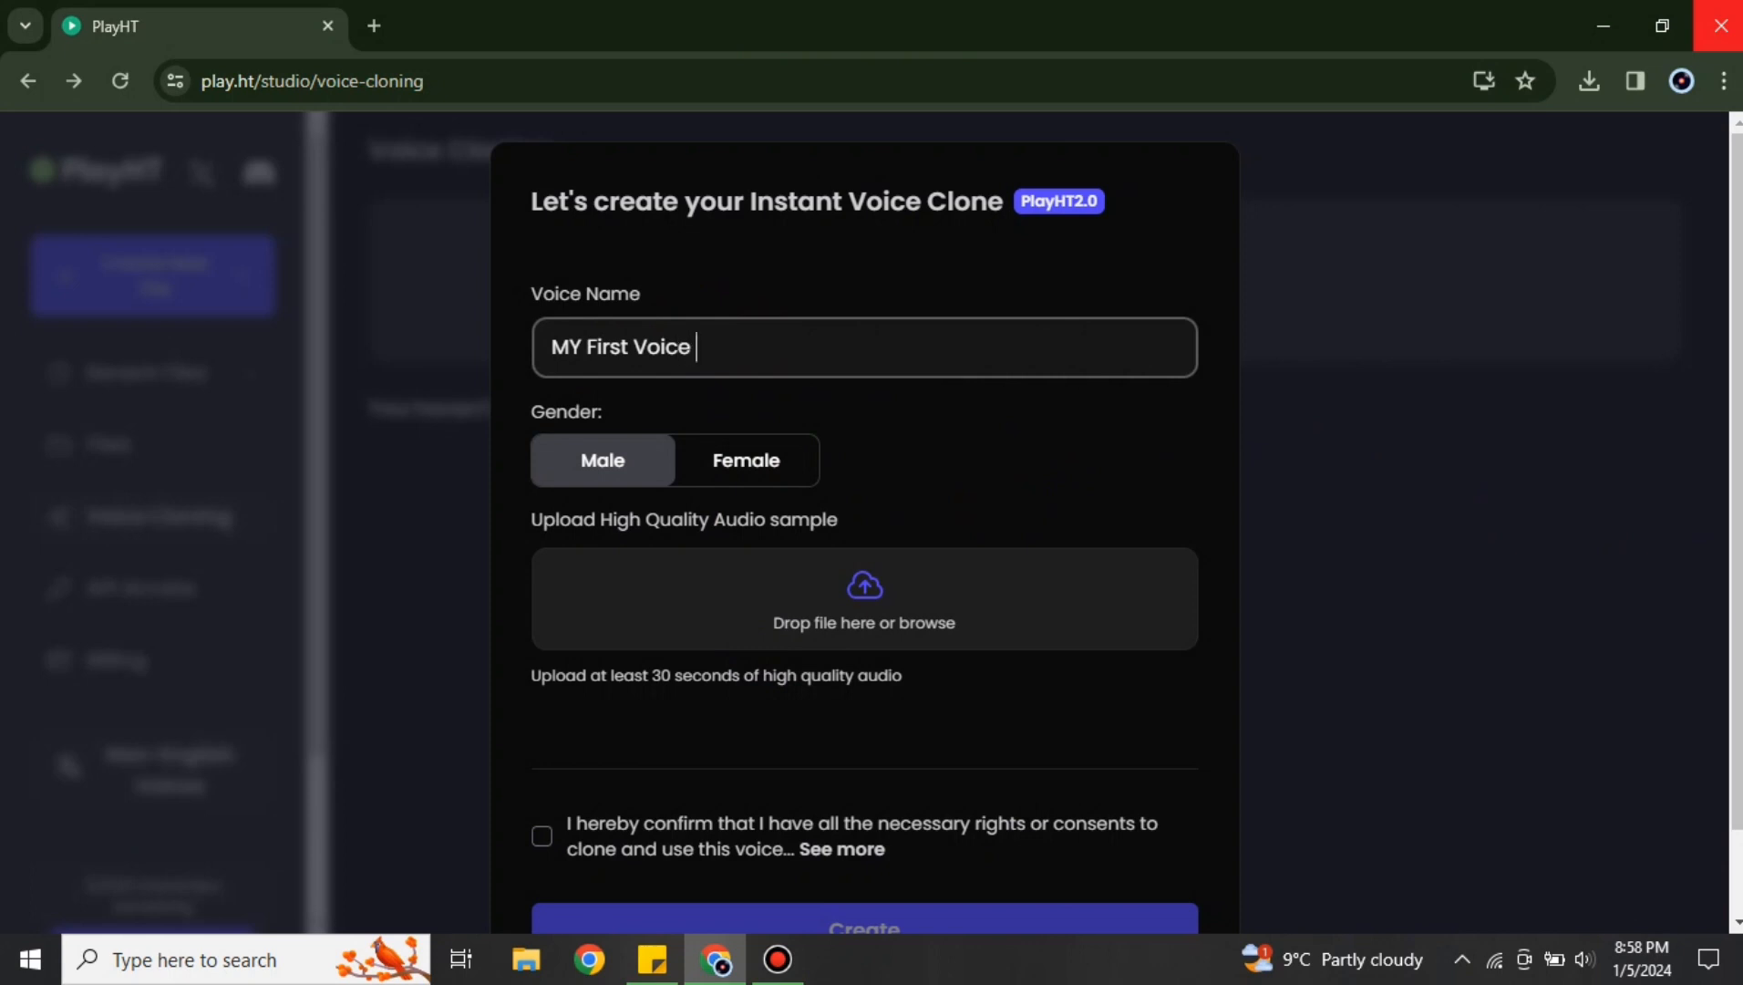
{"action": "type", "text": "Cloning"}
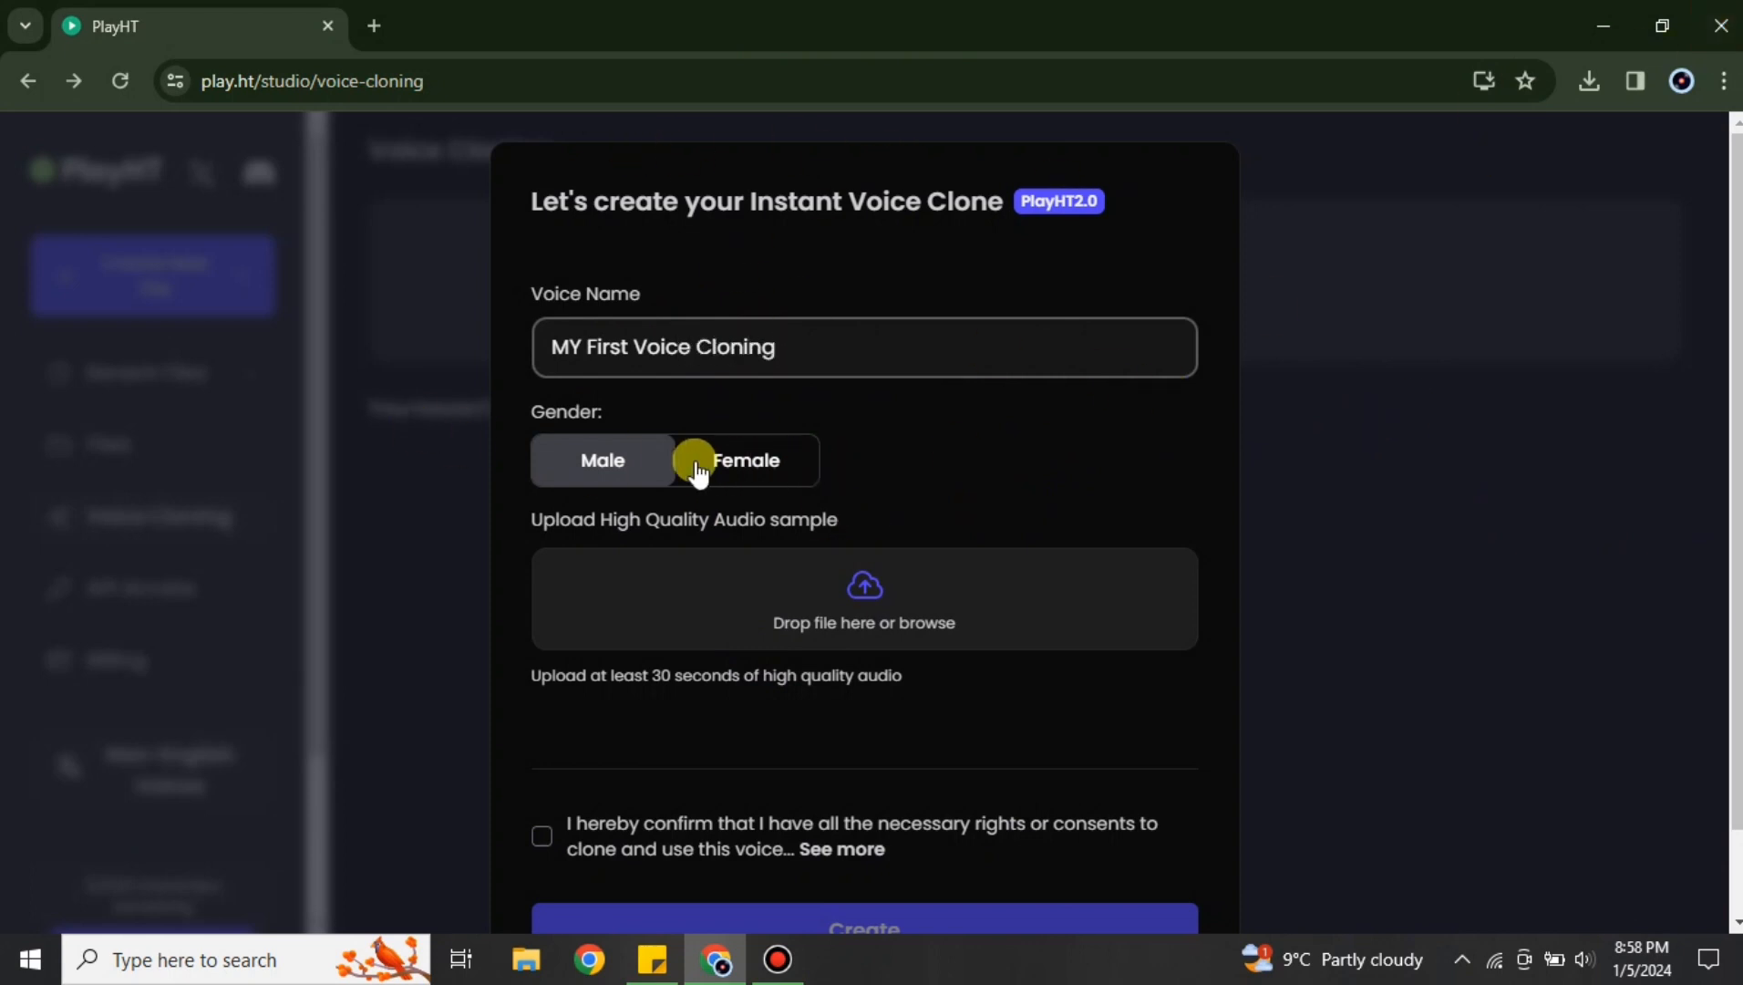
{"action": "left_click", "coordinate": [603, 460]}
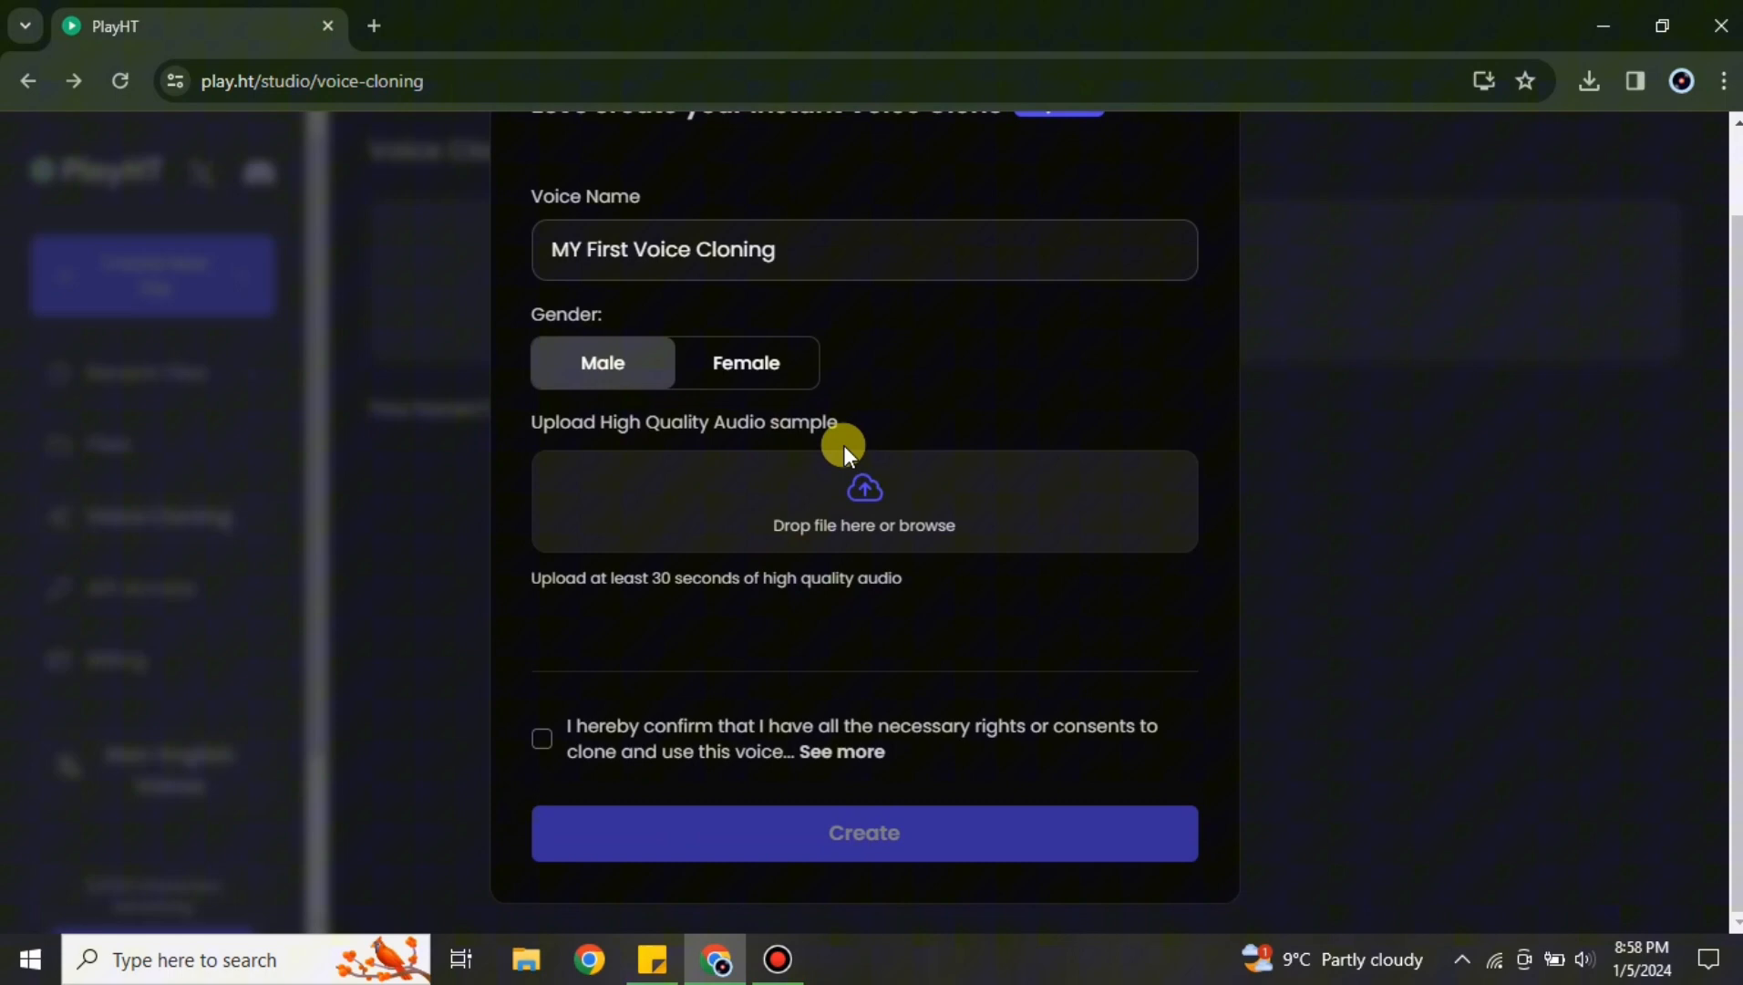
{"action": "mouse_move", "coordinate": [827, 586]}
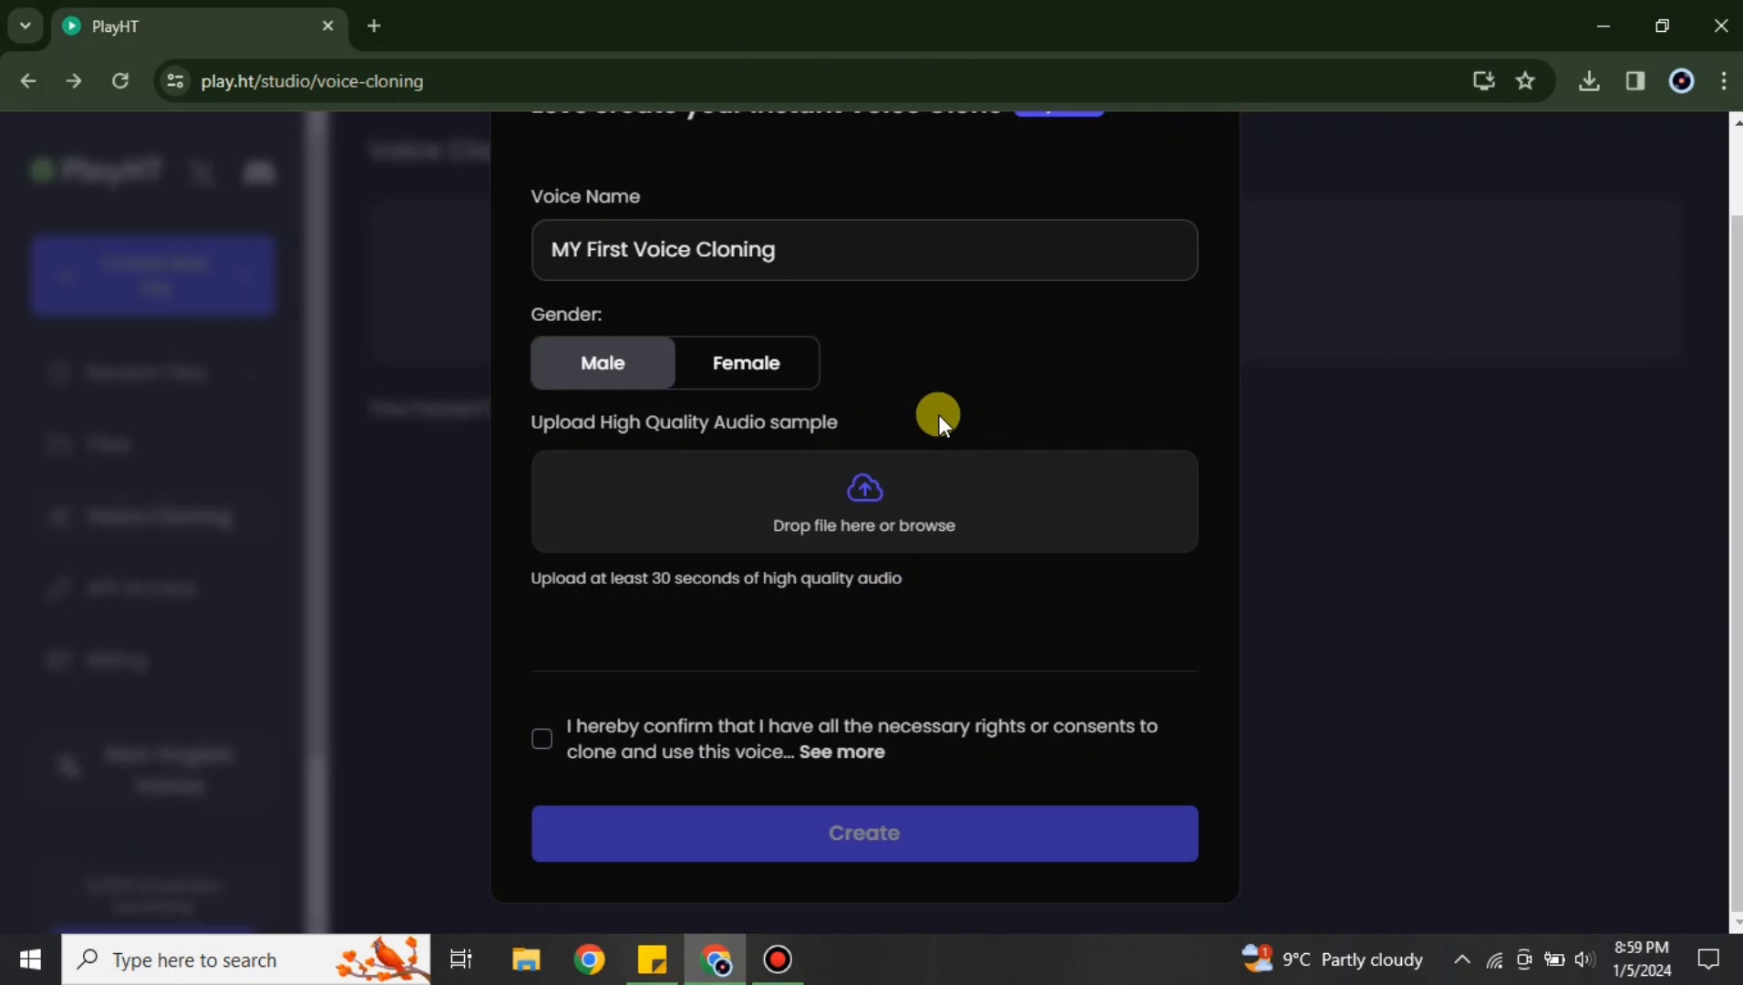
{"action": "mouse_move", "coordinate": [1017, 433]}
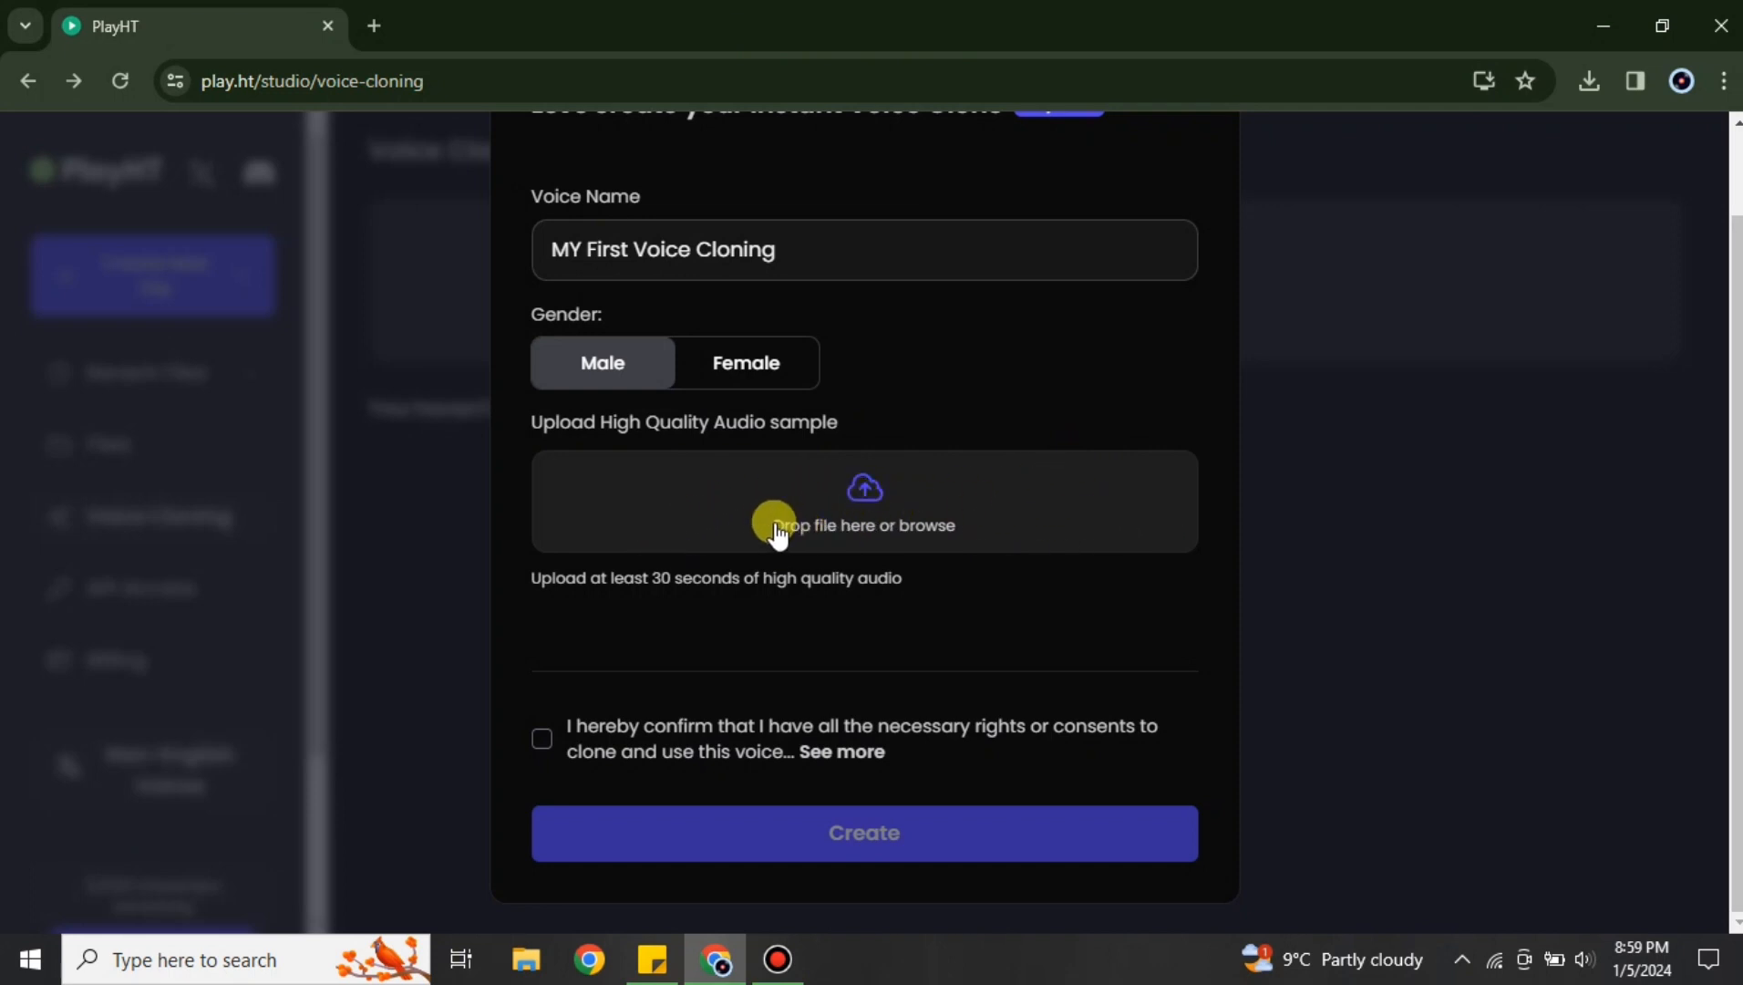
Upload 'voice sample.mp3' and tick the audio-rights consent checkbox
{"action": "left_click", "coordinate": [863, 525]}
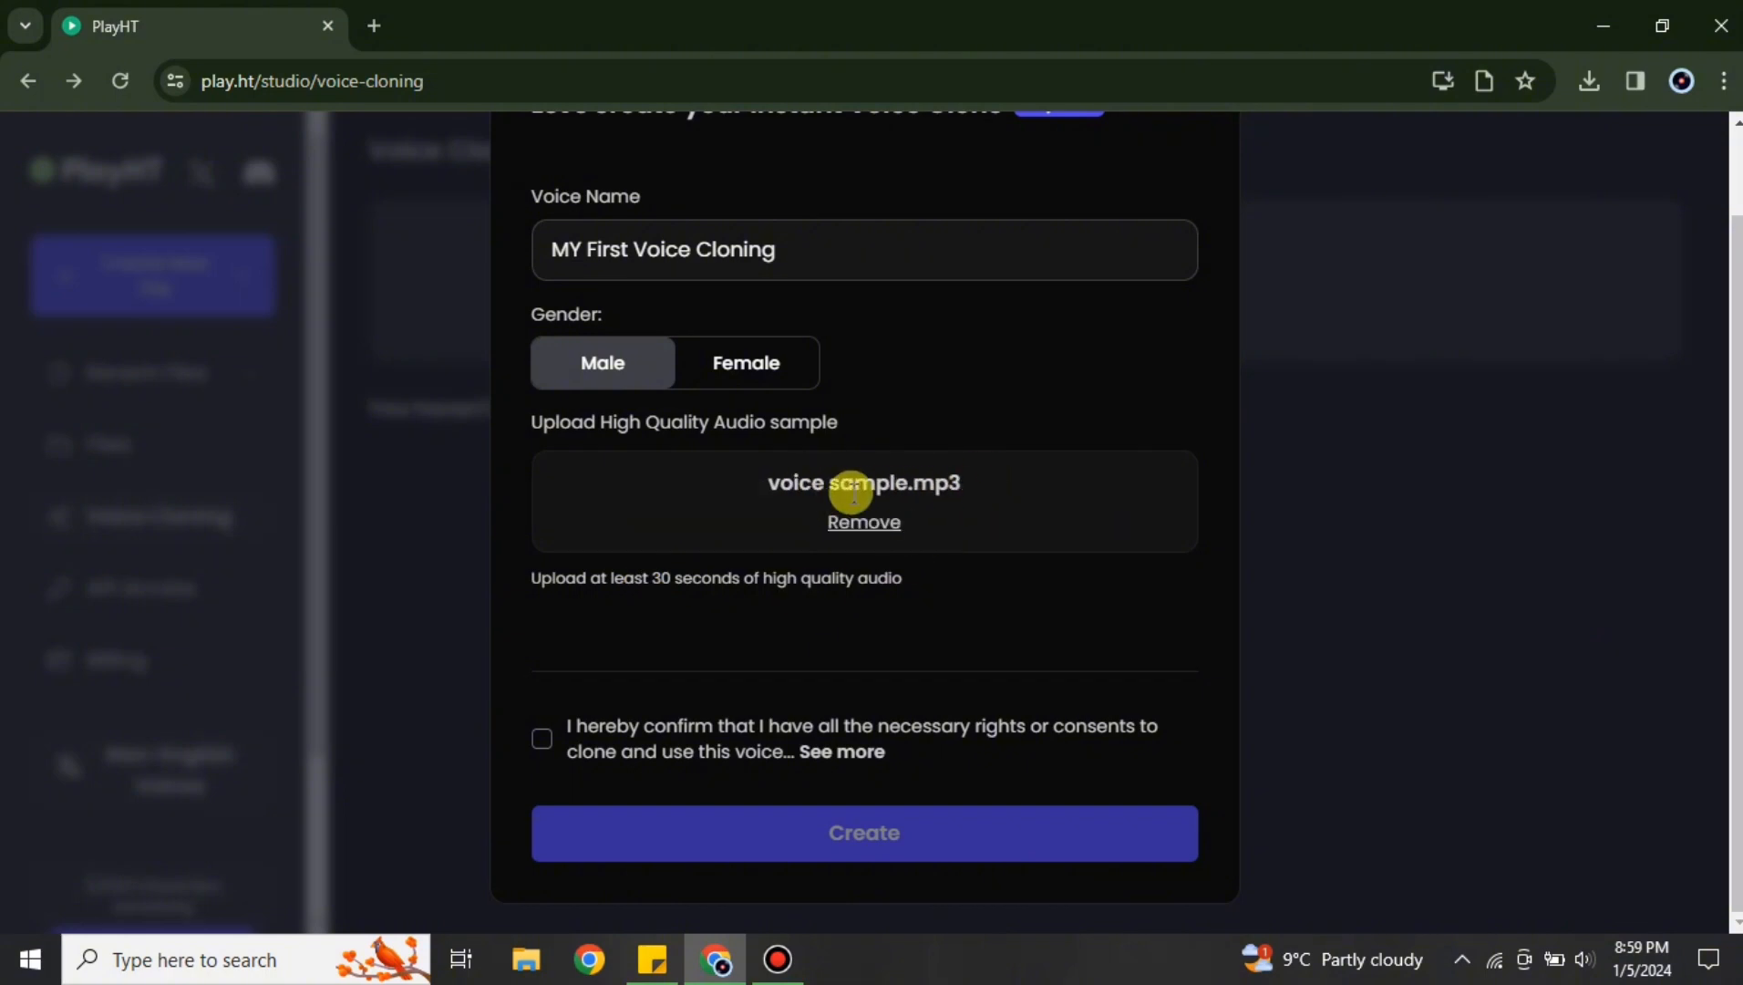
{"action": "mouse_move", "coordinate": [947, 547]}
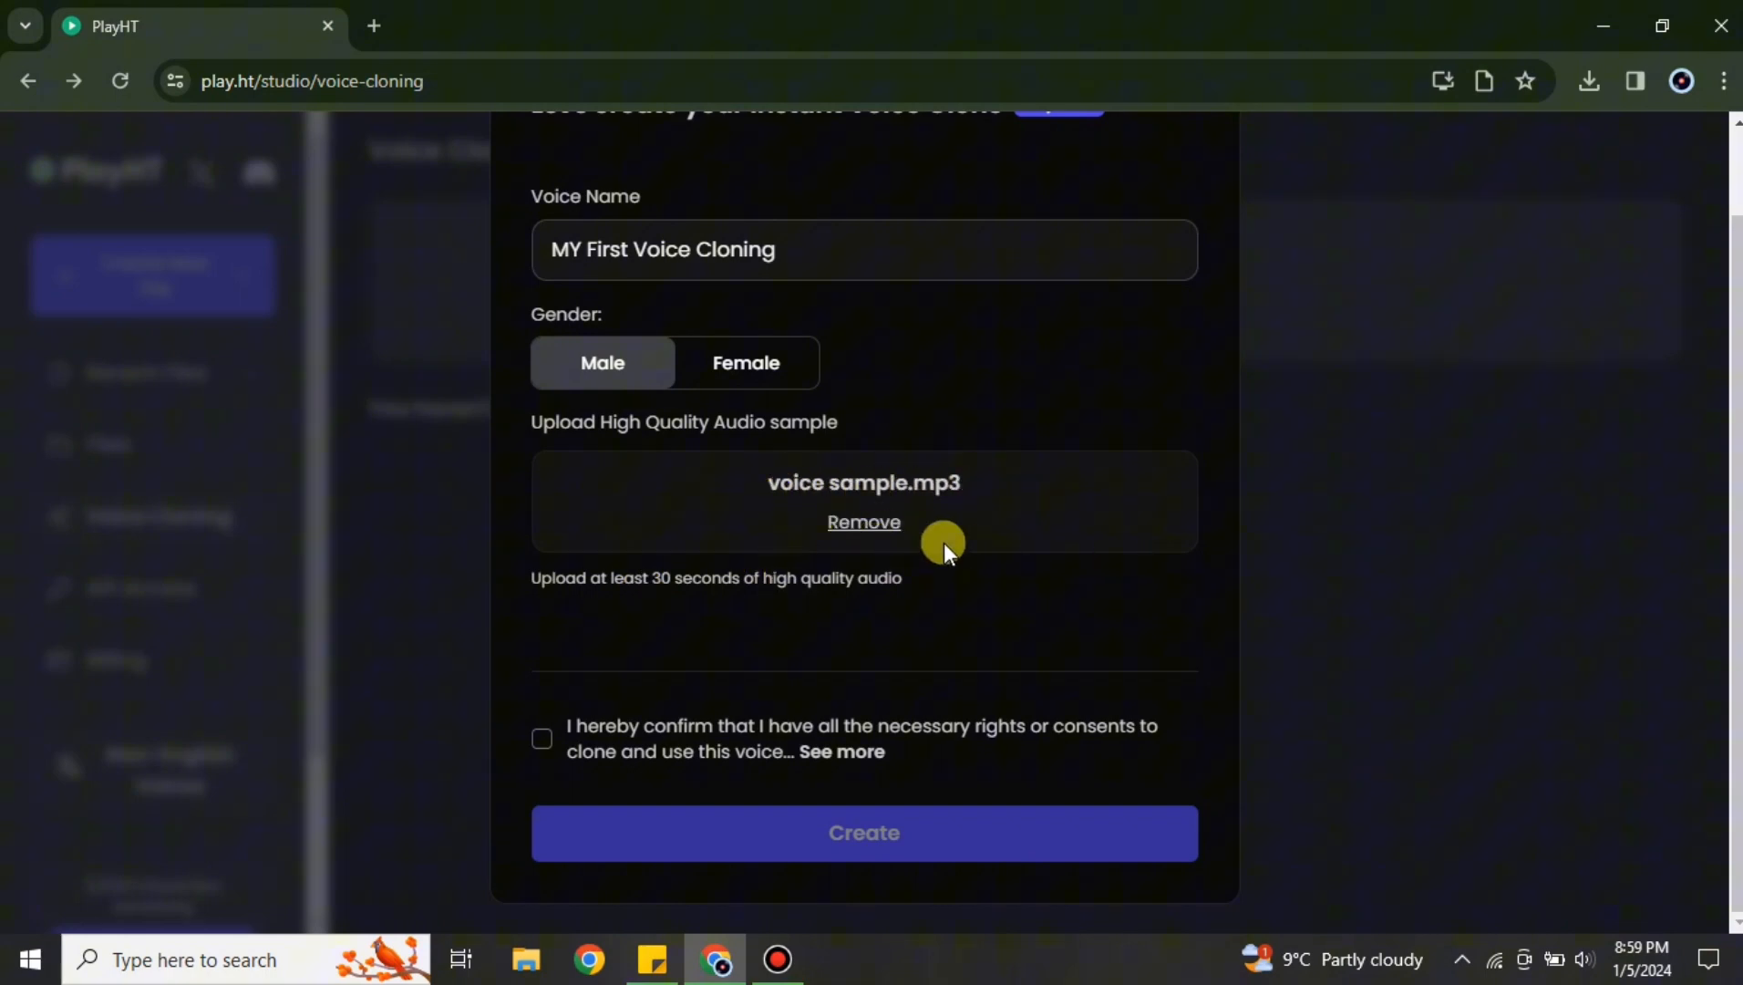
{"action": "mouse_move", "coordinate": [863, 522]}
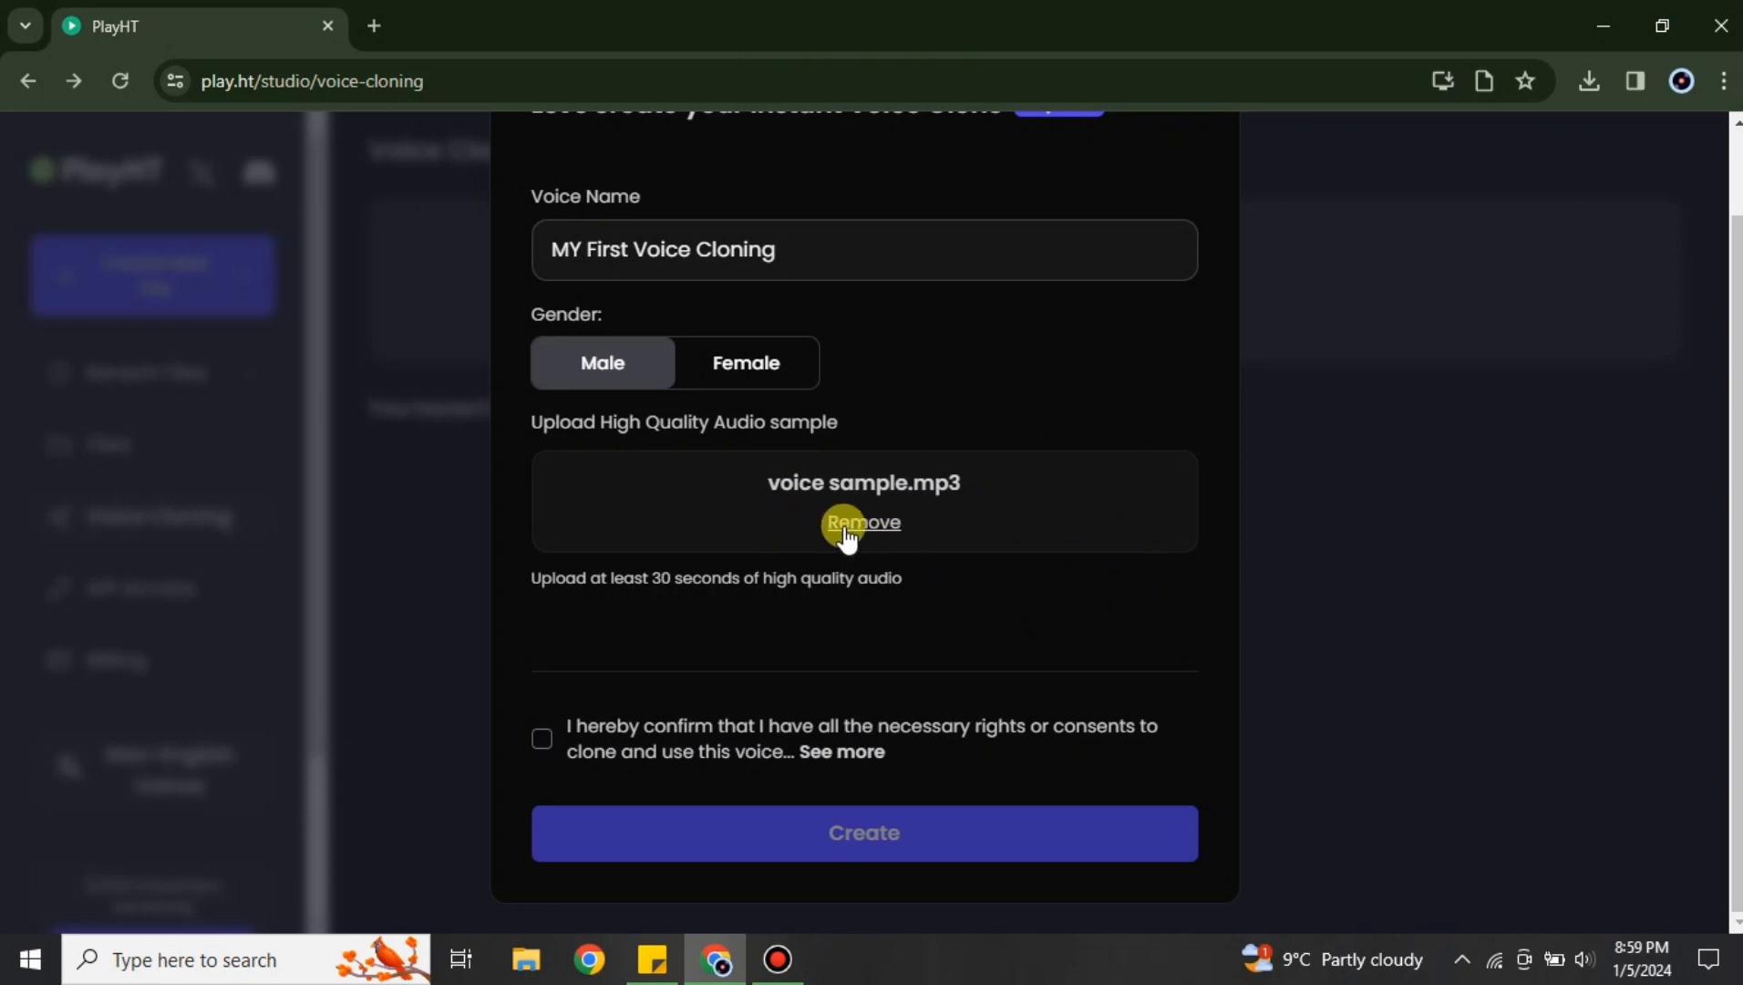
{"action": "mouse_move", "coordinate": [875, 753]}
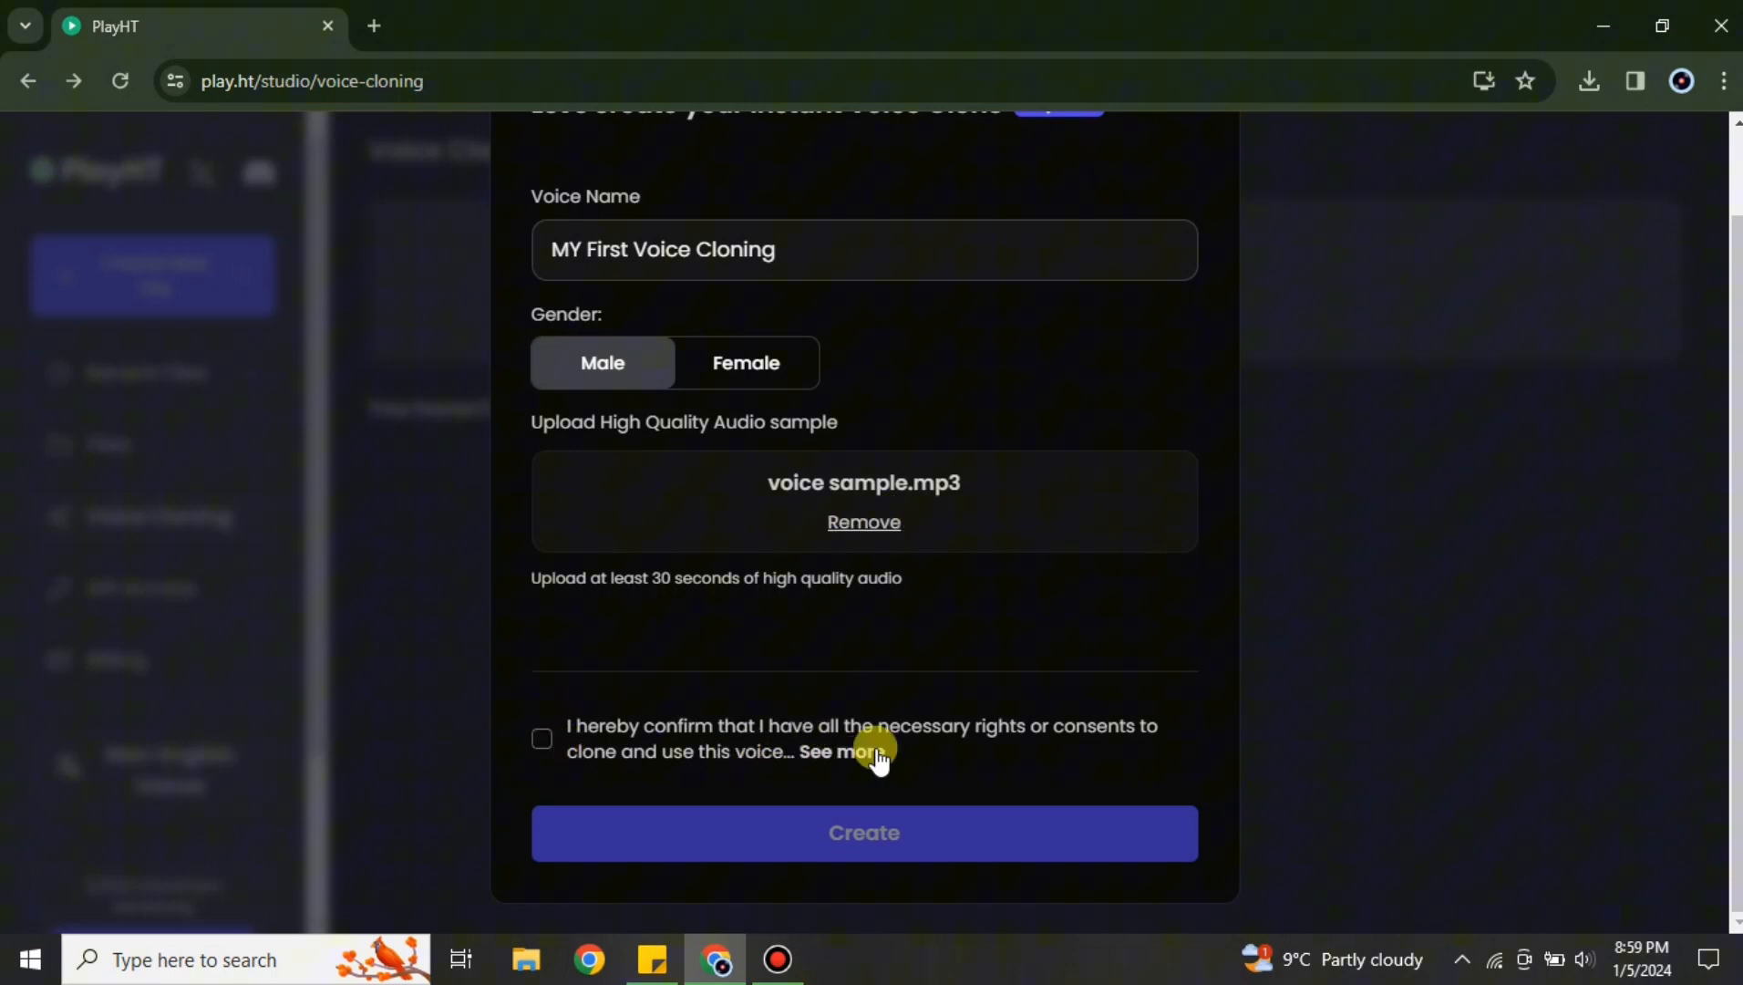
{"action": "left_click", "coordinate": [842, 751]}
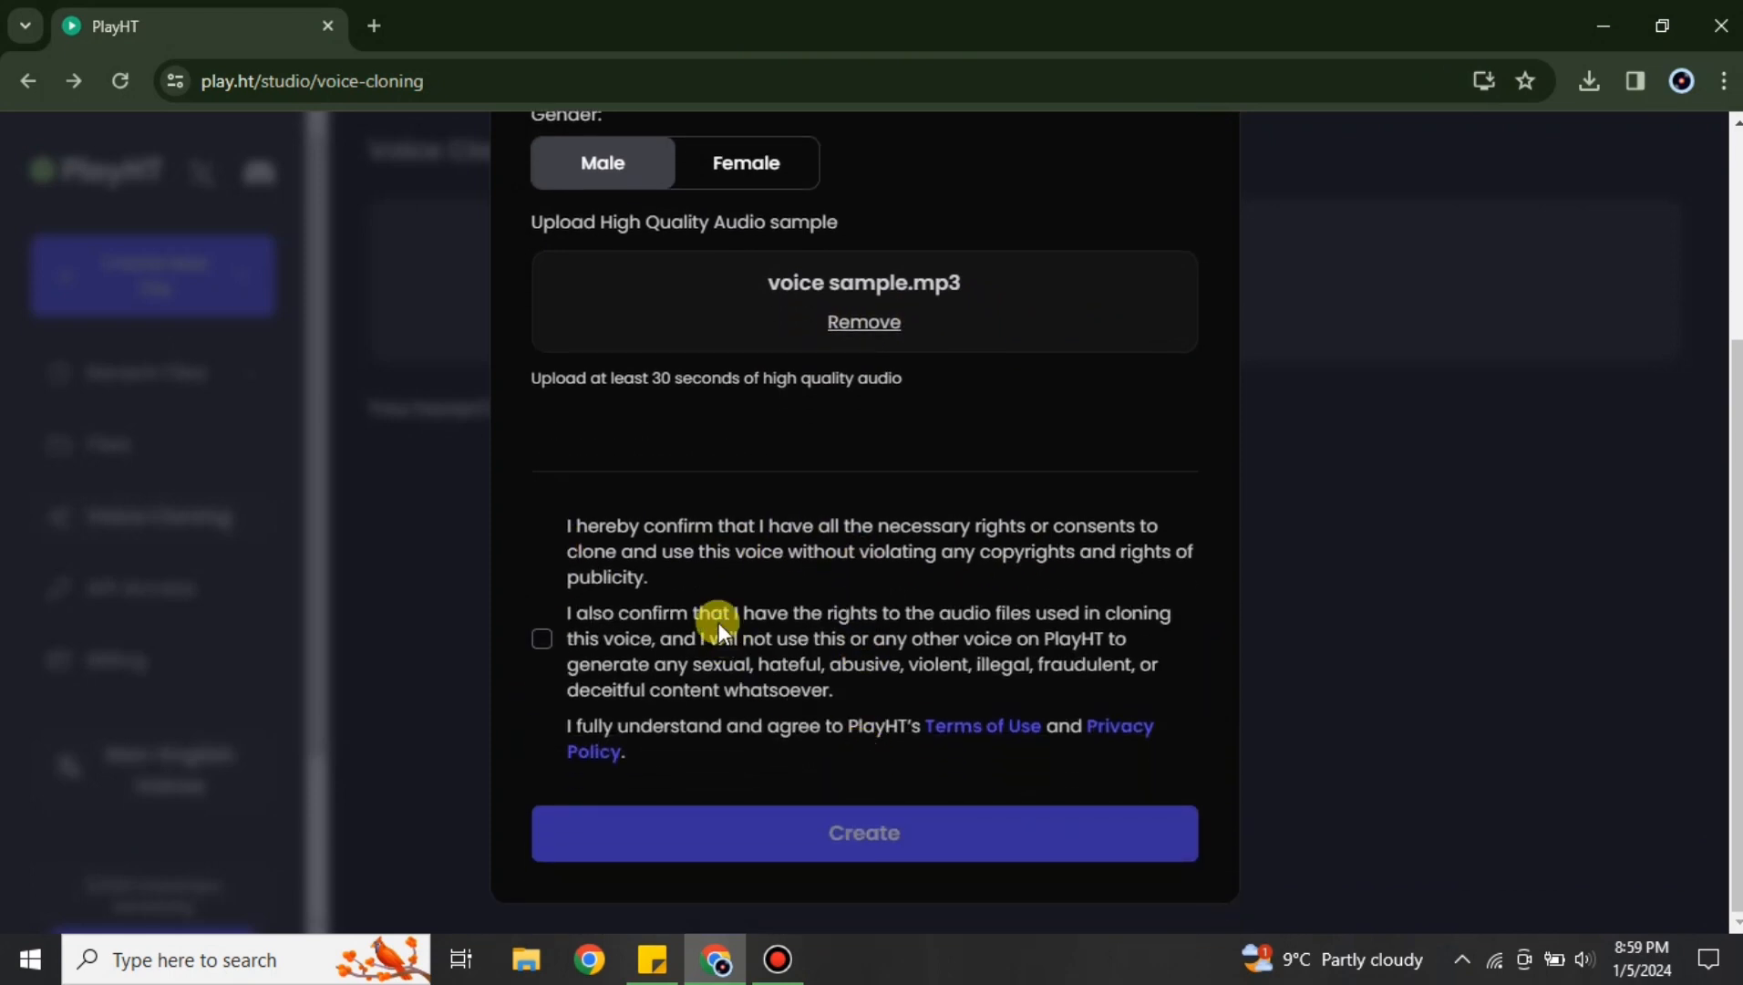
{"action": "mouse_move", "coordinate": [949, 537]}
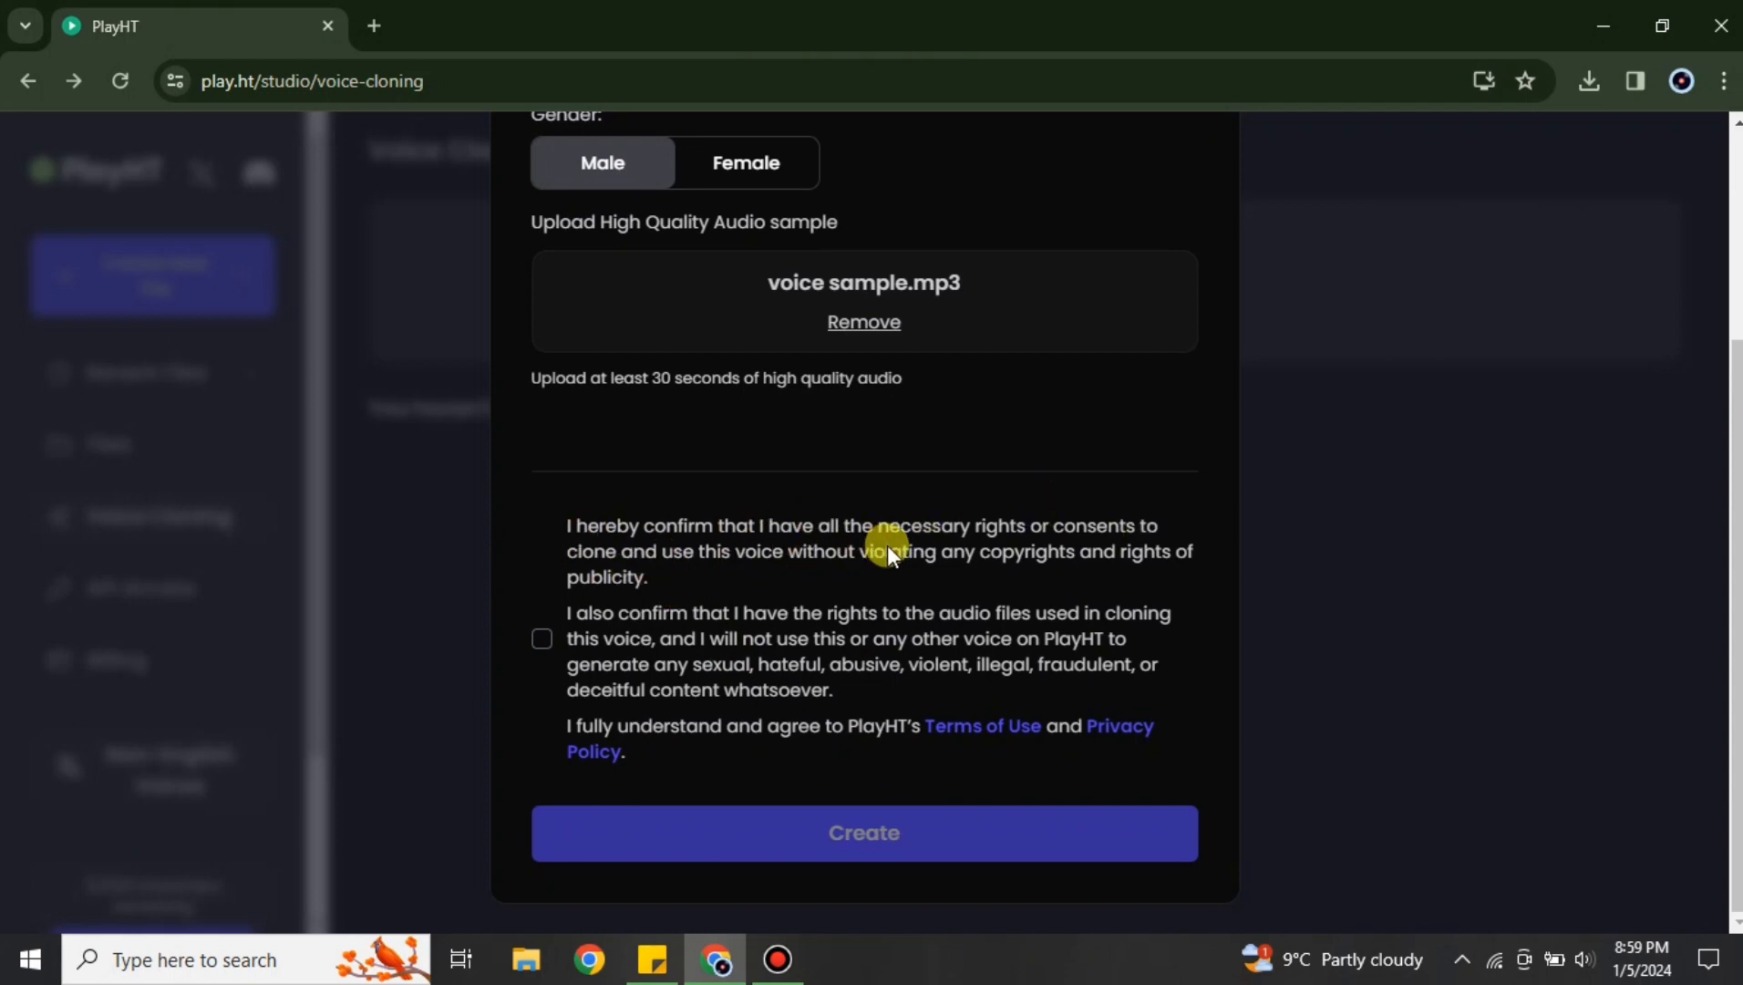
{"action": "mouse_move", "coordinate": [765, 651]}
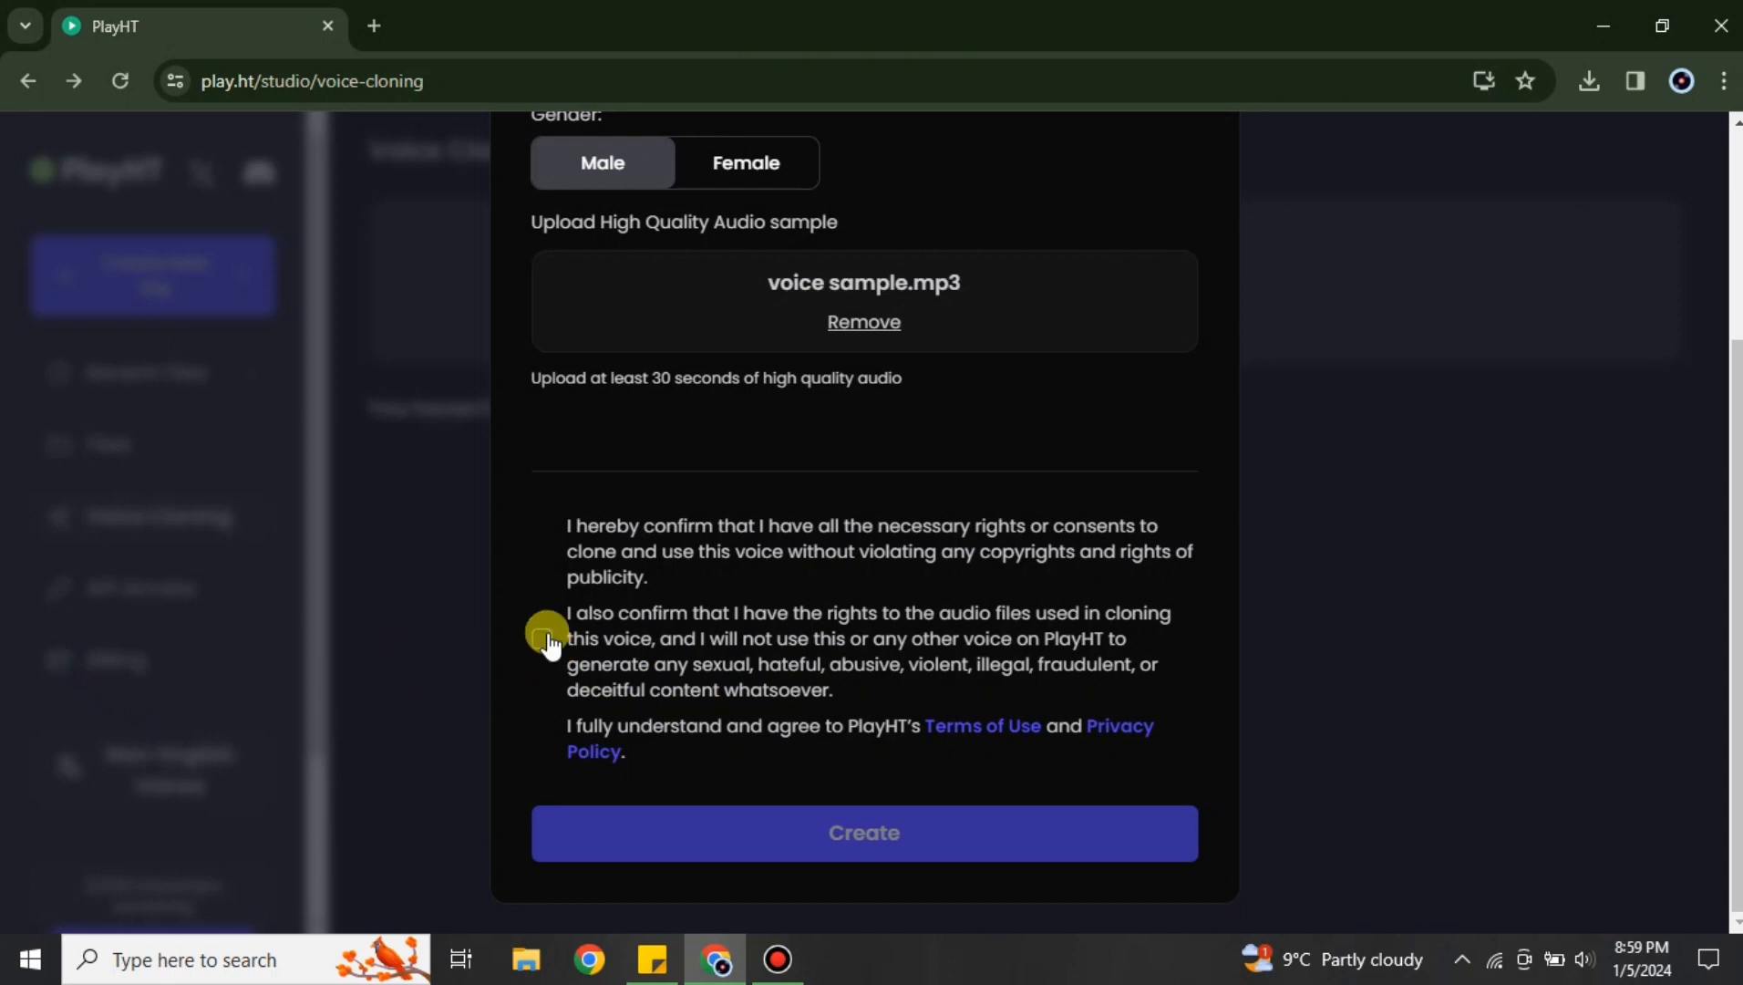
{"action": "left_click", "coordinate": [543, 639]}
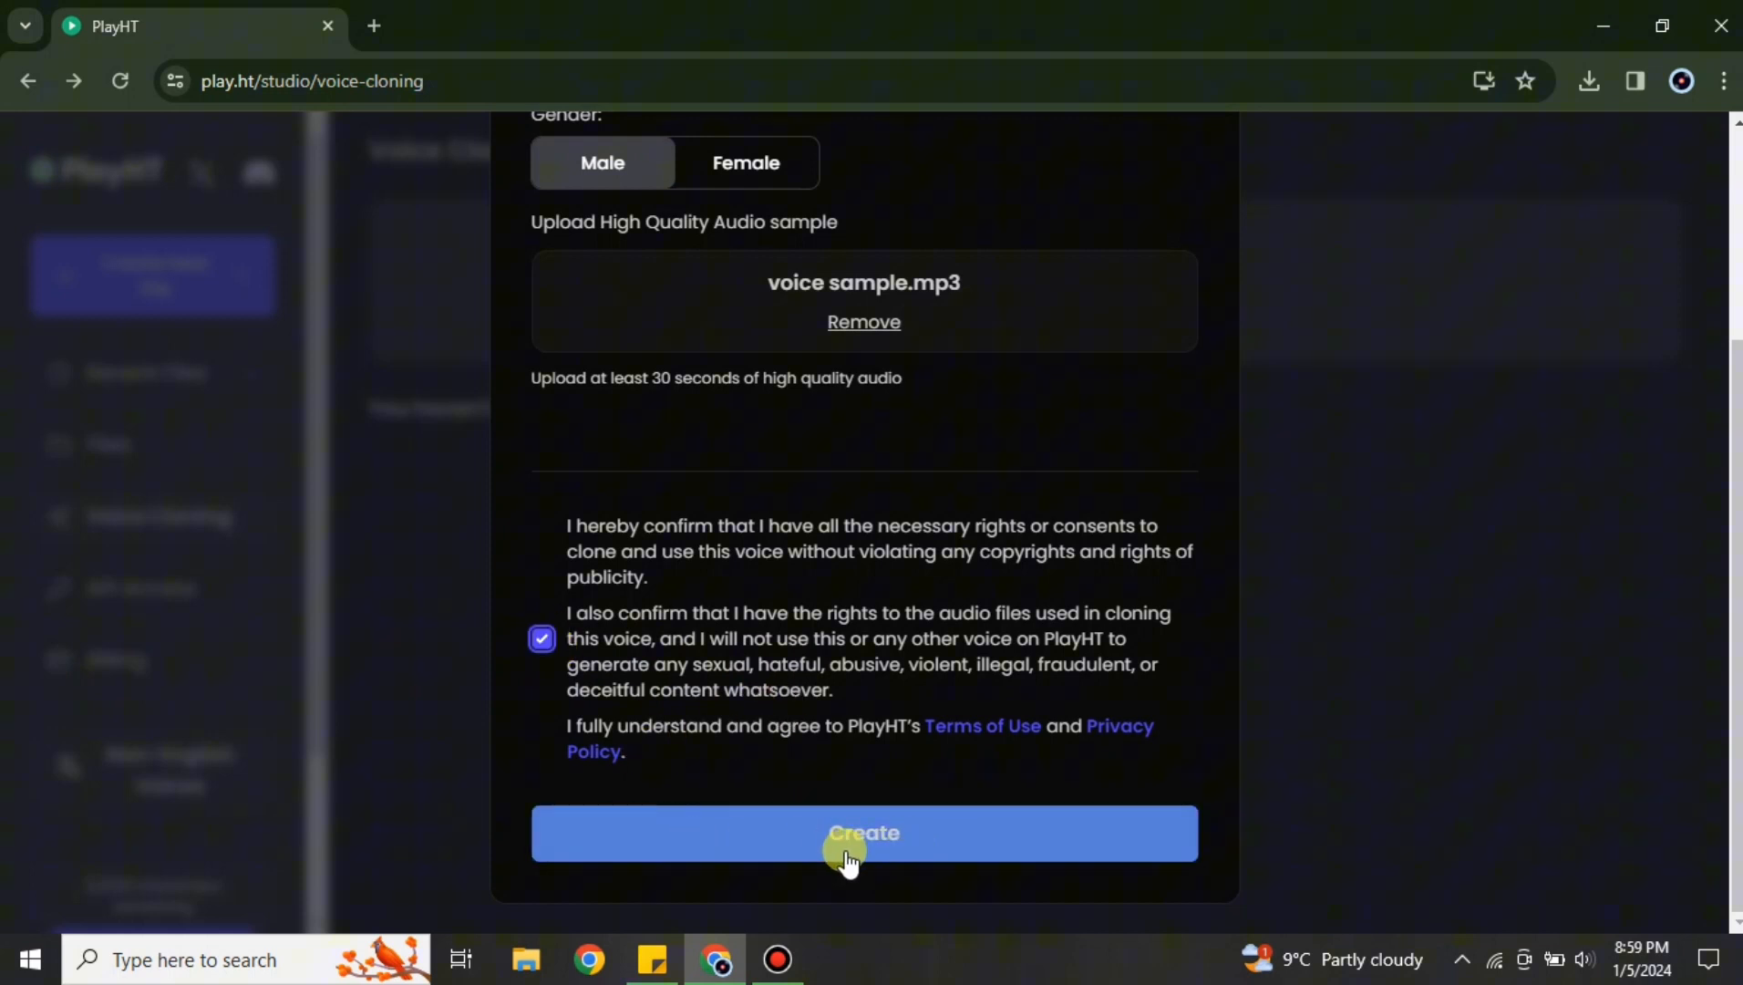
Create the 'MY First Voice Cloning' clone and start a speech file with it
{"action": "left_click", "coordinate": [863, 832]}
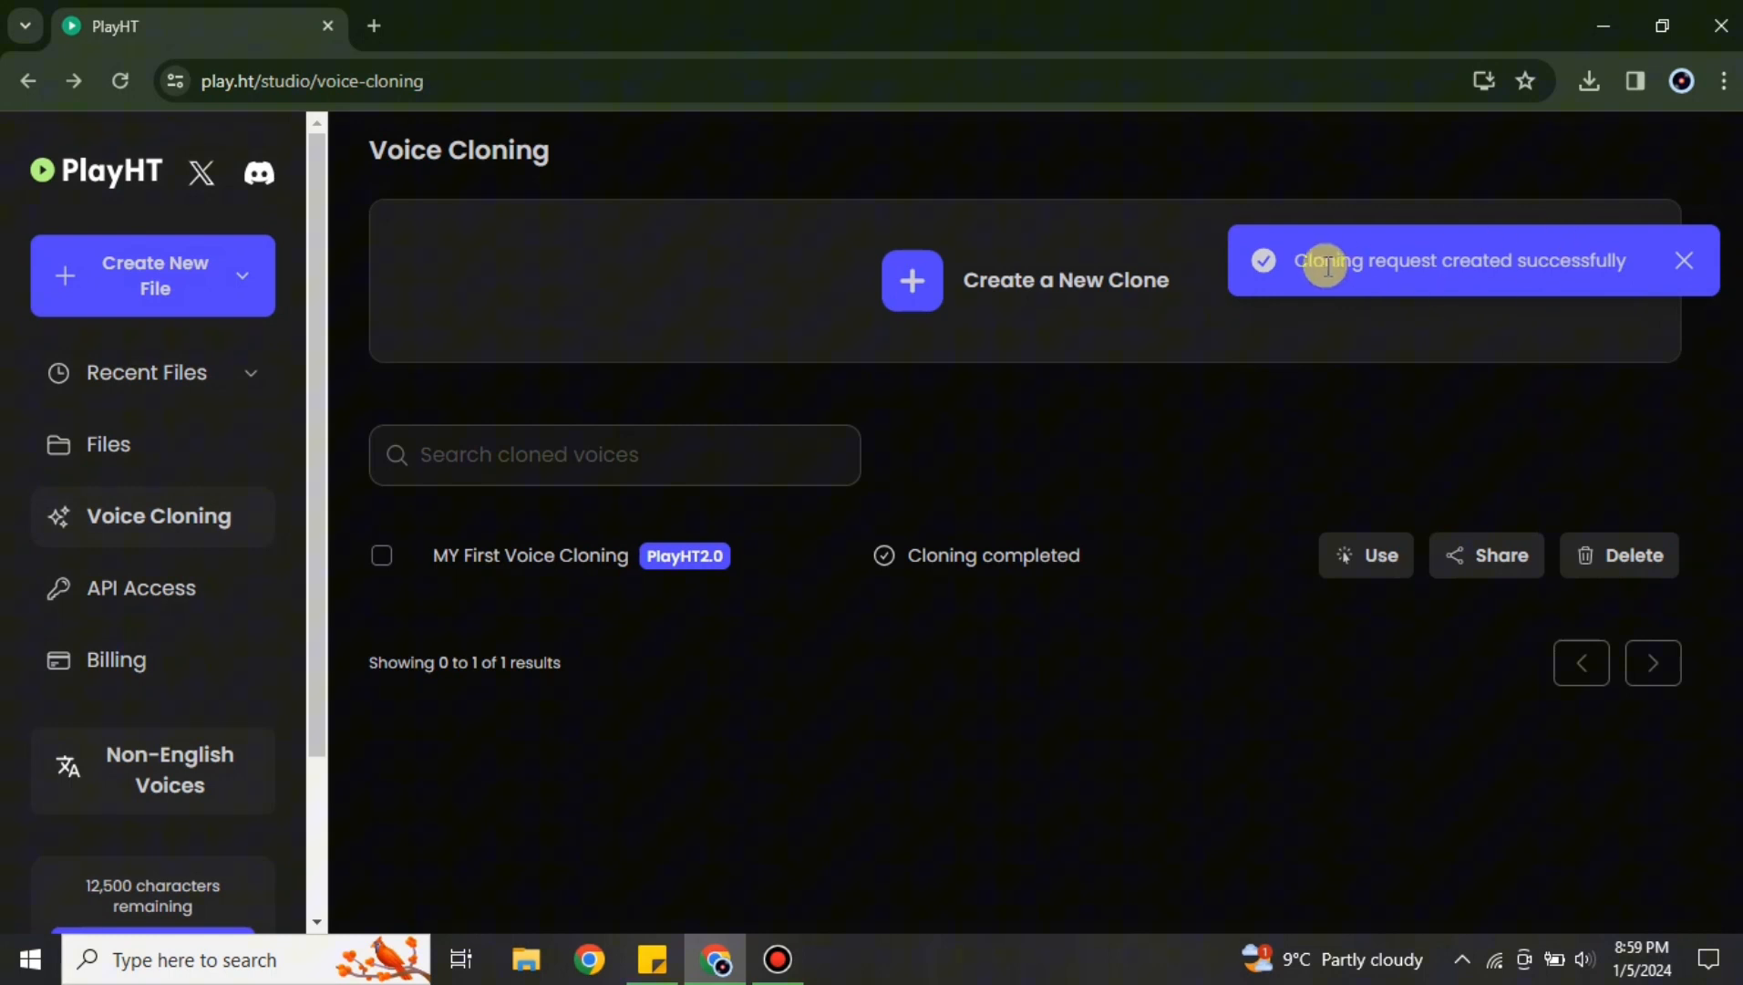
{"action": "mouse_move", "coordinate": [1184, 321]}
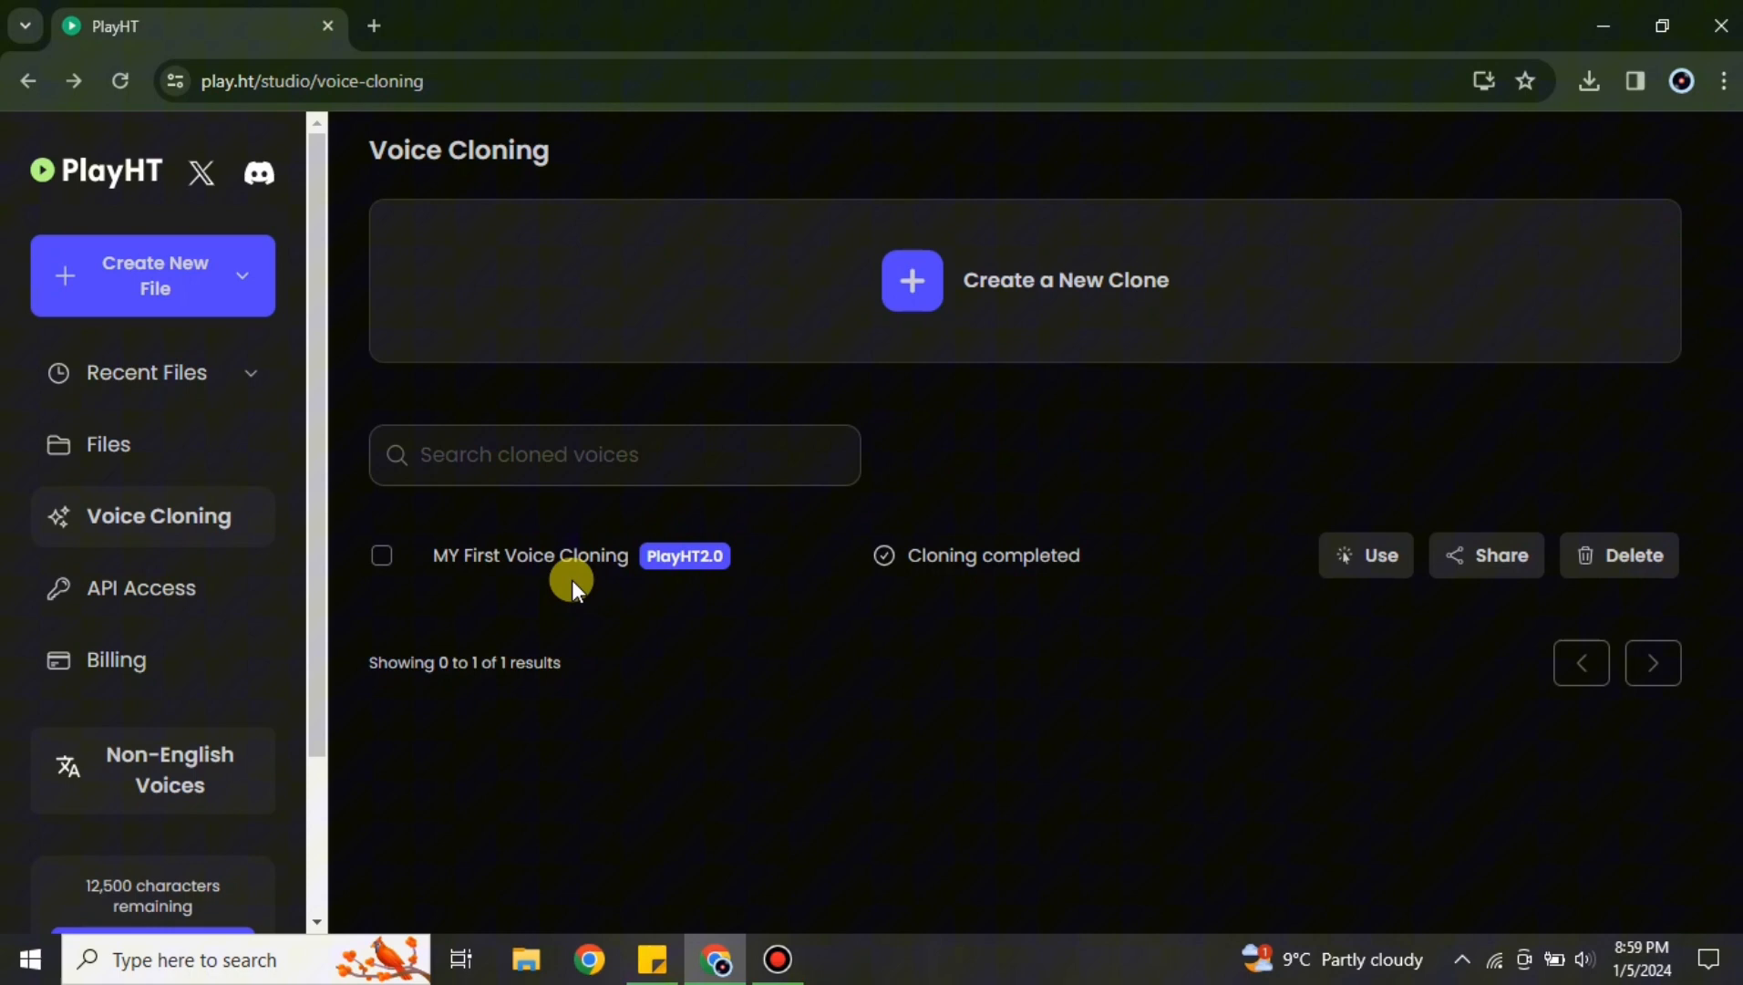
{"action": "mouse_move", "coordinate": [1423, 618]}
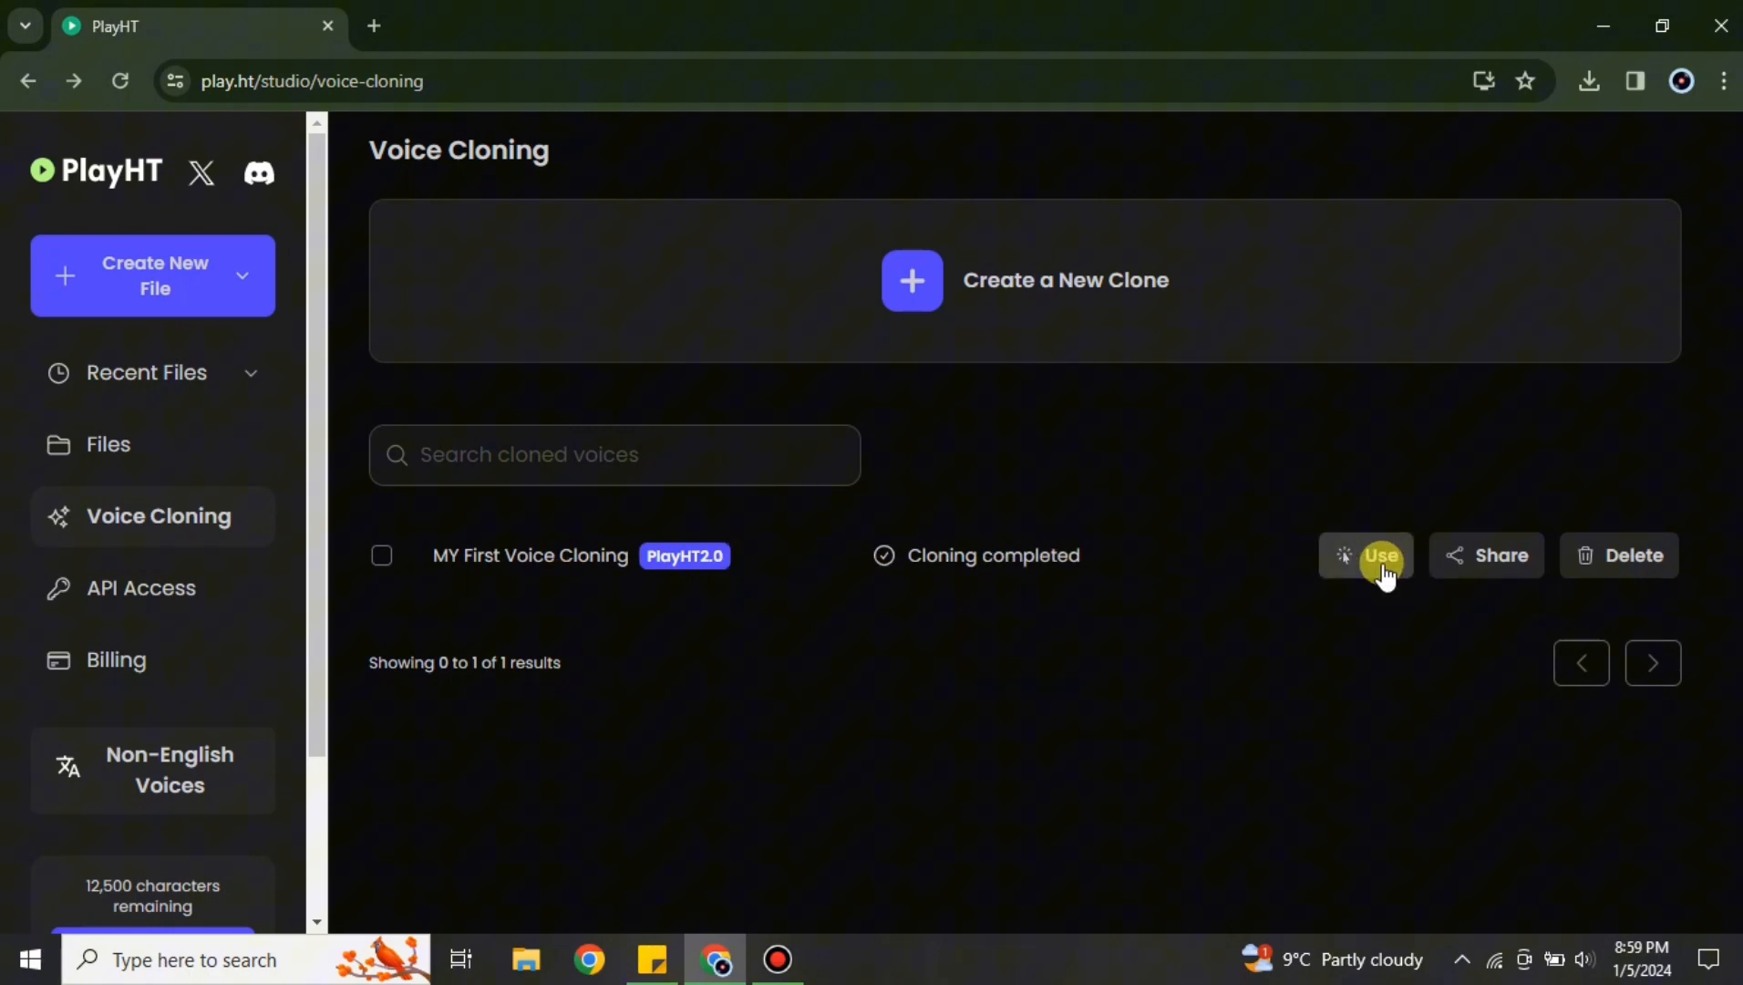
{"action": "left_click", "coordinate": [1380, 554]}
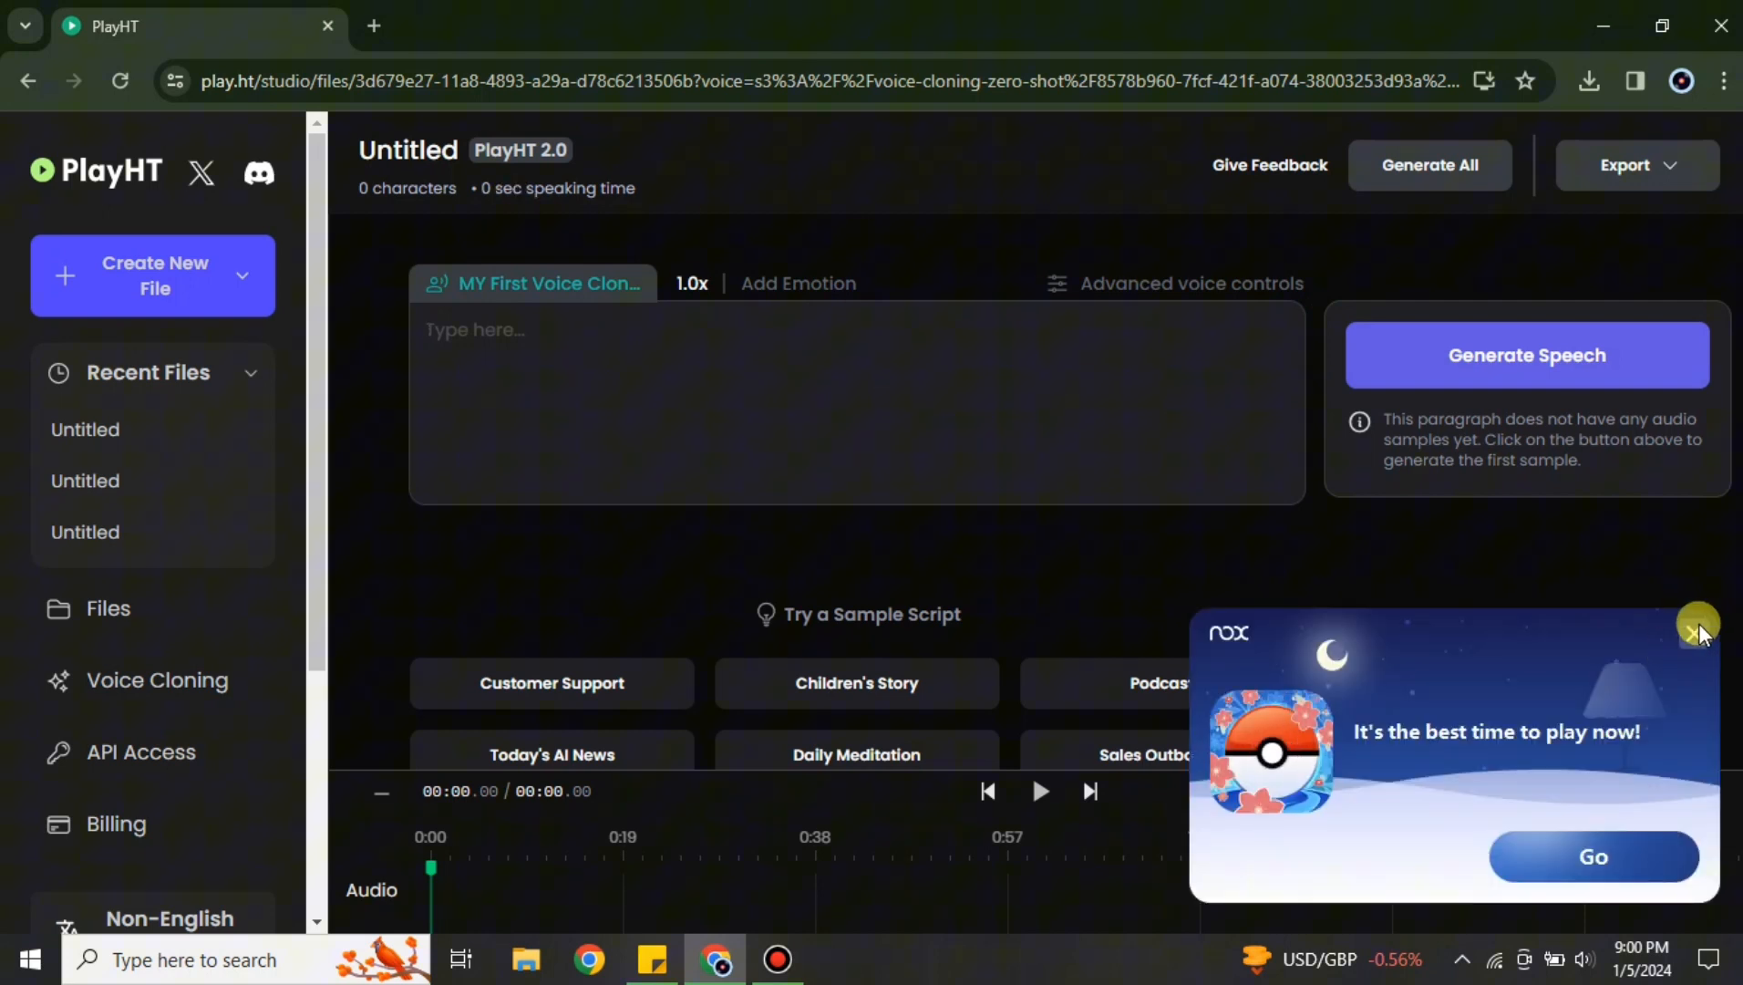
Dismiss the game ad popup and enter 'Hi this is Play ht, and this is my voice cloned'
{"action": "left_click", "coordinate": [1697, 630]}
{"action": "type", "text": "H"}
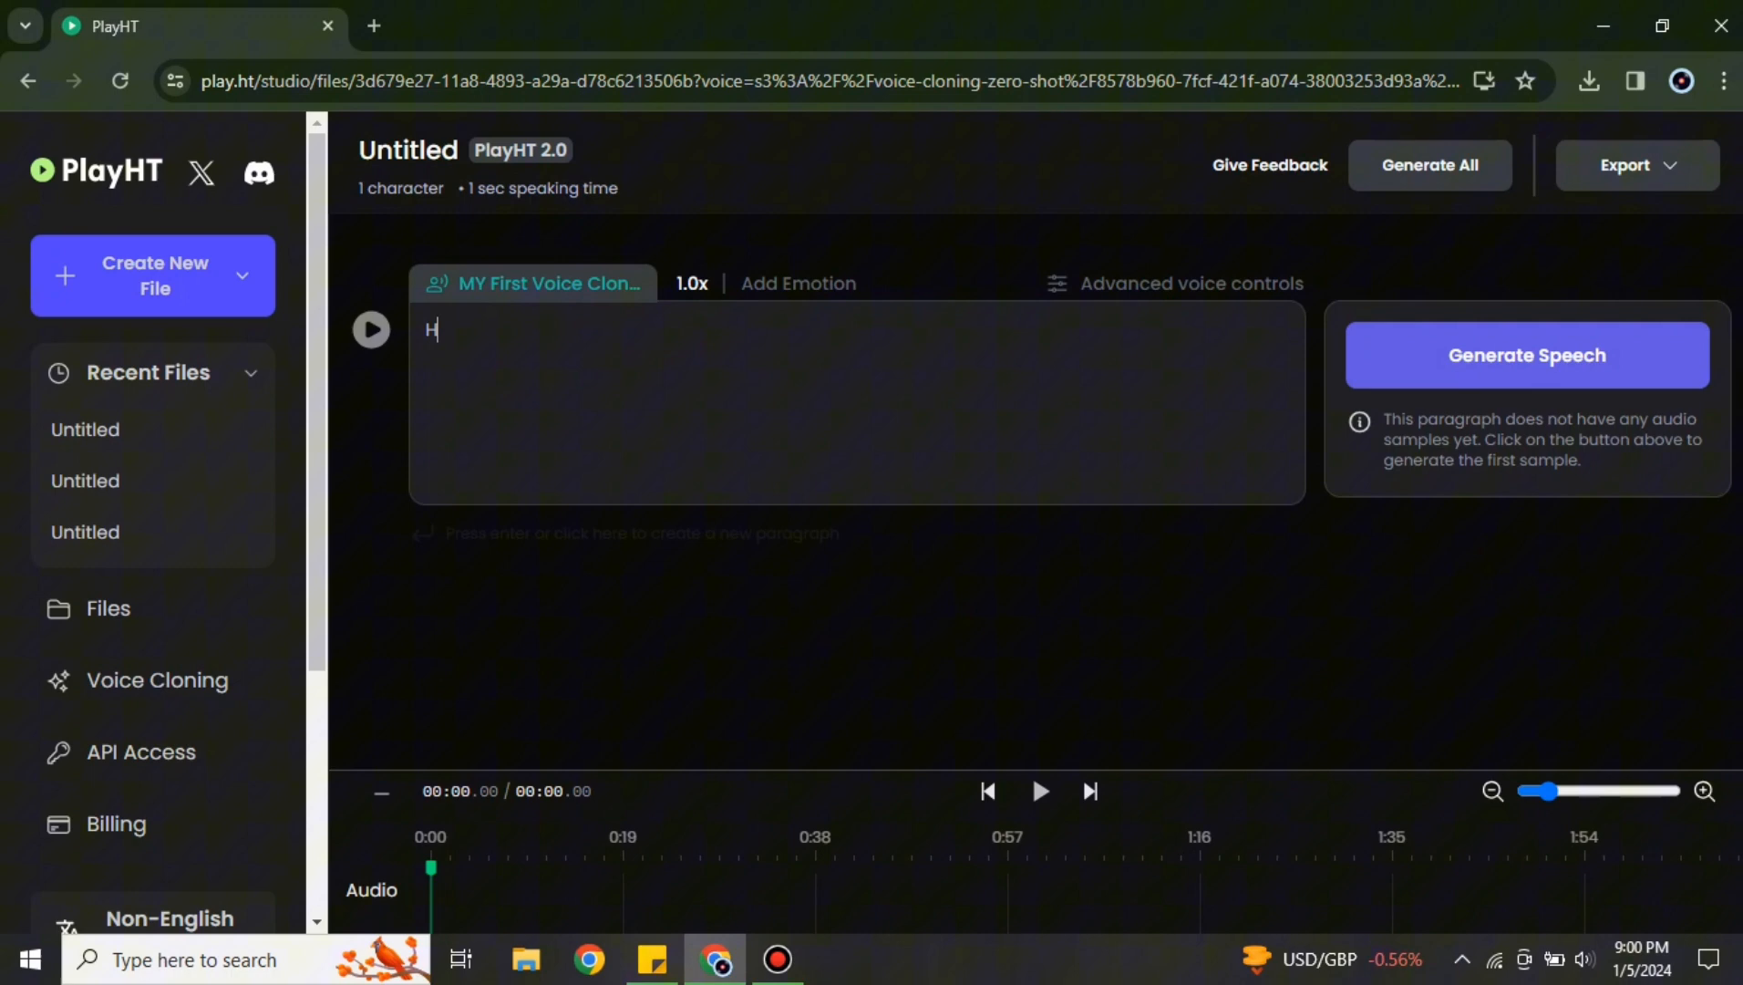
{"action": "type", "text": "i this is Play"}
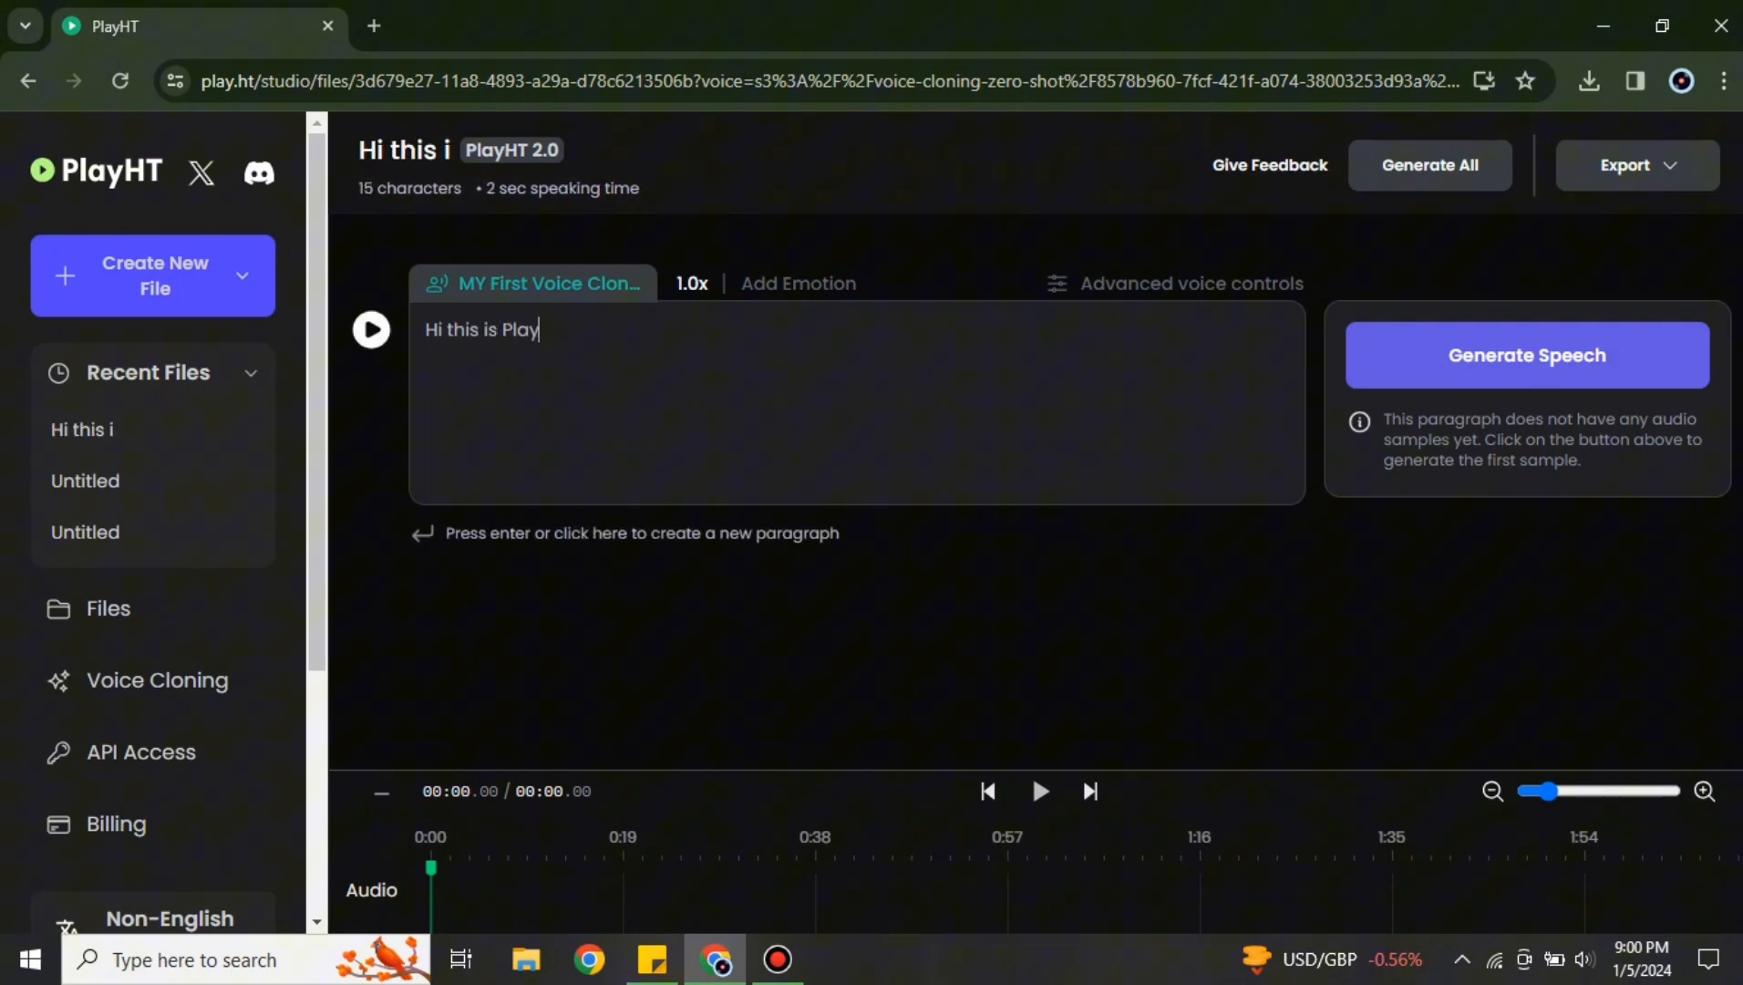
{"action": "type", "text": "ht, a"}
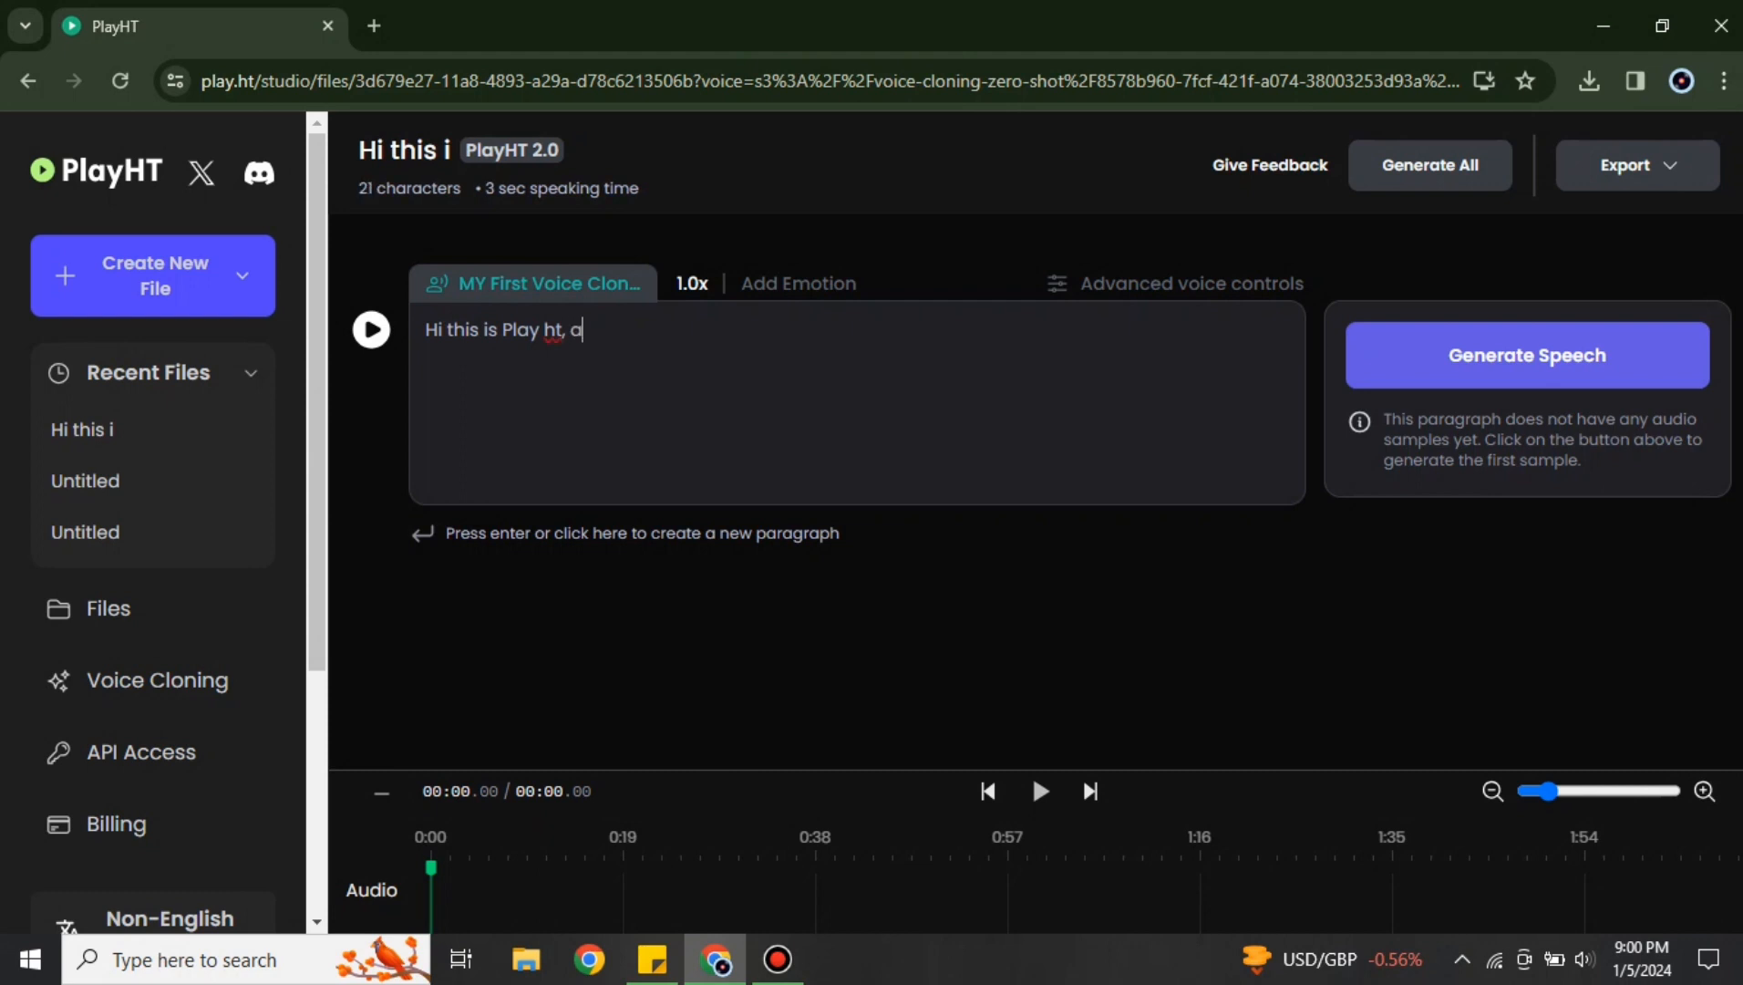
{"action": "type", "text": "nd this is my voice cloned"}
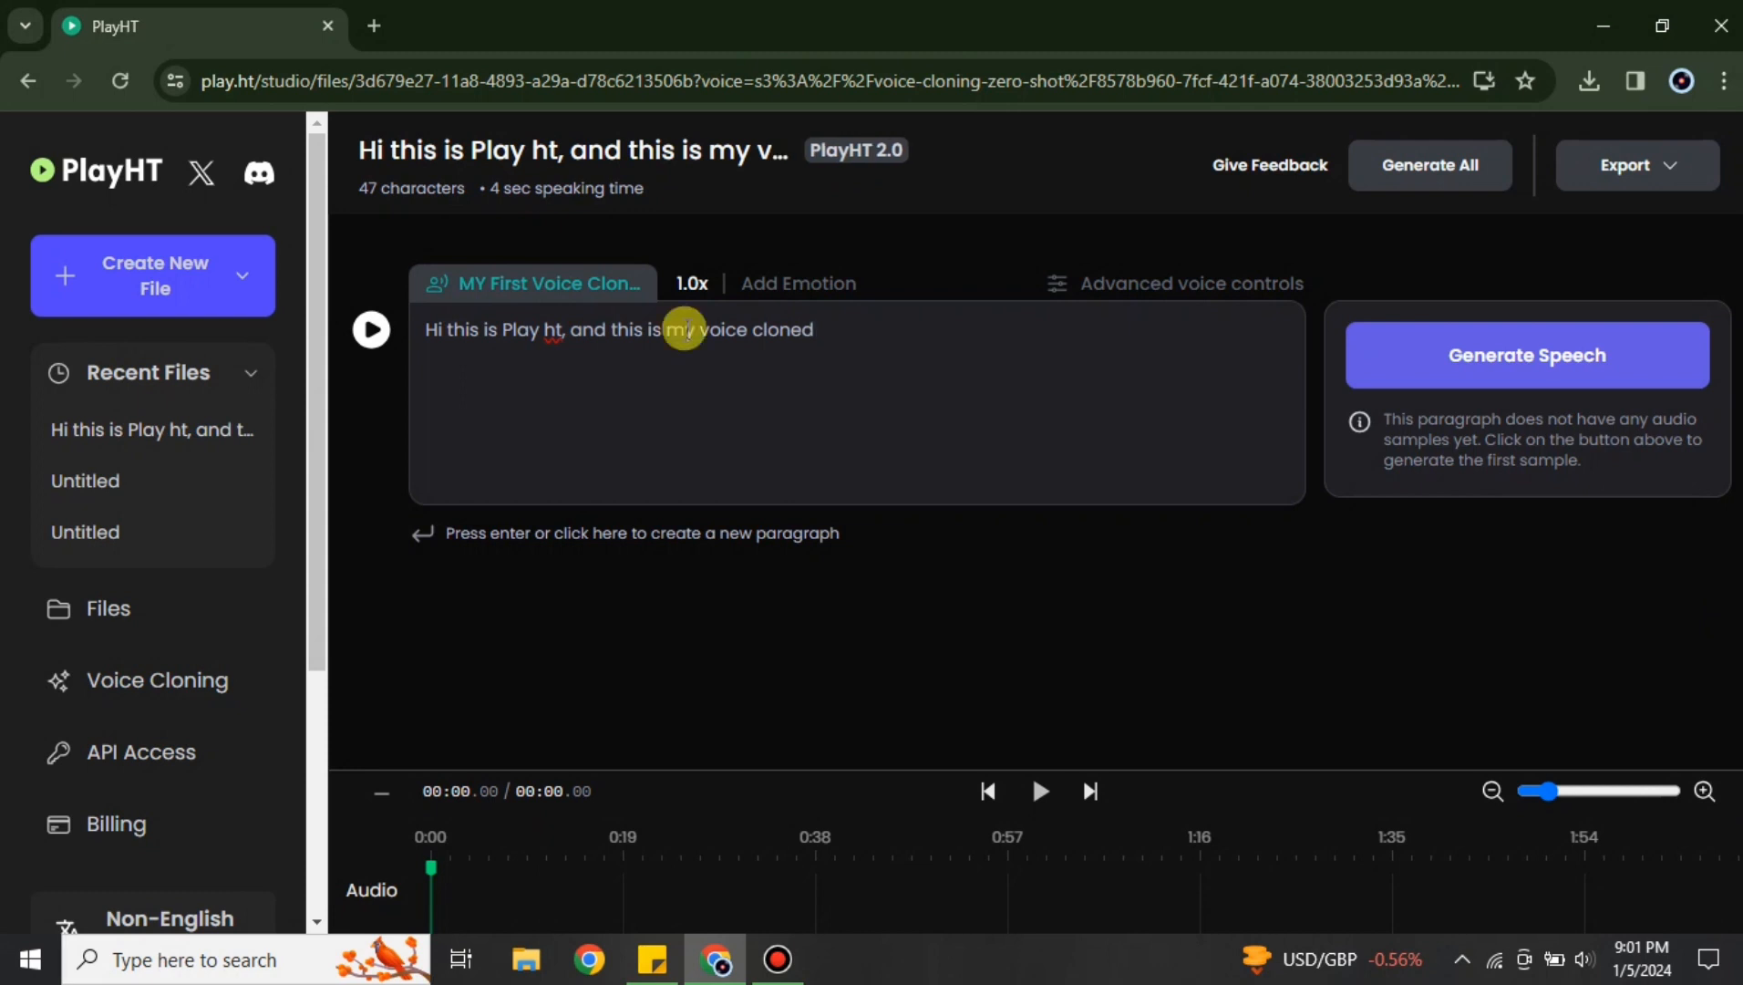
{"action": "left_click", "coordinate": [690, 283]}
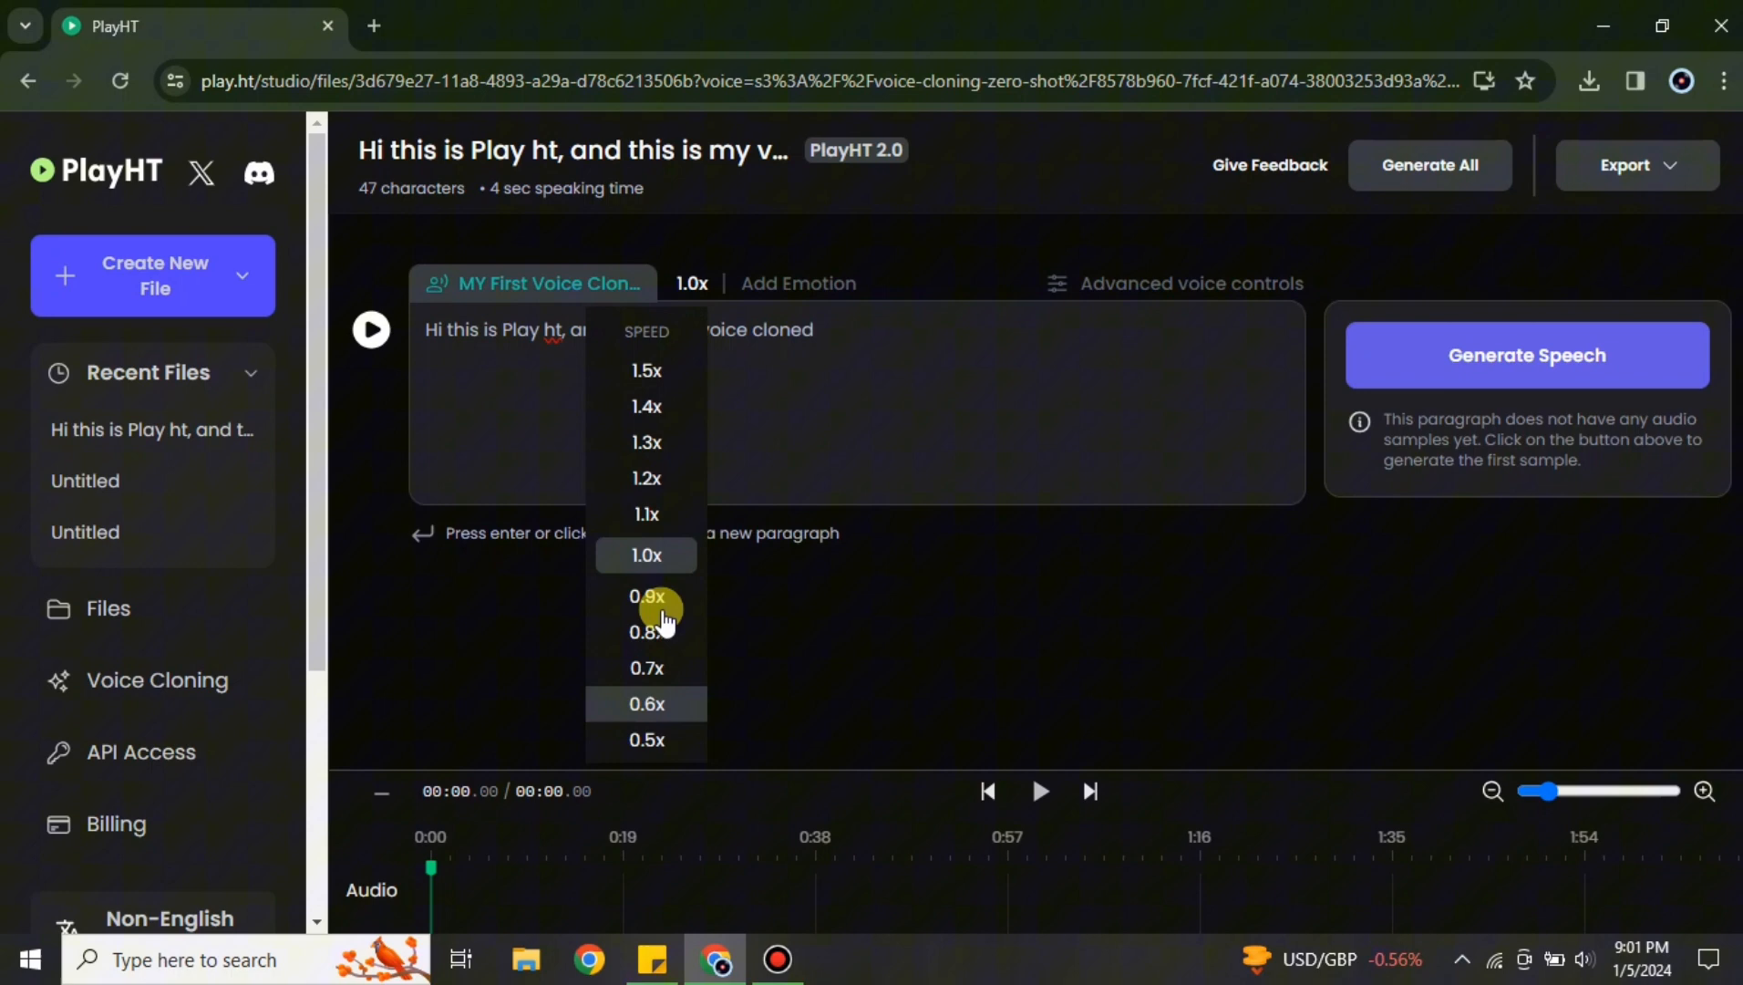
Set the paragraph's speed to 0.8x and its emotion to Happy
{"action": "left_click", "coordinate": [647, 631]}
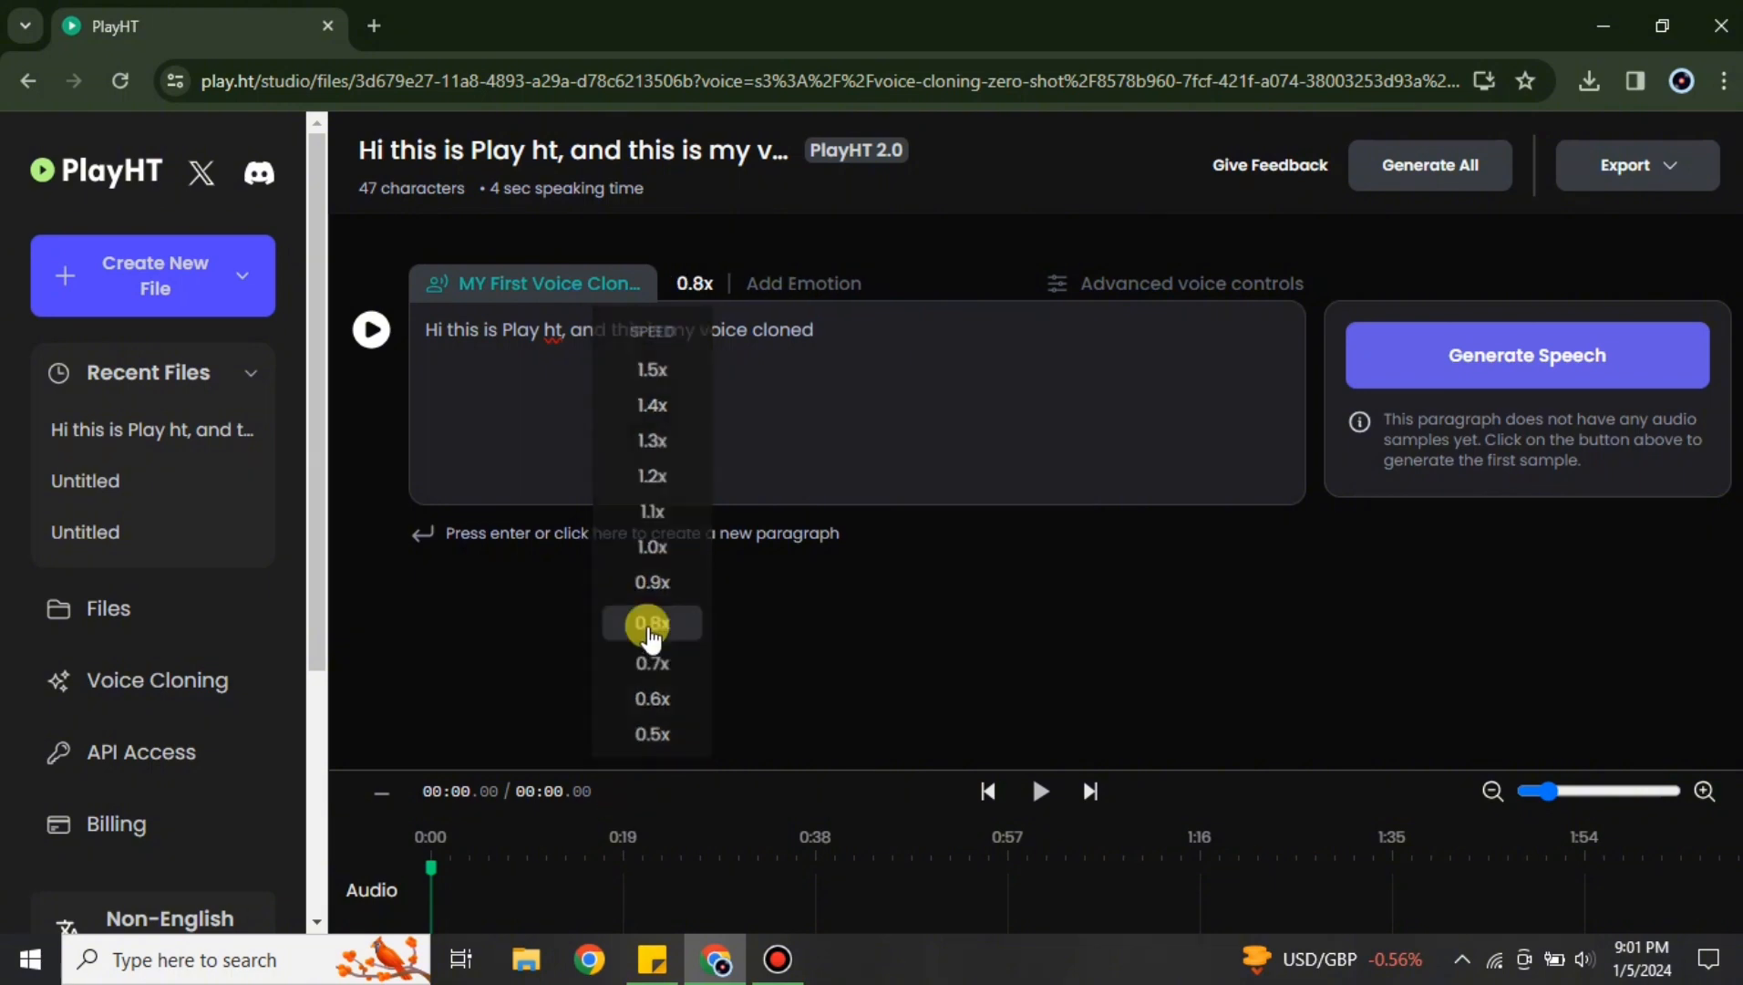
{"action": "left_click", "coordinate": [802, 283]}
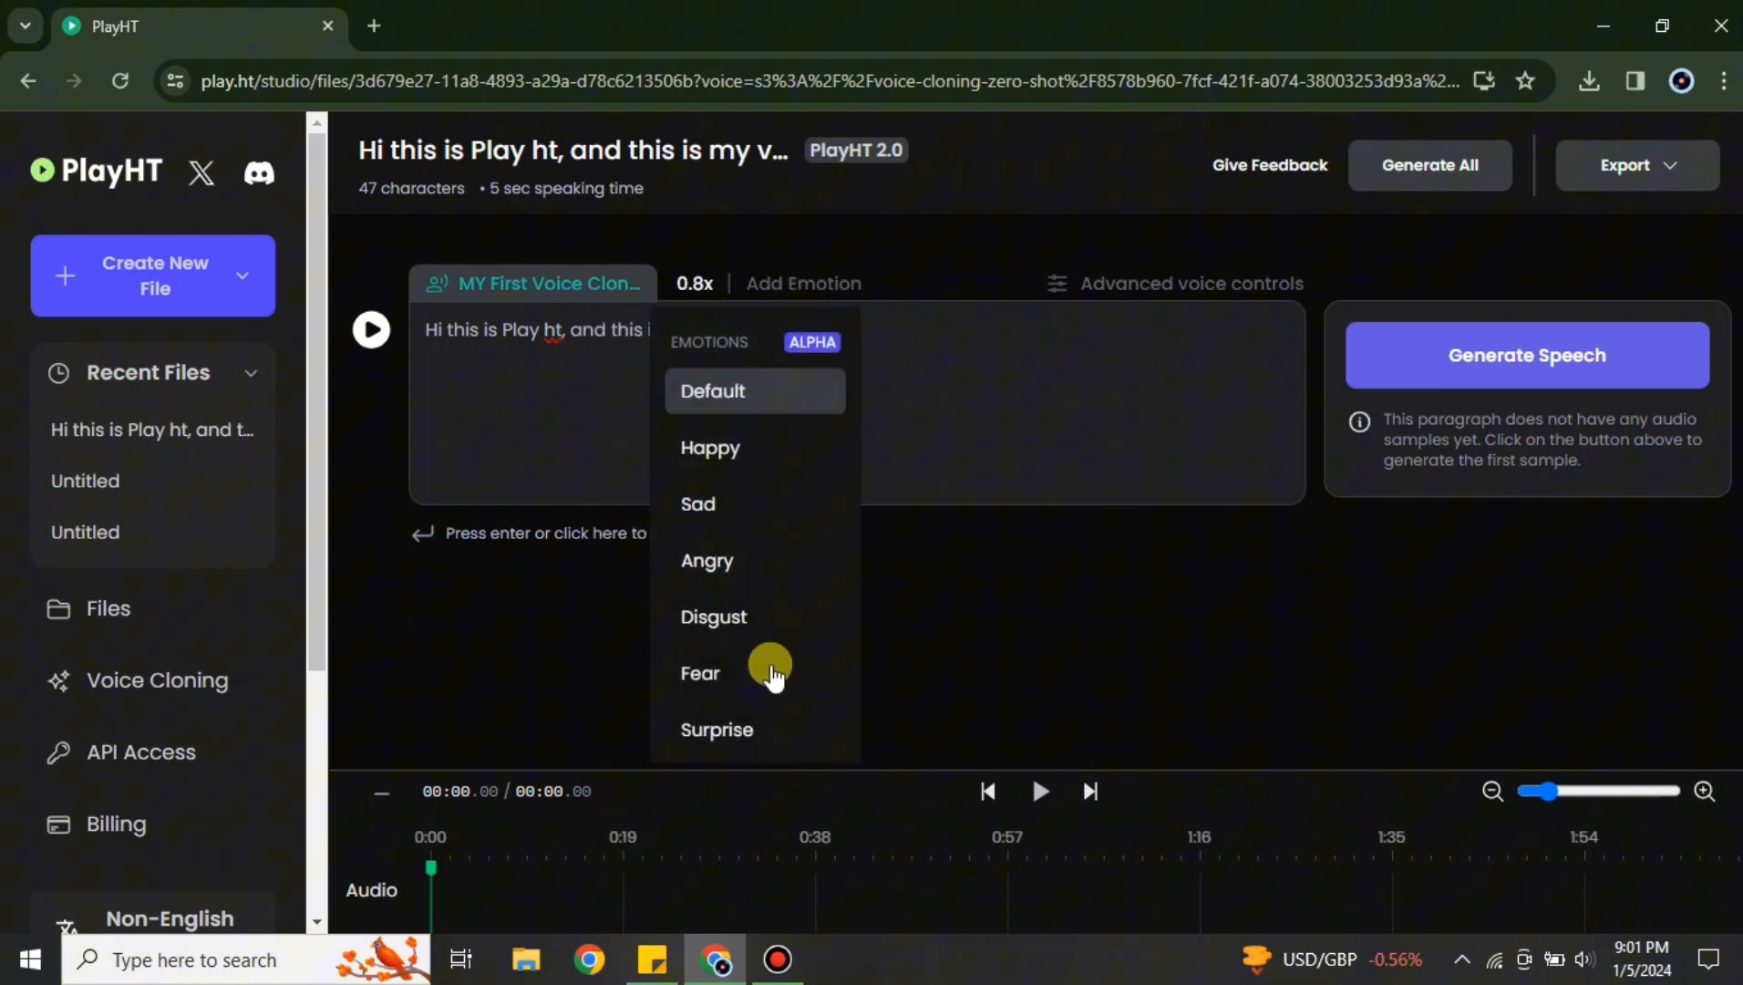
{"action": "mouse_move", "coordinate": [782, 494]}
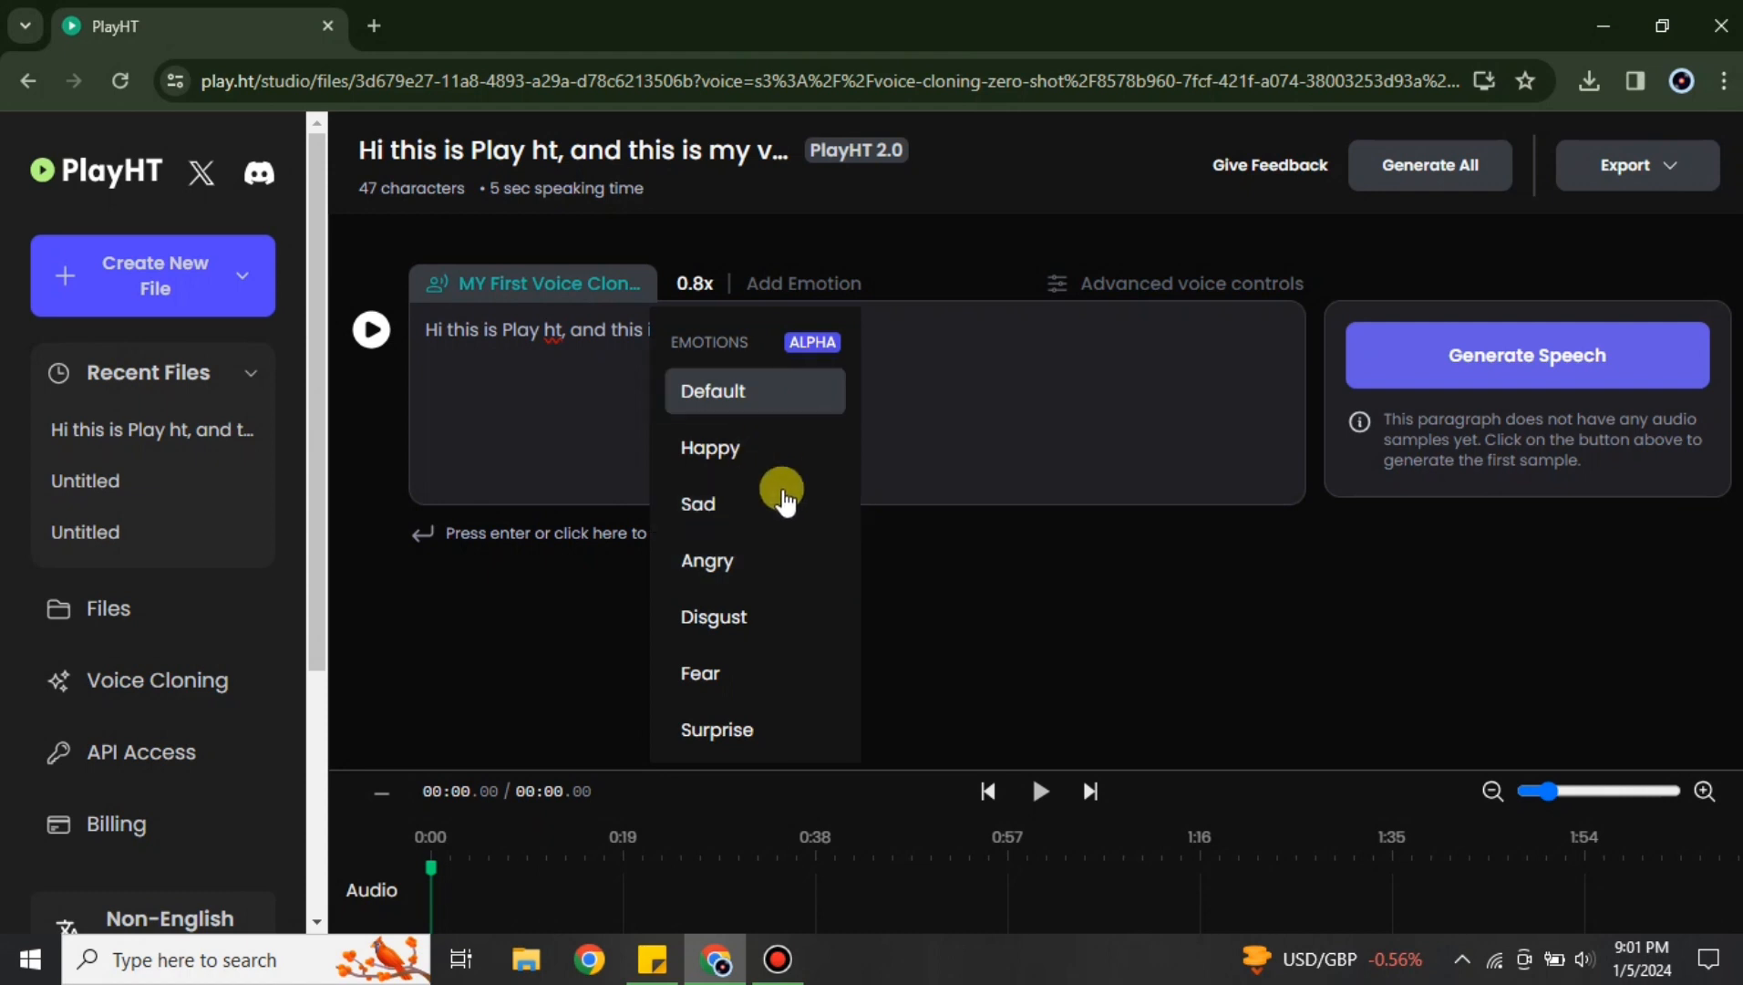
{"action": "left_click", "coordinate": [709, 446]}
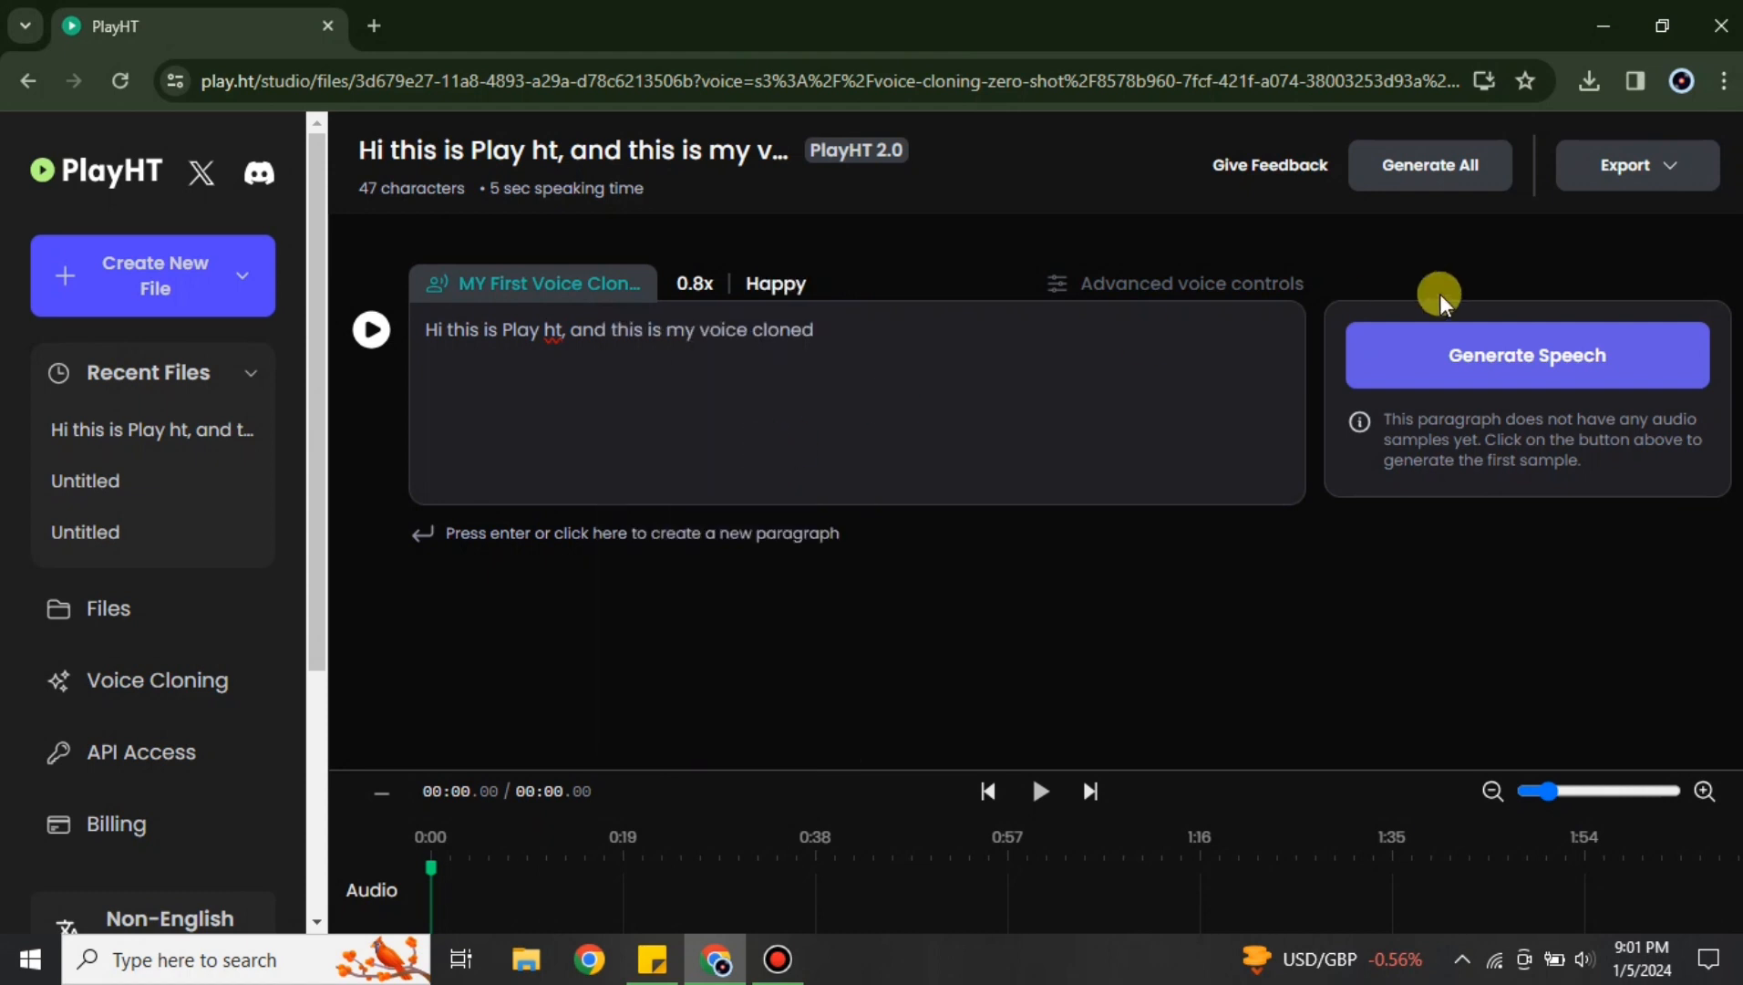
{"action": "left_click", "coordinate": [1189, 284]}
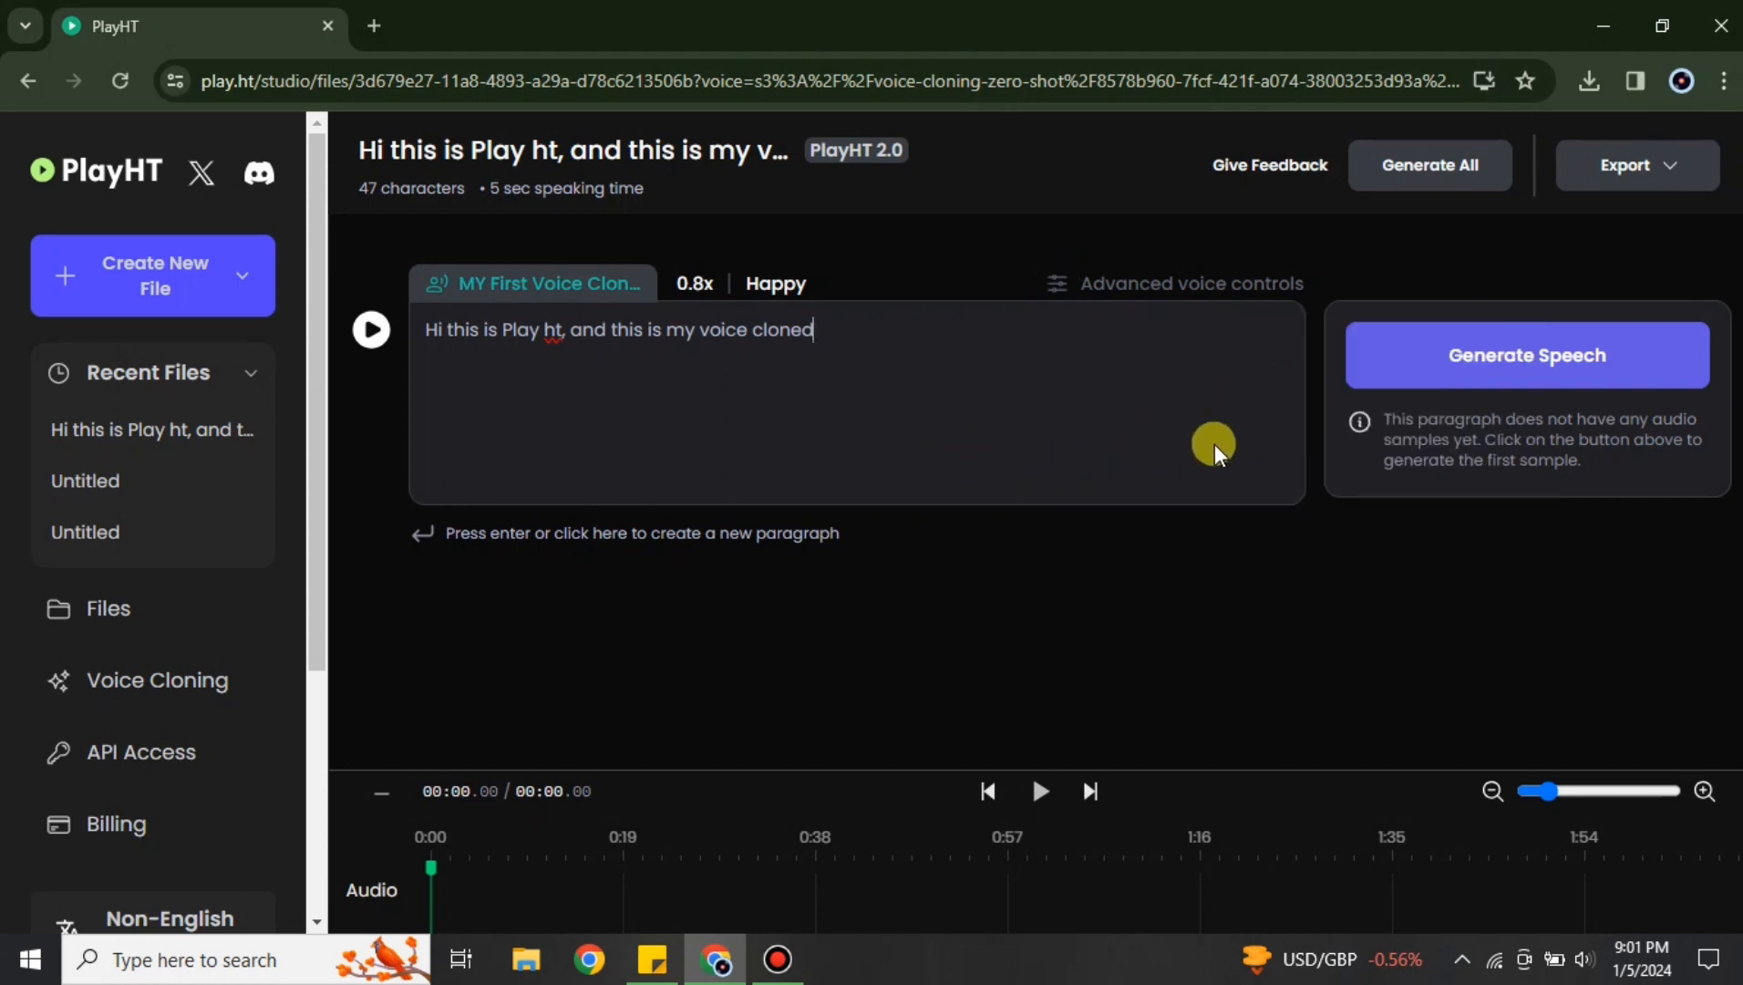
{"action": "mouse_move", "coordinate": [643, 549]}
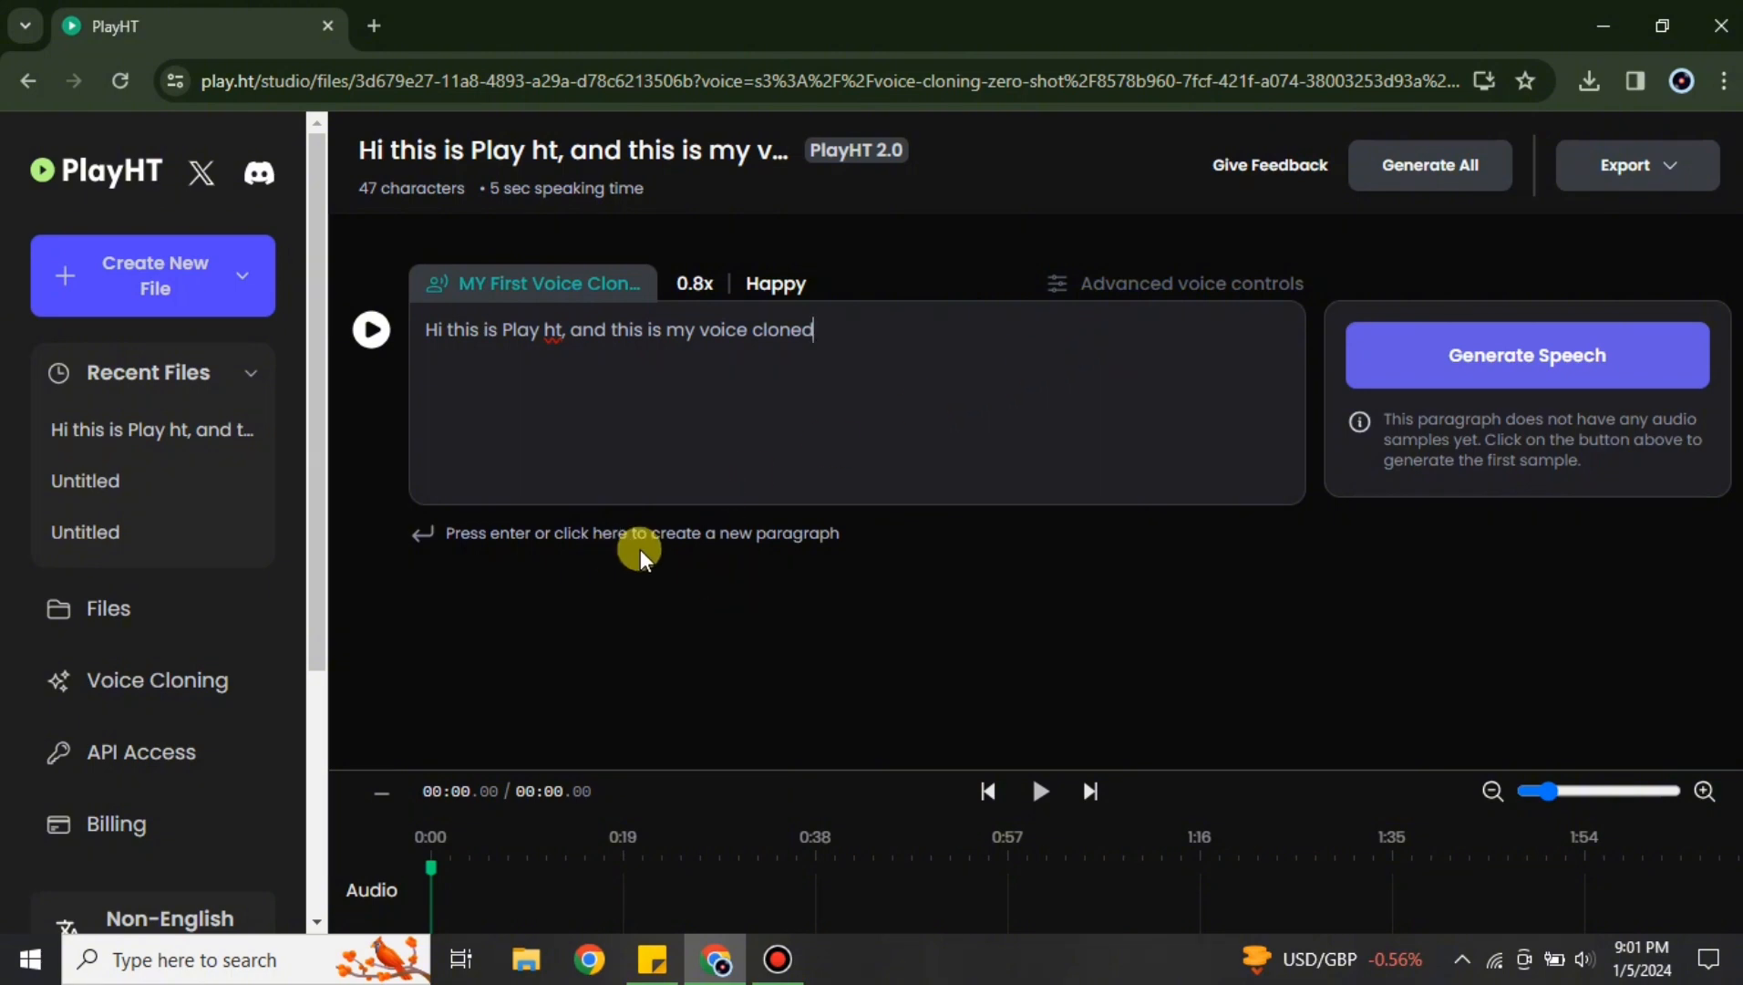
{"action": "mouse_move", "coordinate": [1534, 361]}
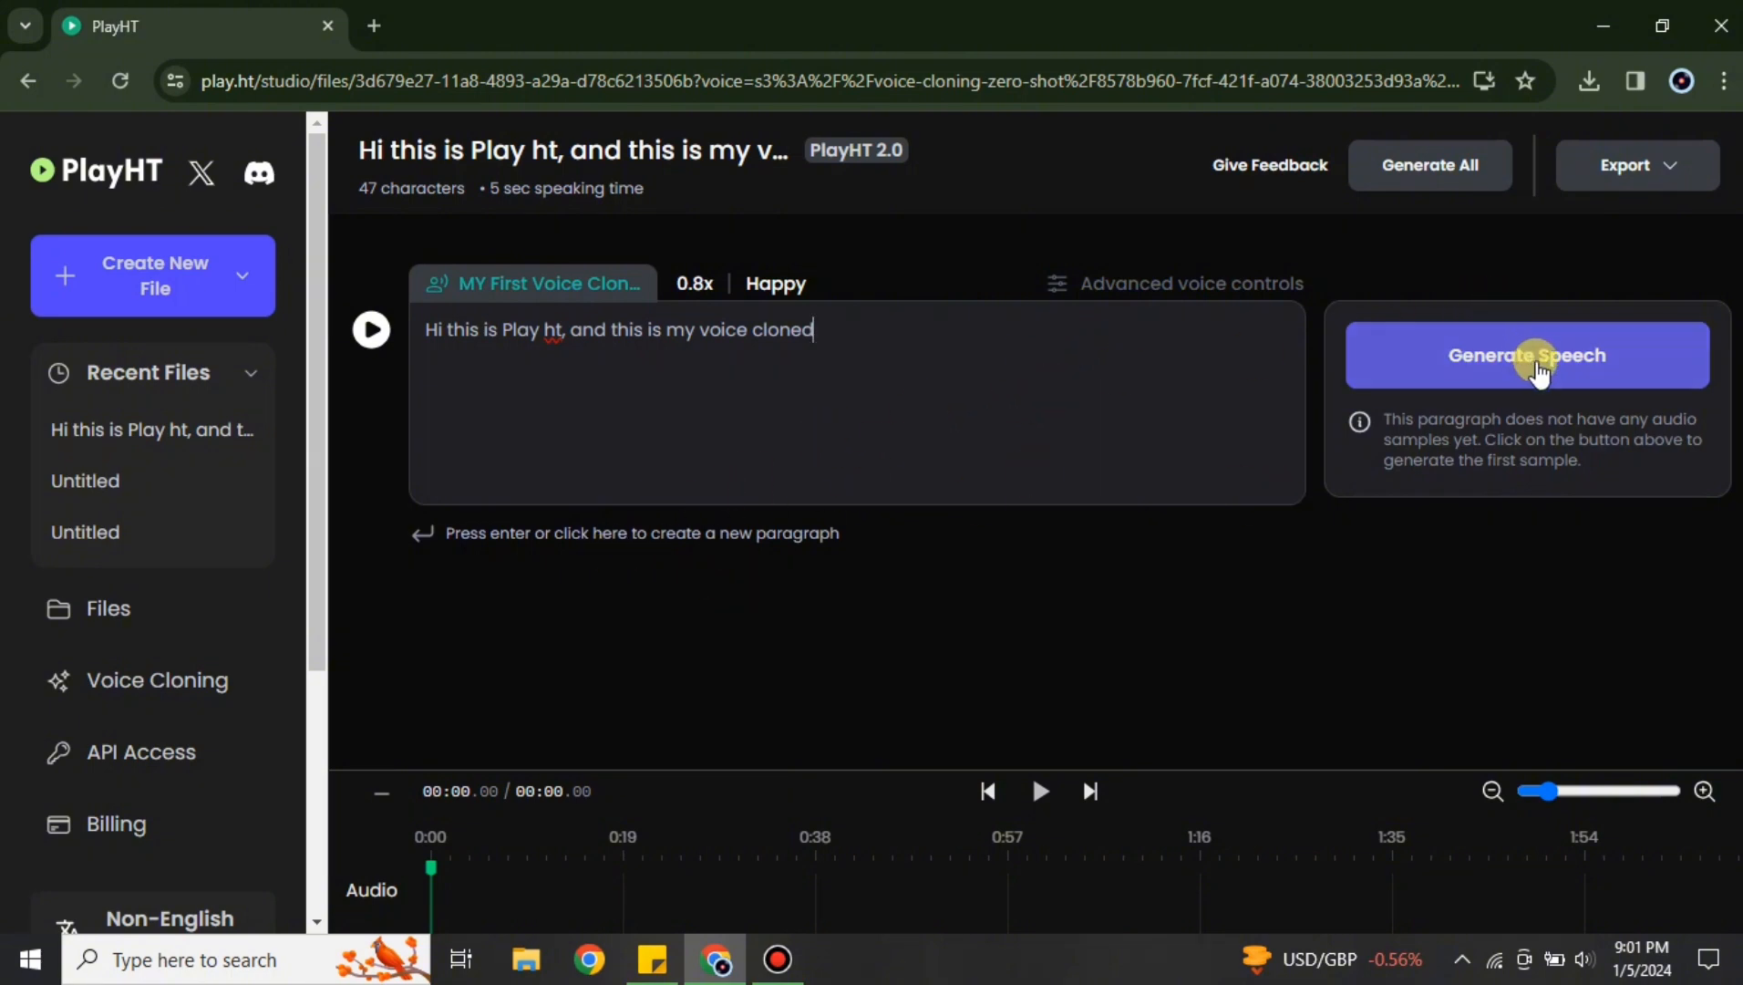
Generate the 4.20-second speech clip, then play and pause it
{"action": "left_click", "coordinate": [1526, 355]}
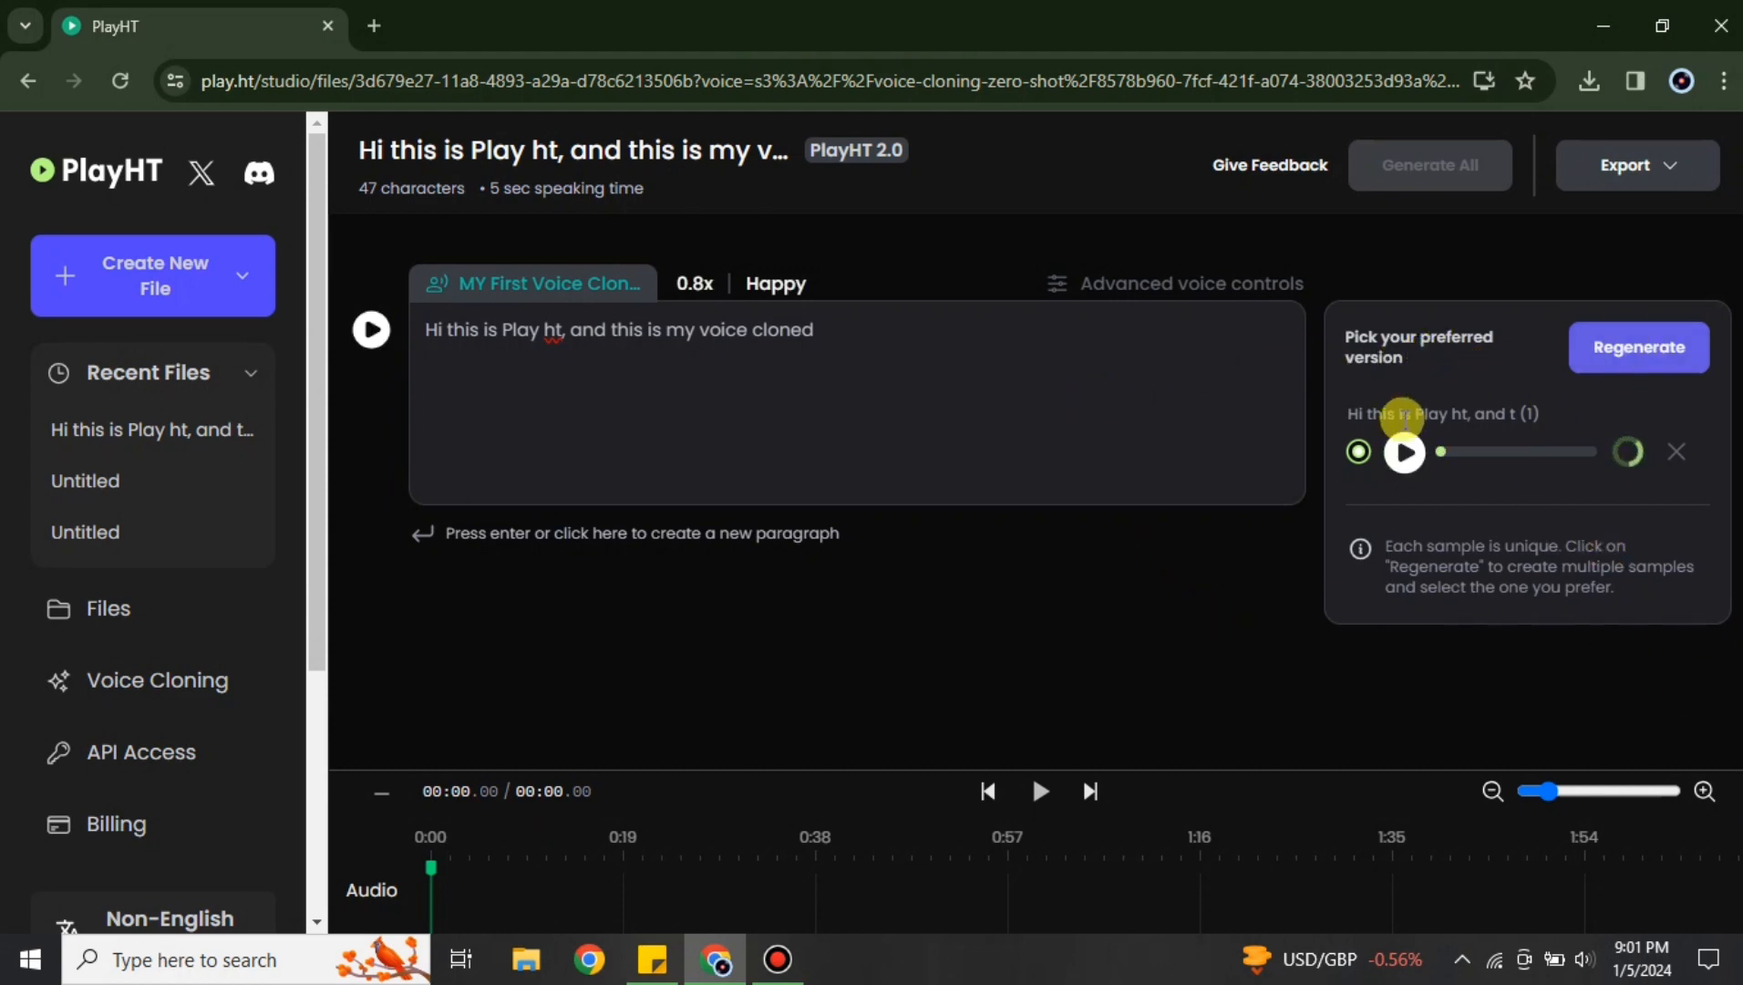
{"action": "left_click", "coordinate": [1404, 451]}
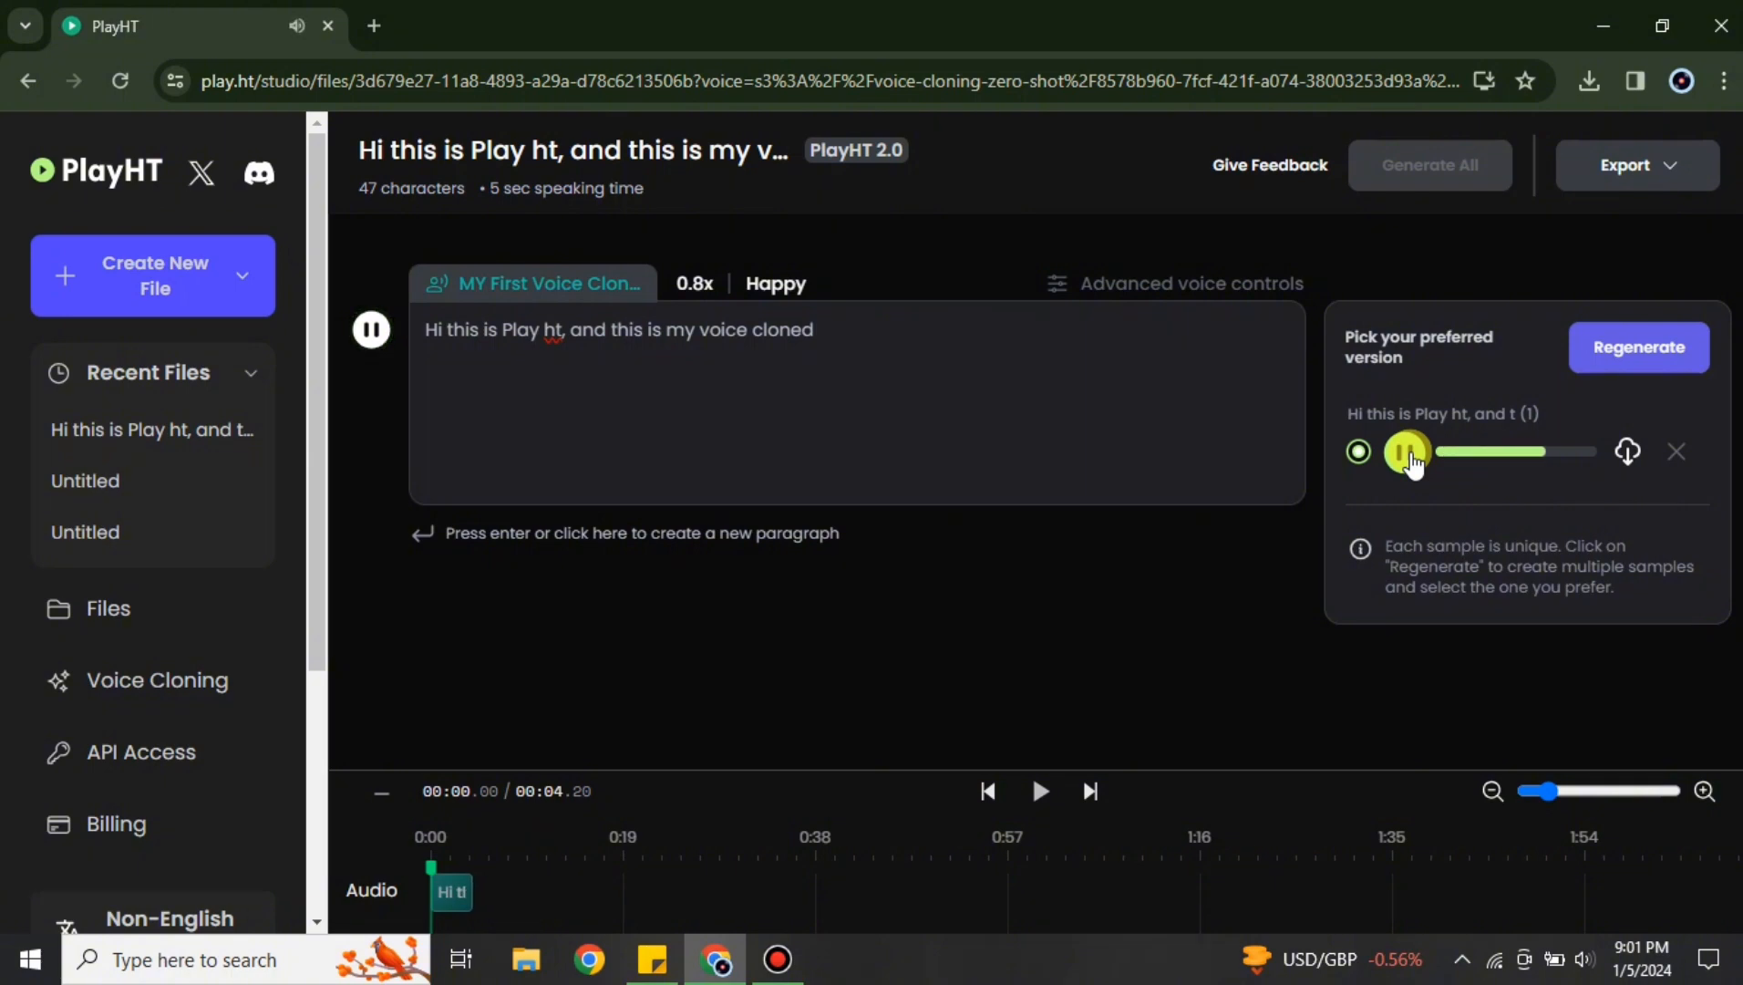
{"action": "left_click", "coordinate": [1405, 451]}
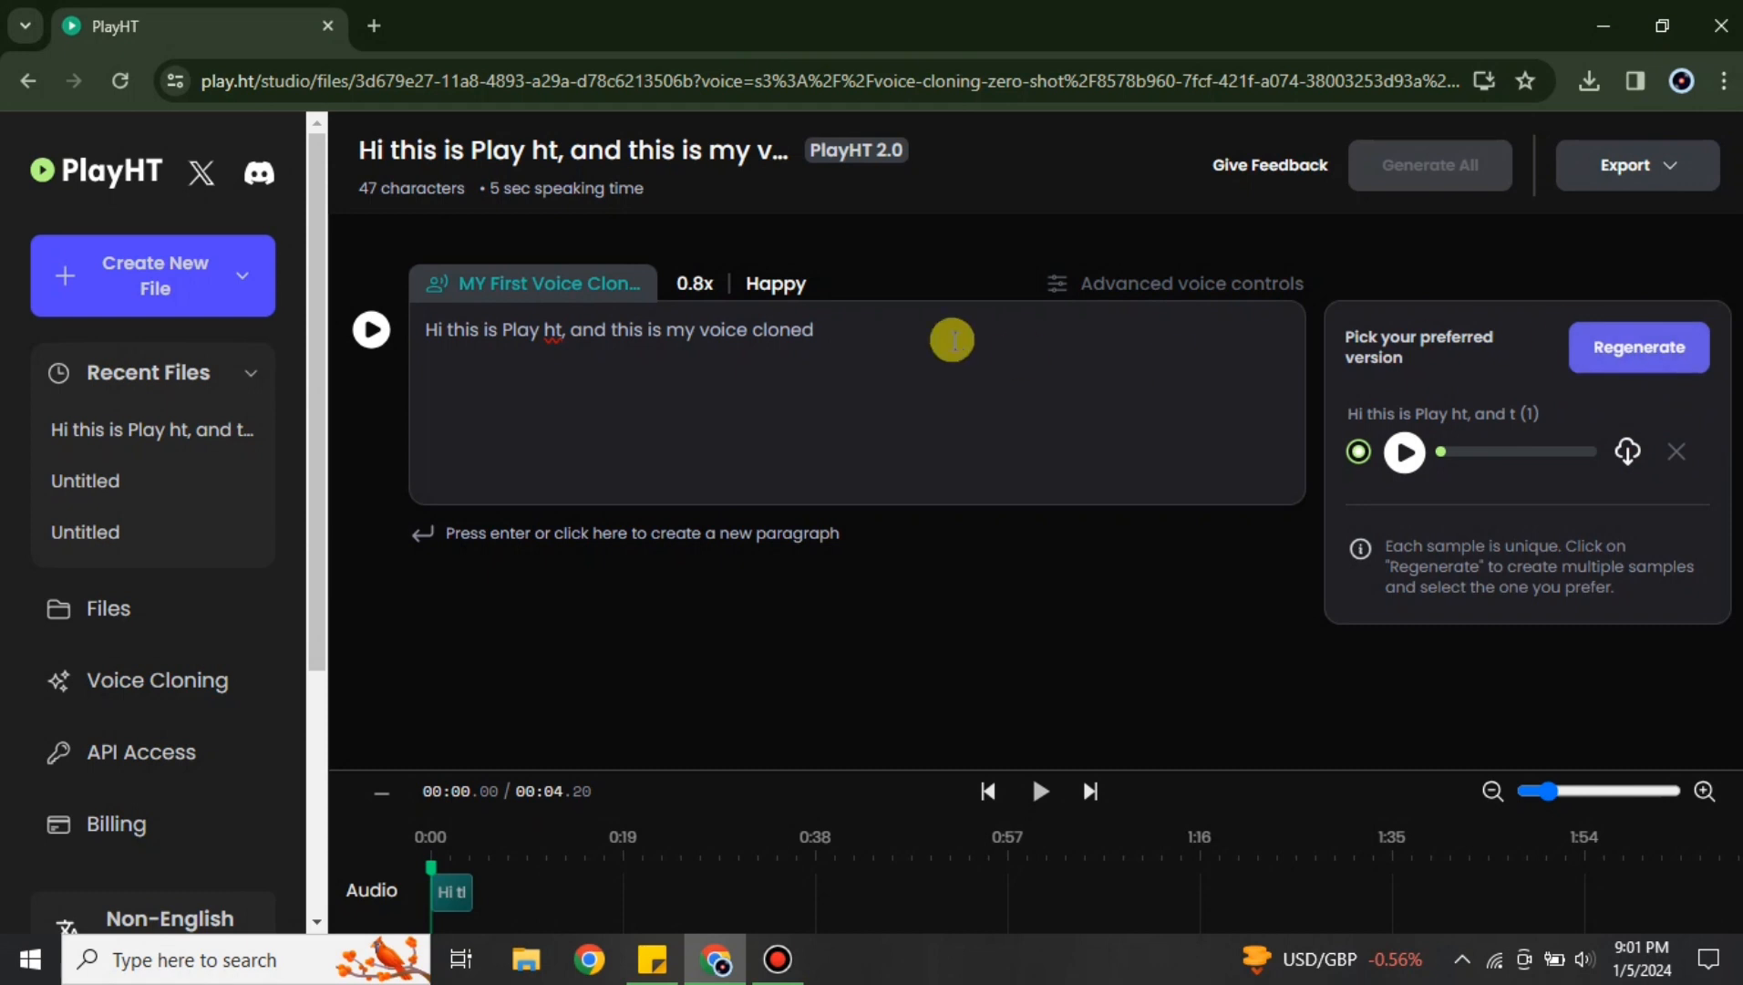
{"action": "mouse_move", "coordinate": [1603, 843]}
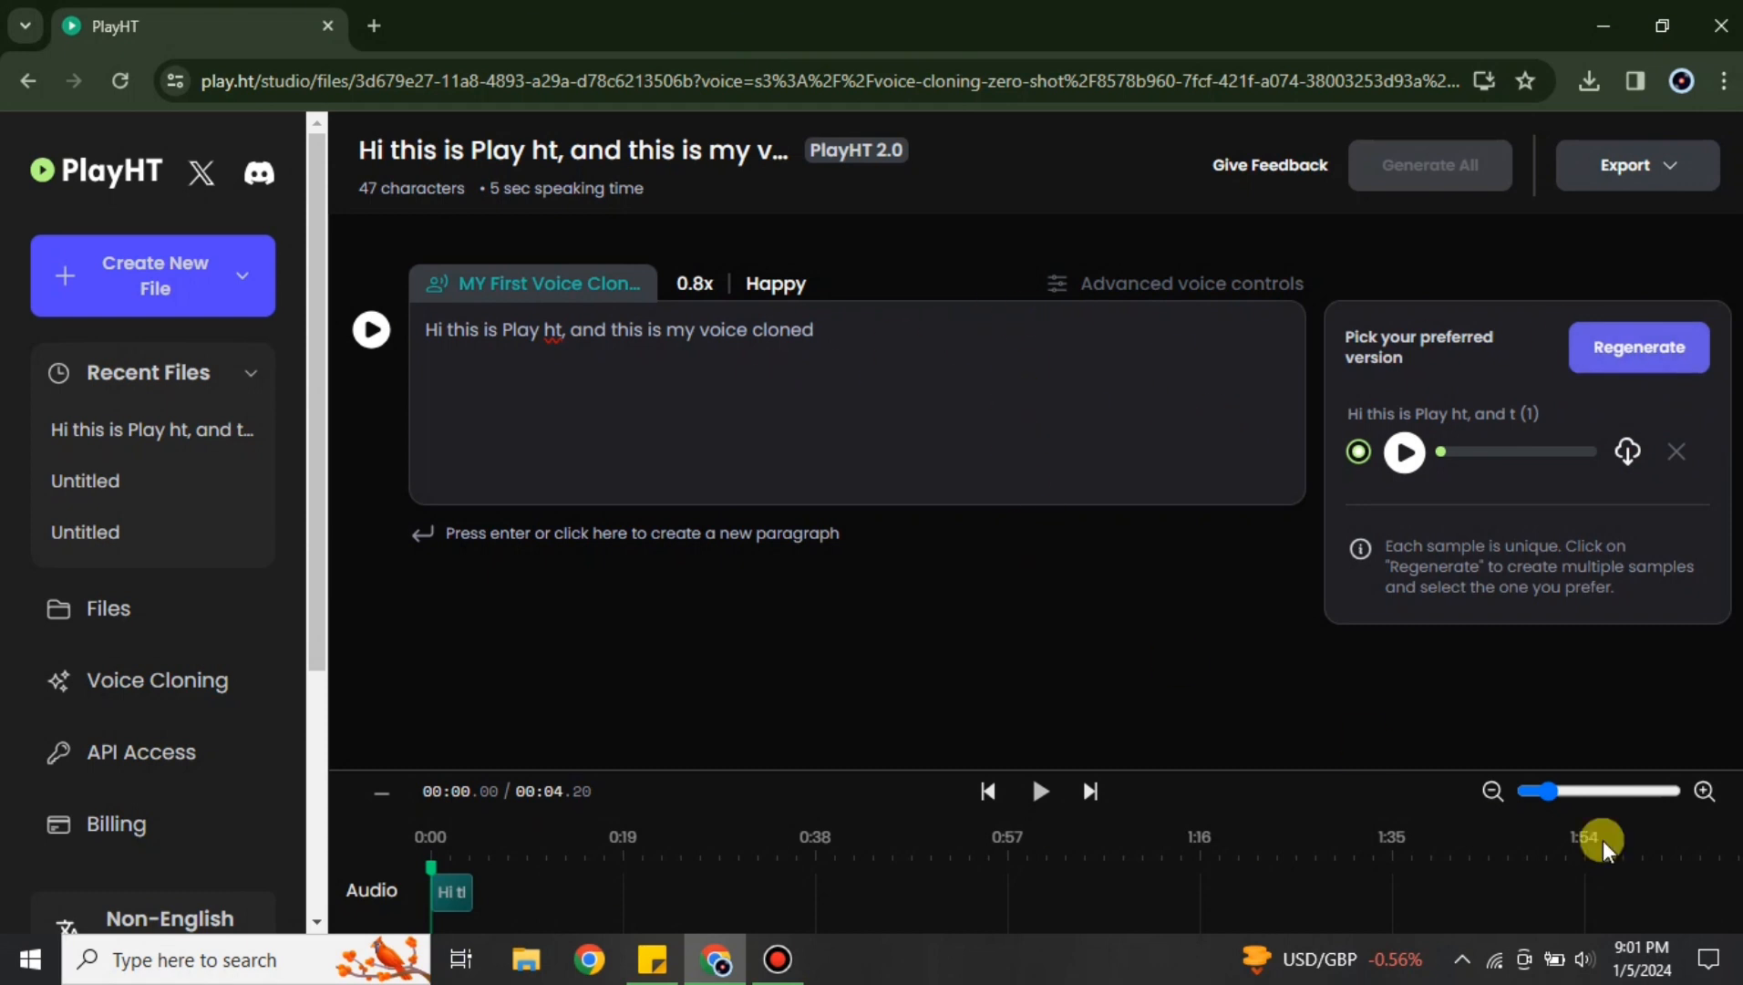